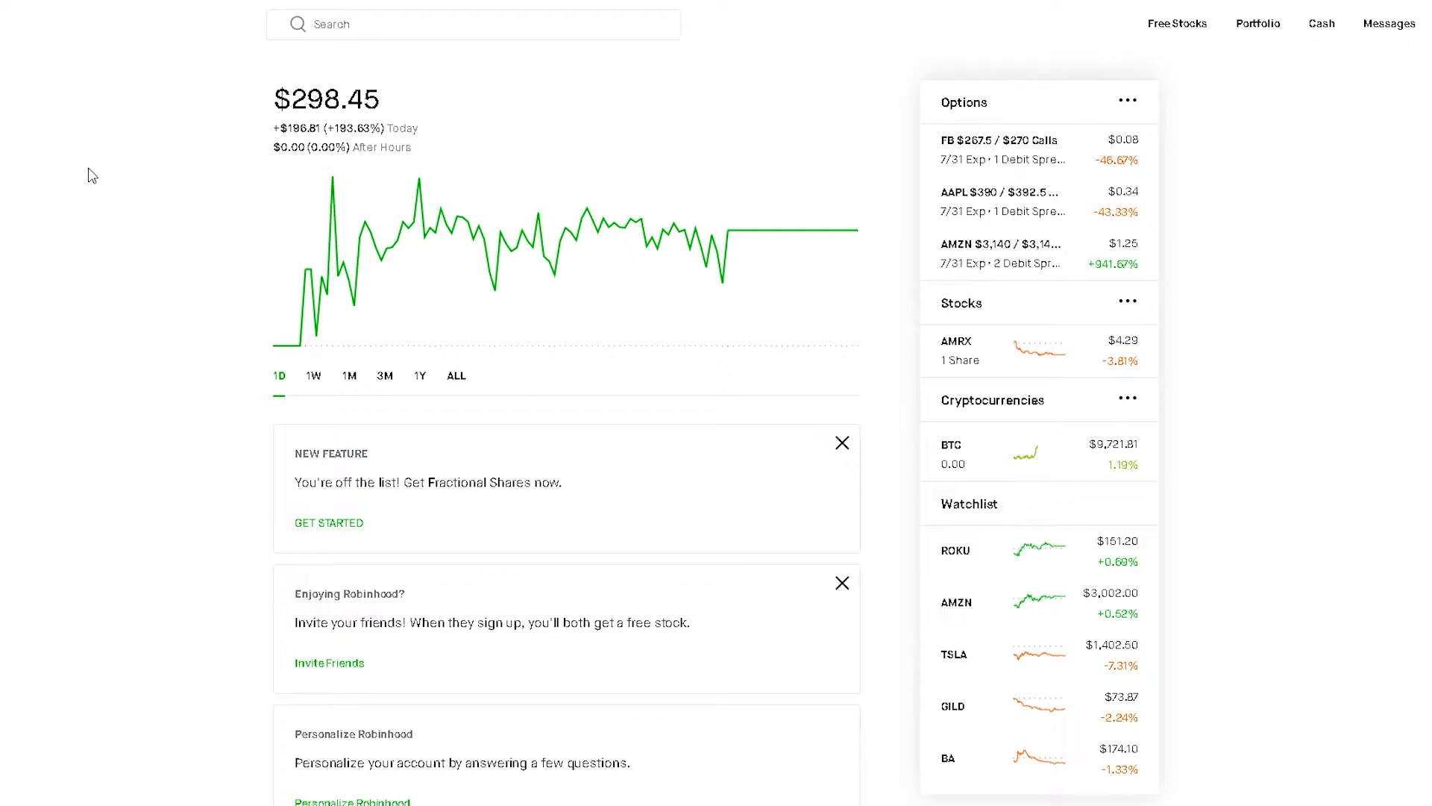
# Dismiss the 'Enjoying Robinhood?' invite-friends card on the dashboard.
pyautogui.click(842, 583)
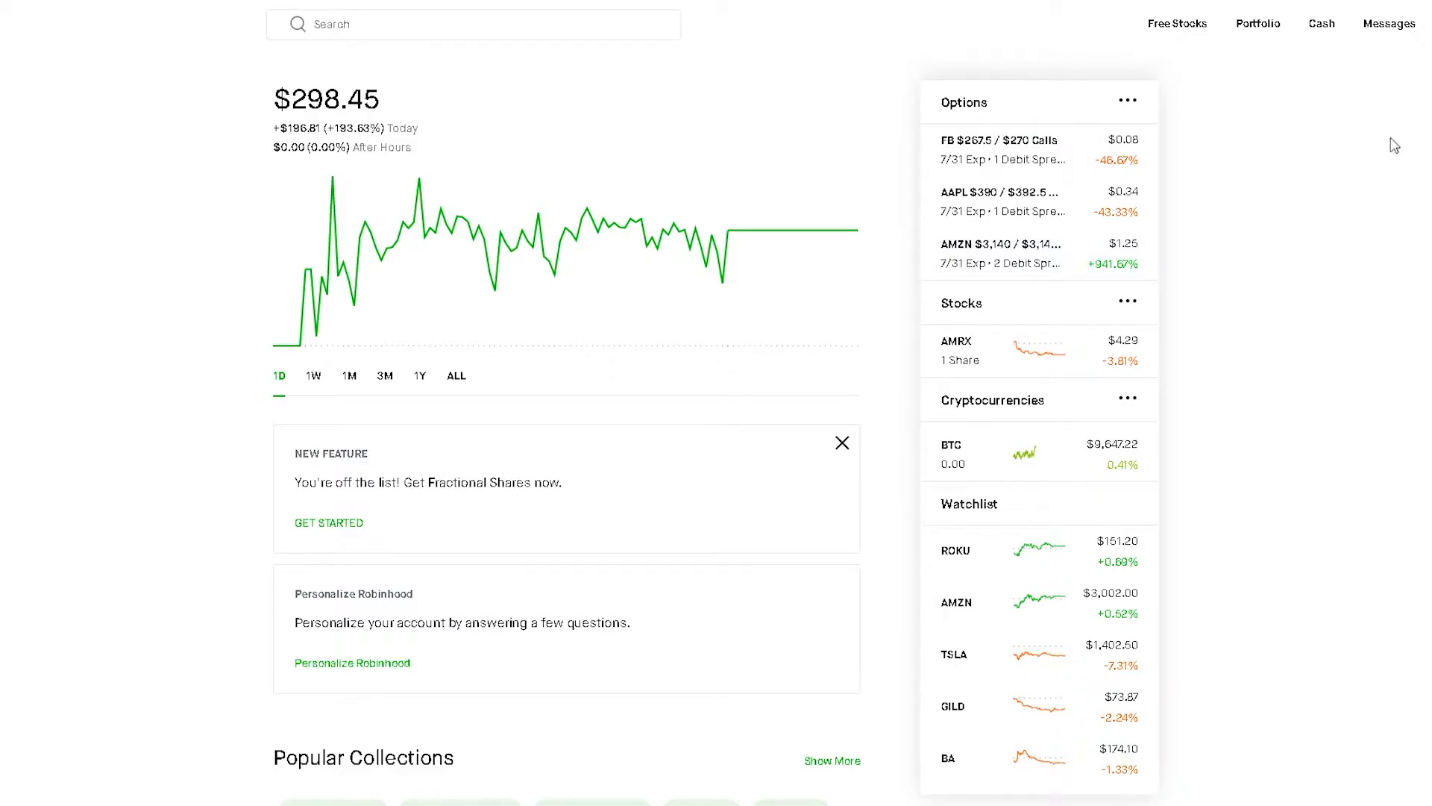
pyautogui.click(349, 375)
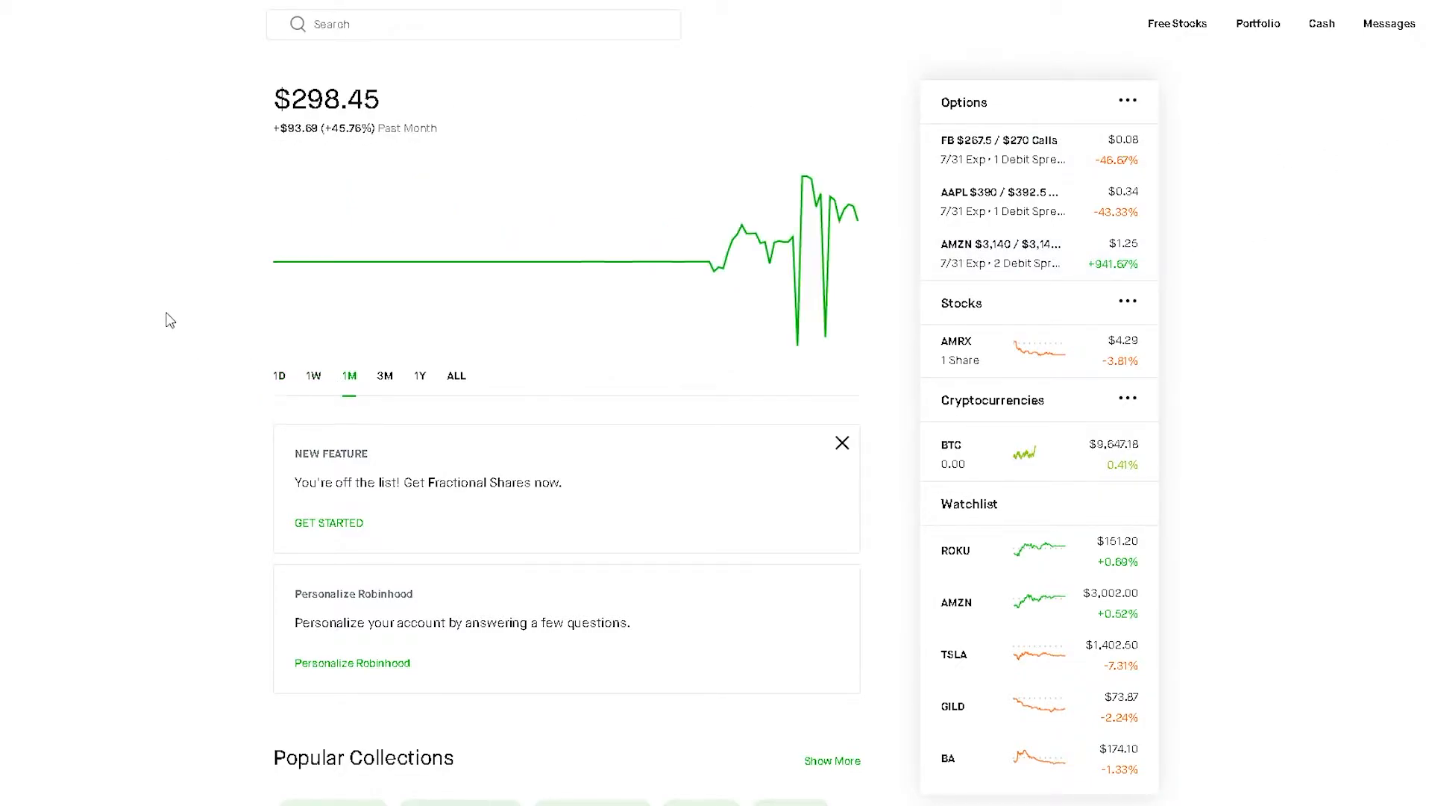
pyautogui.moveTo(582, 261)
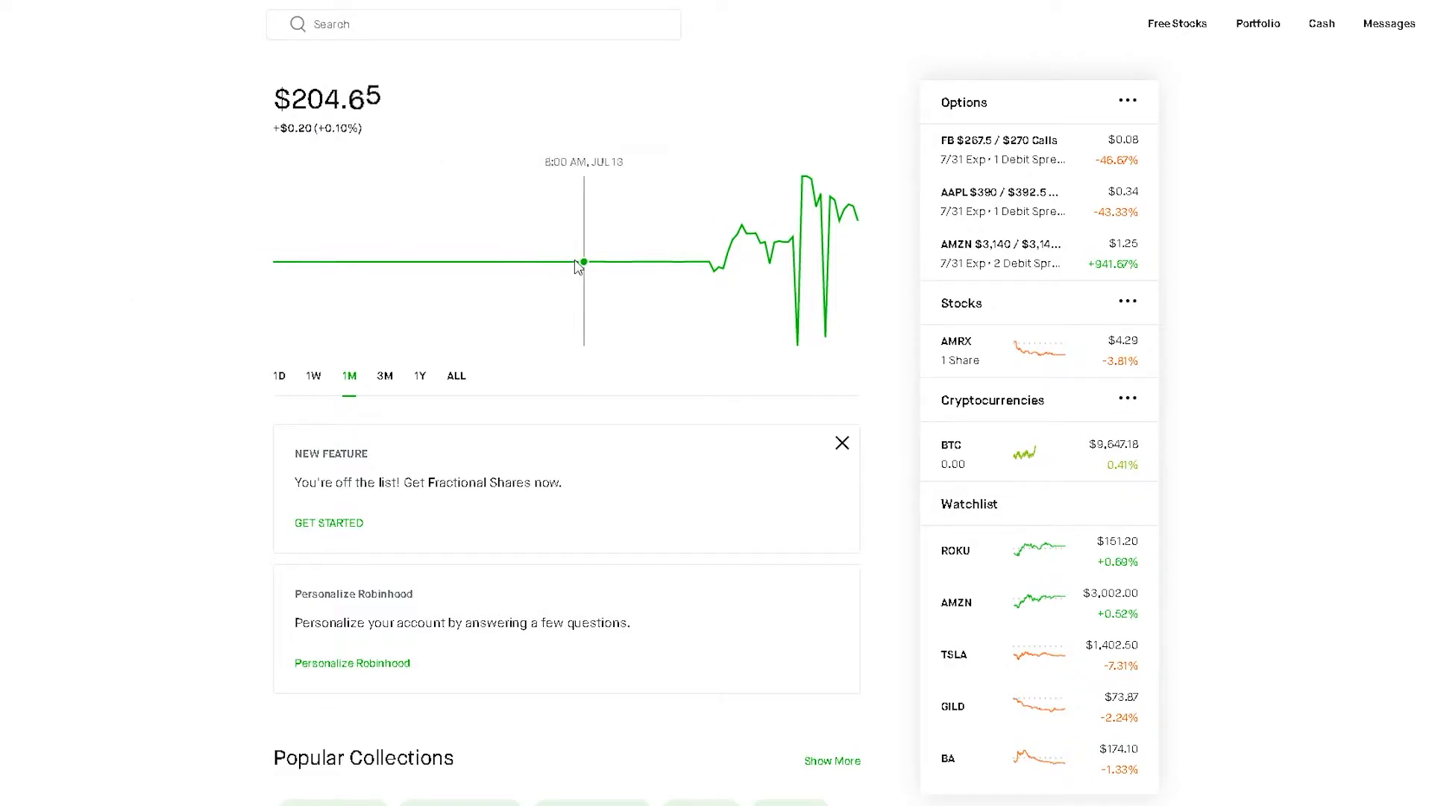
pyautogui.moveTo(648, 270)
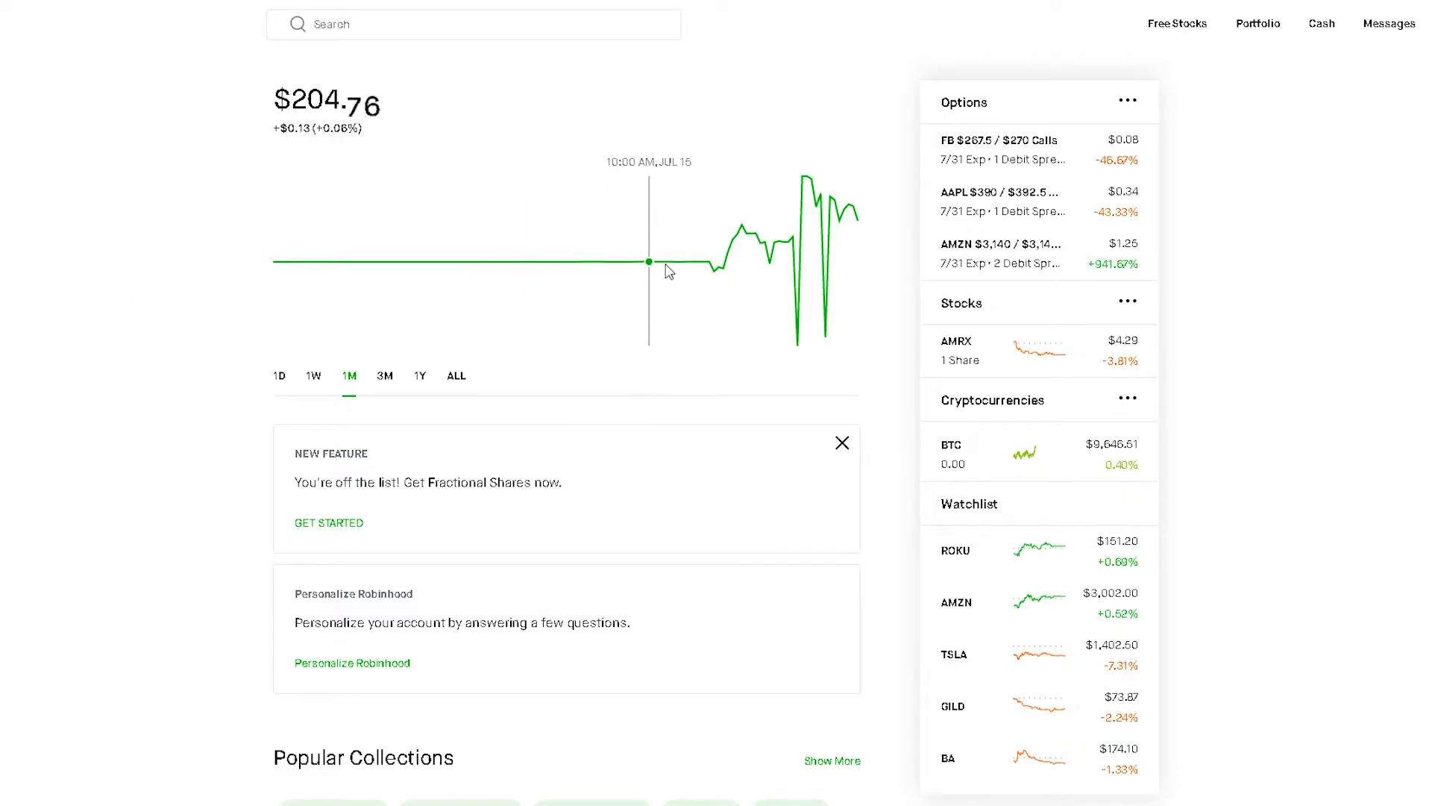
pyautogui.moveTo(528, 263)
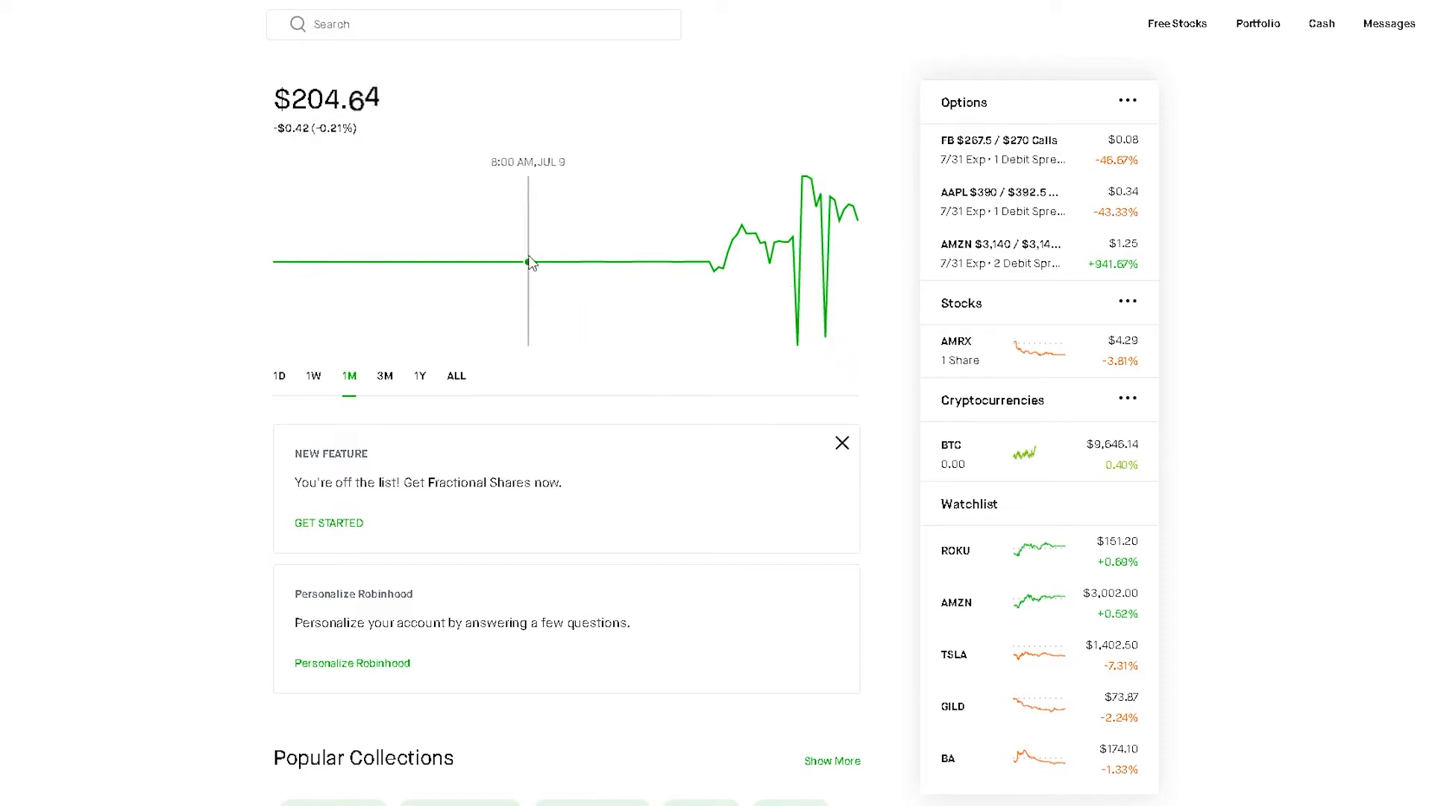
pyautogui.moveTo(524, 262)
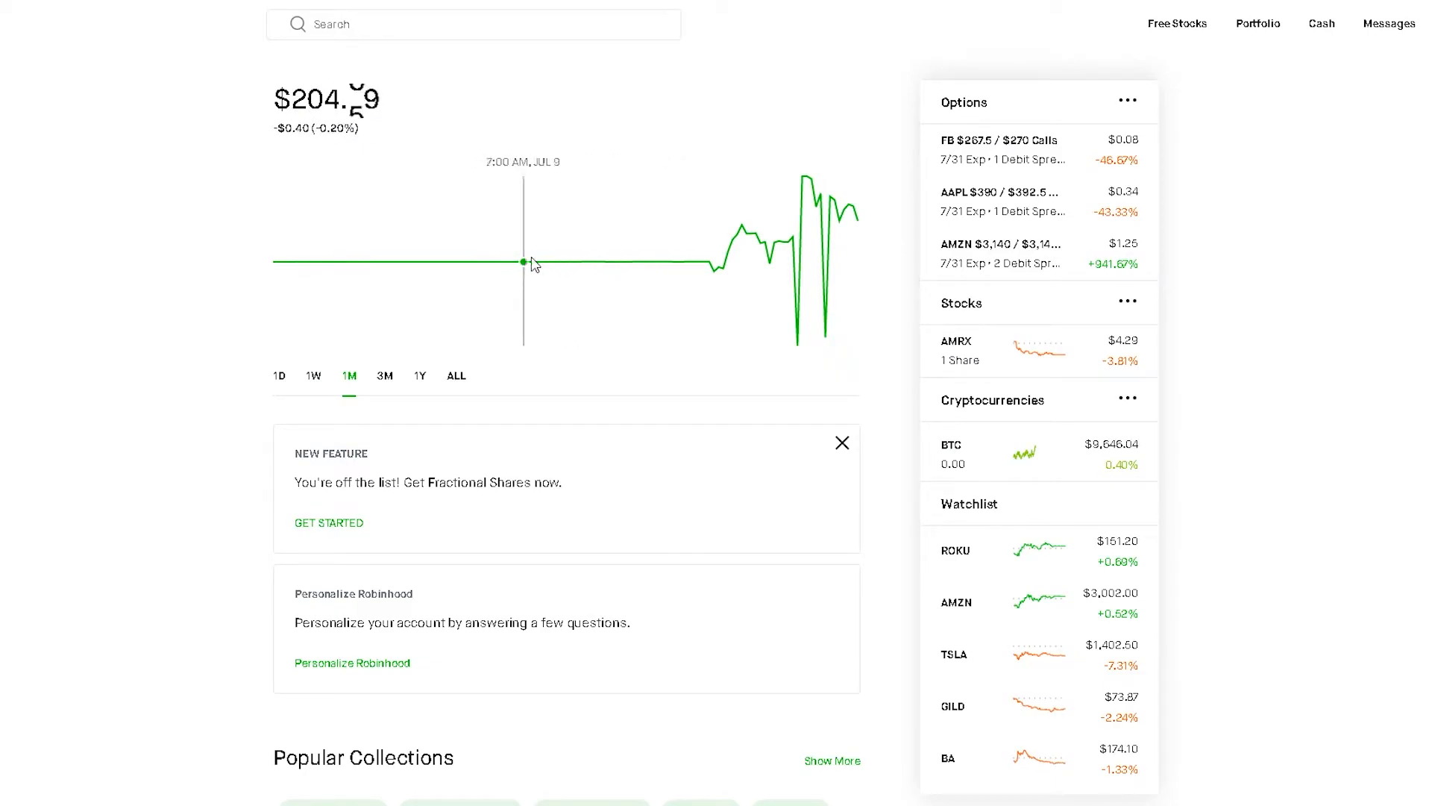
pyautogui.moveTo(719, 270)
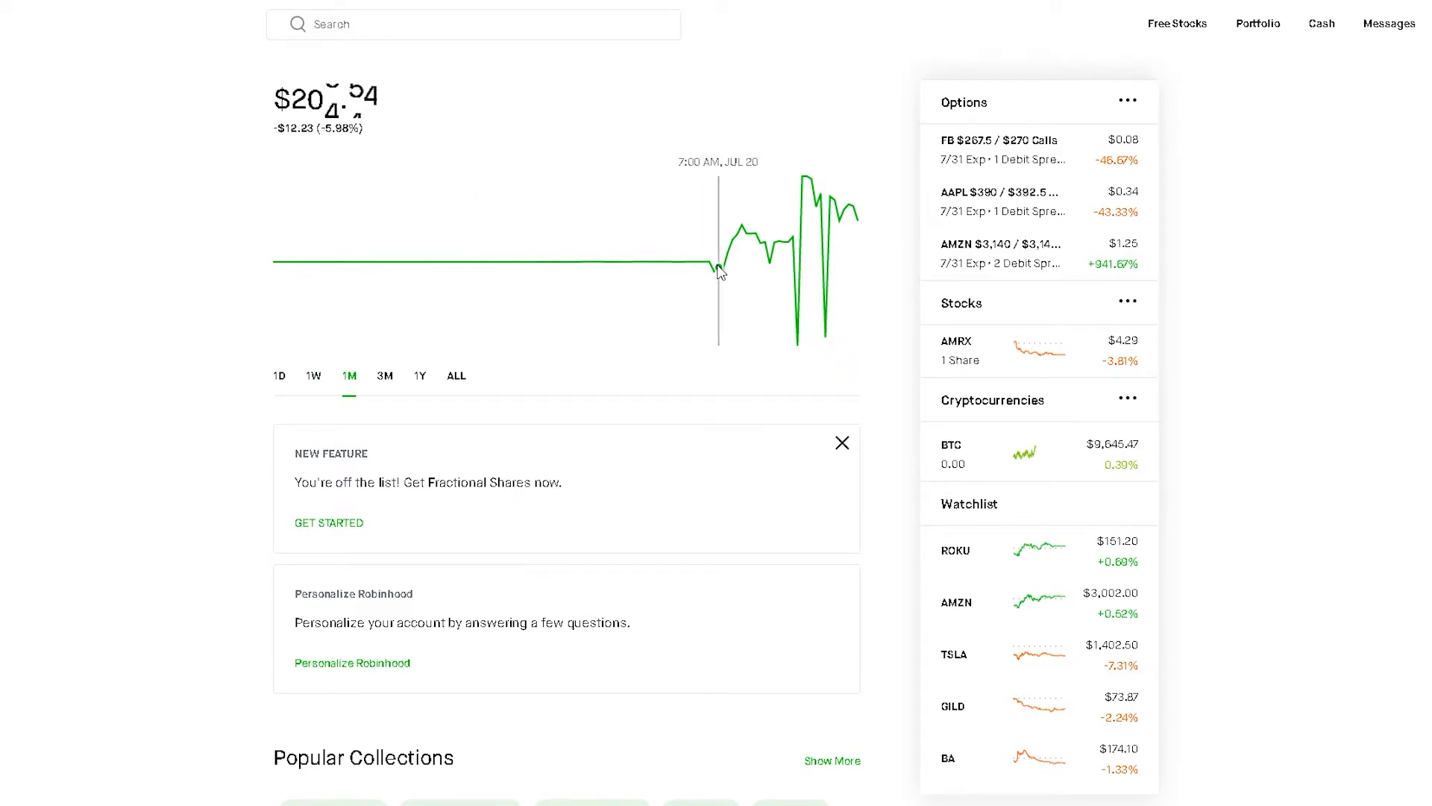
pyautogui.moveTo(799, 265)
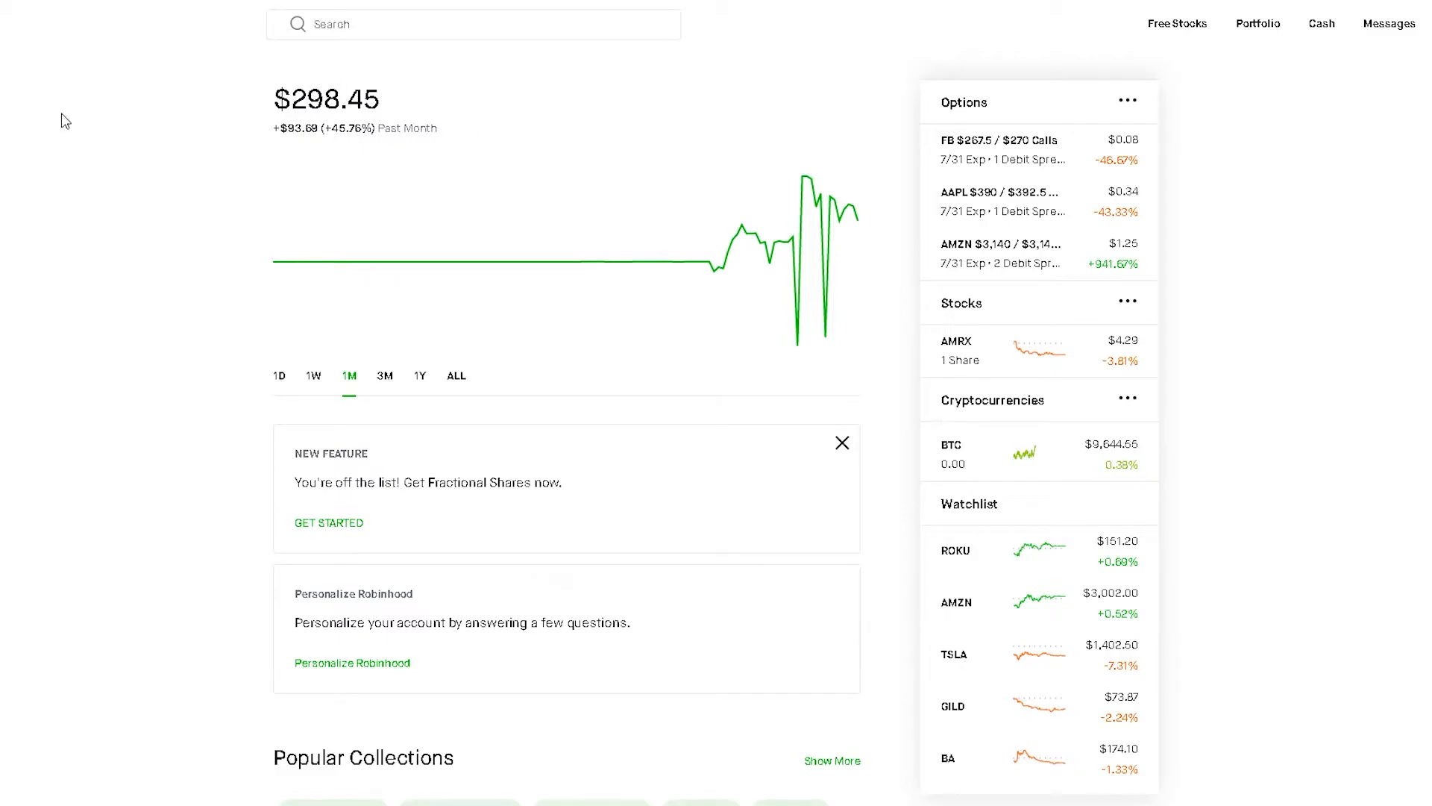
pyautogui.click(280, 376)
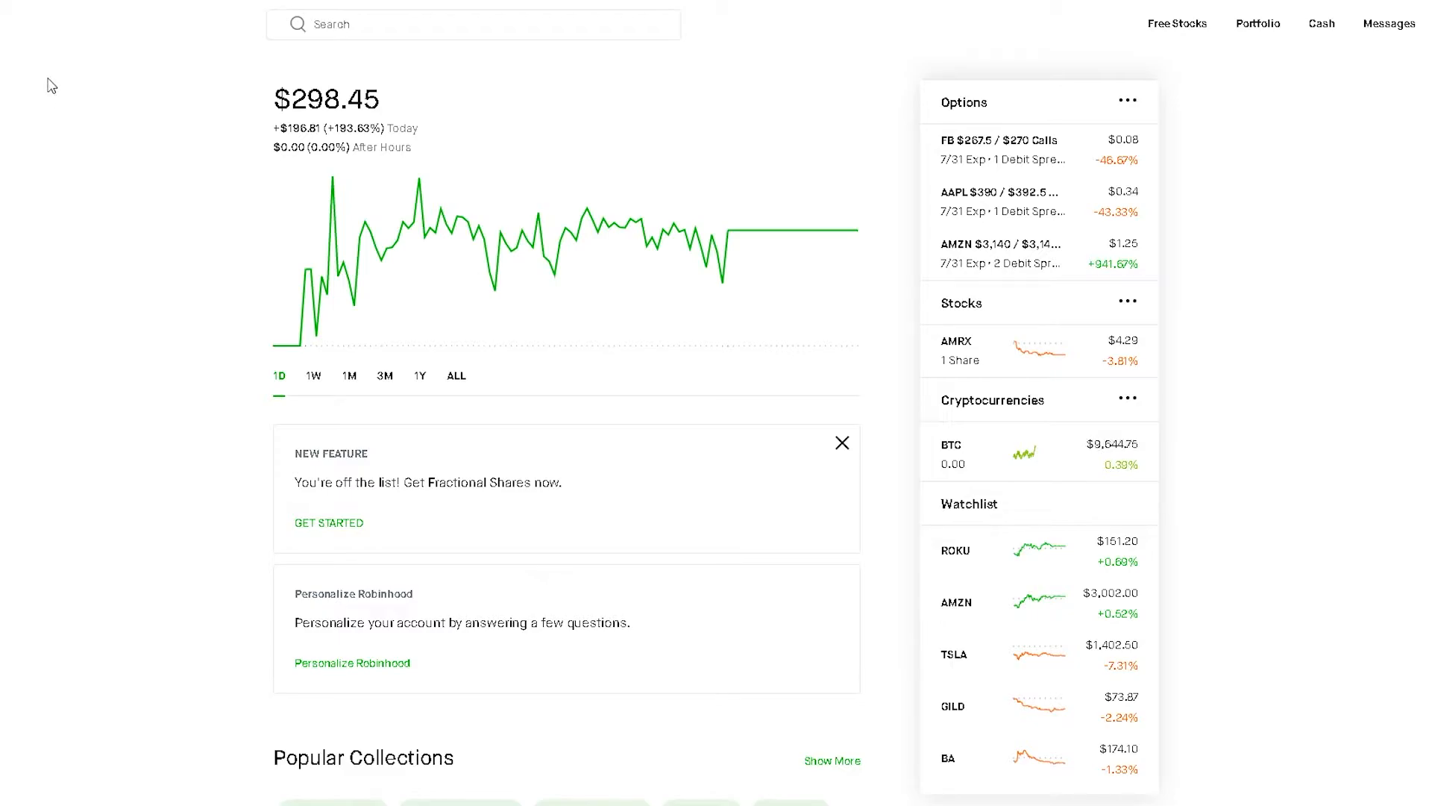
pyautogui.moveTo(1298, 208)
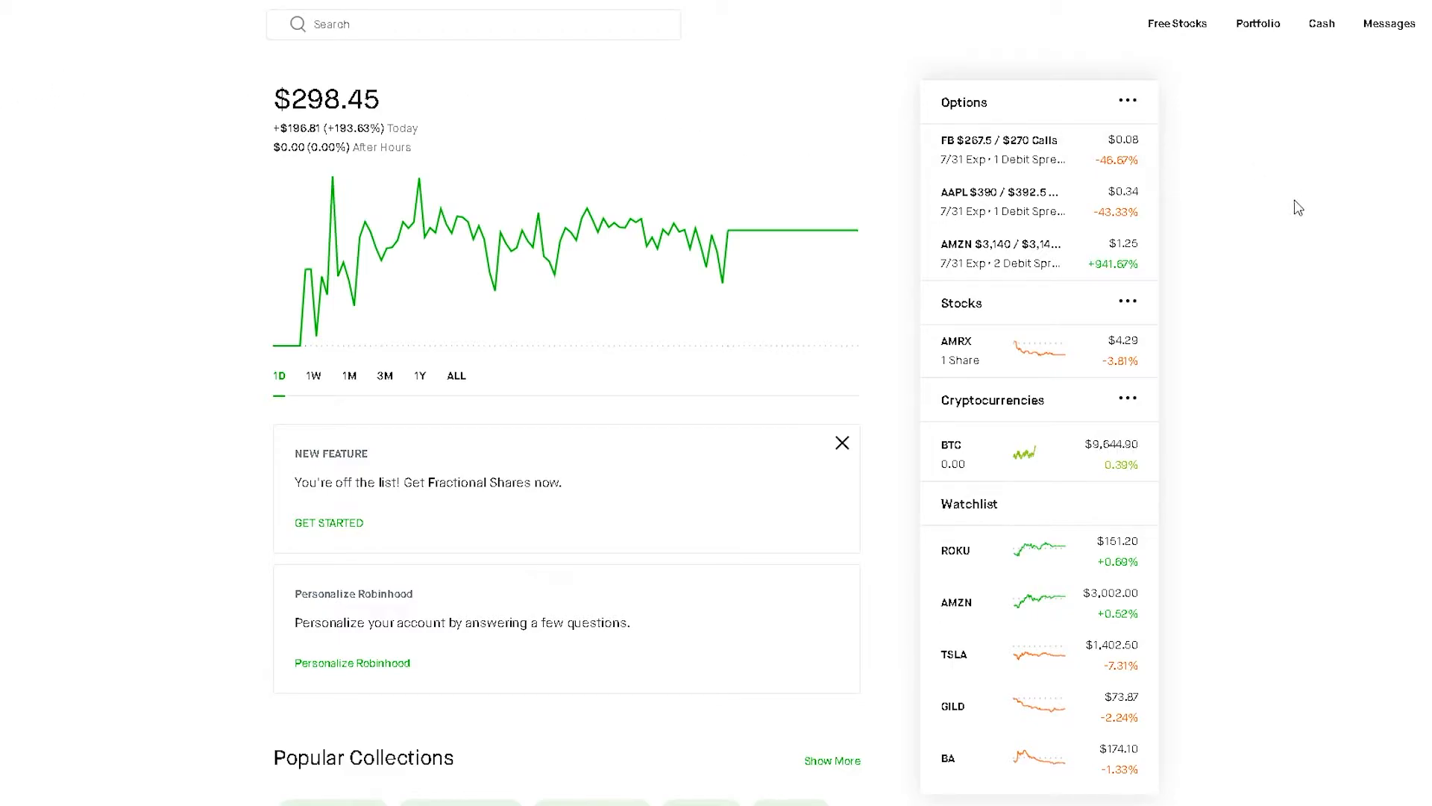
pyautogui.moveTo(1344, 193)
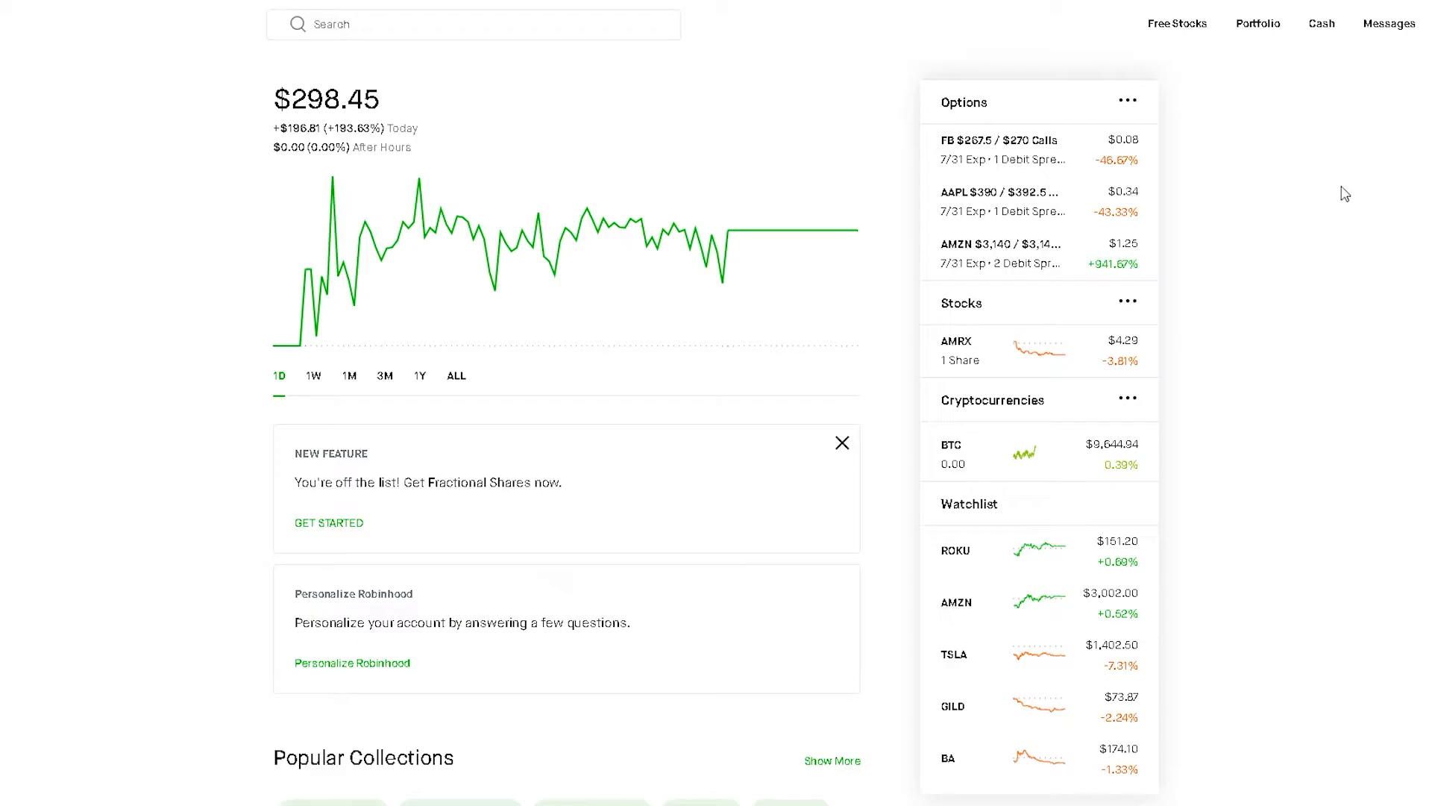
# Open the FB $267.5/$270 call spread position and scroll through its details.
pyautogui.click(998, 146)
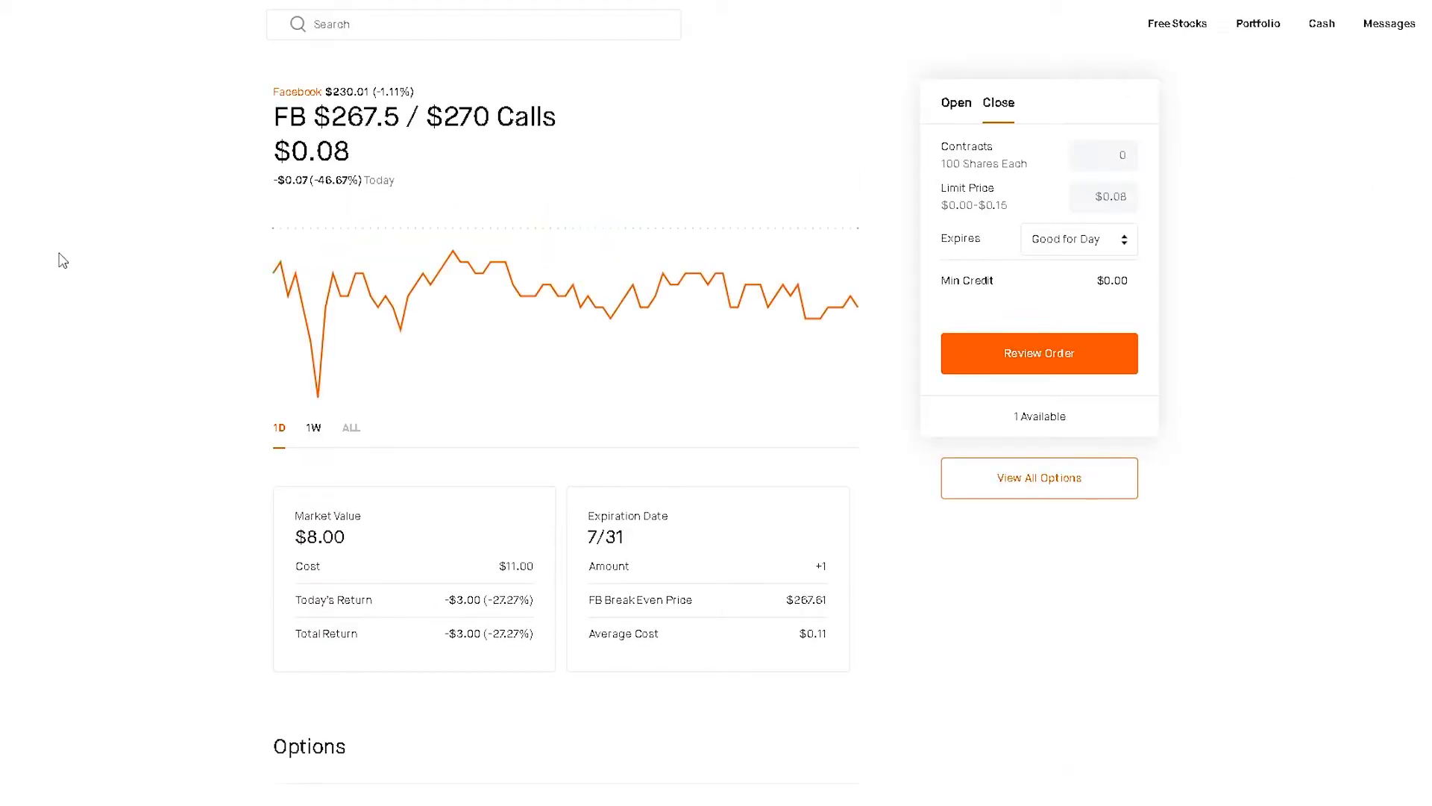
pyautogui.moveTo(534, 552)
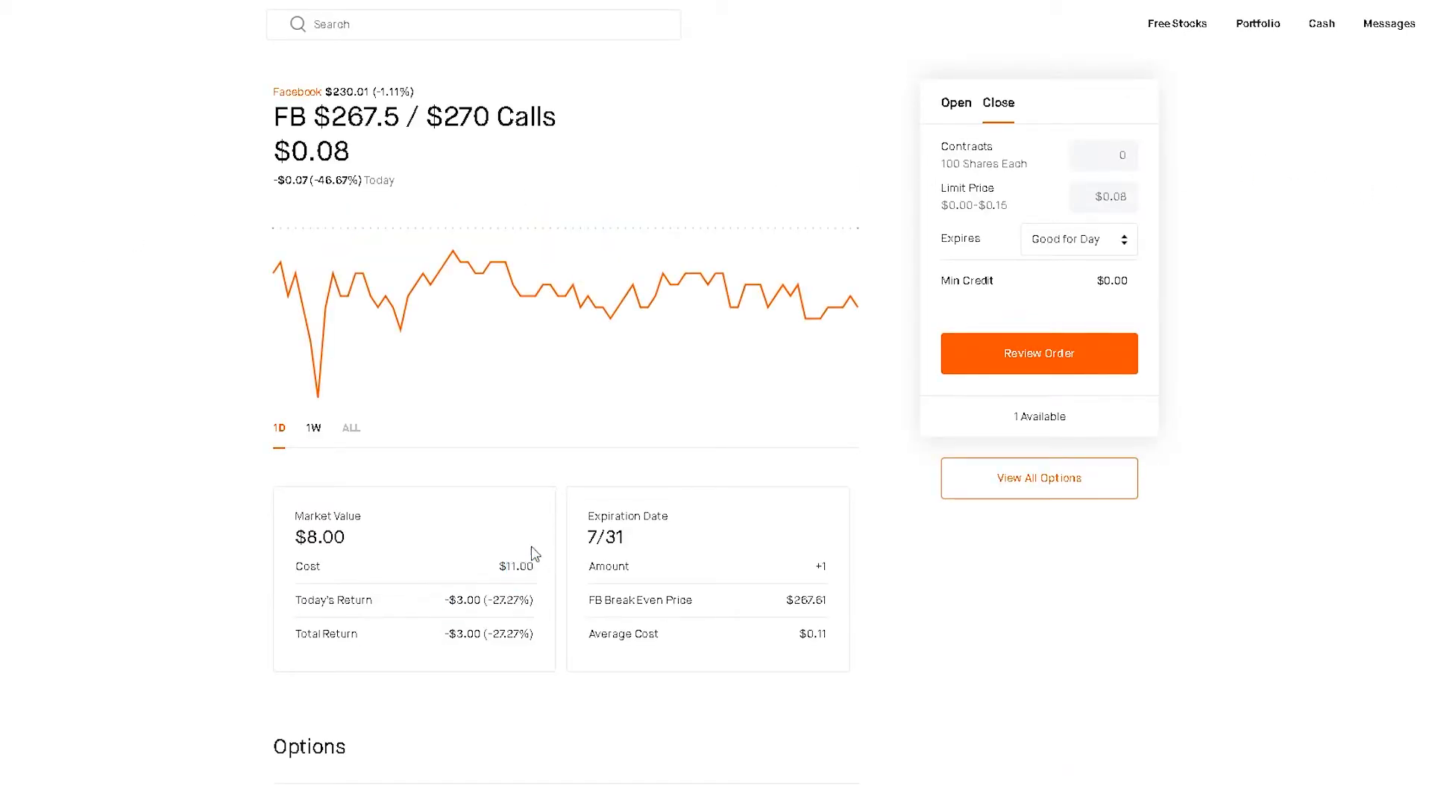
pyautogui.moveTo(72, 232)
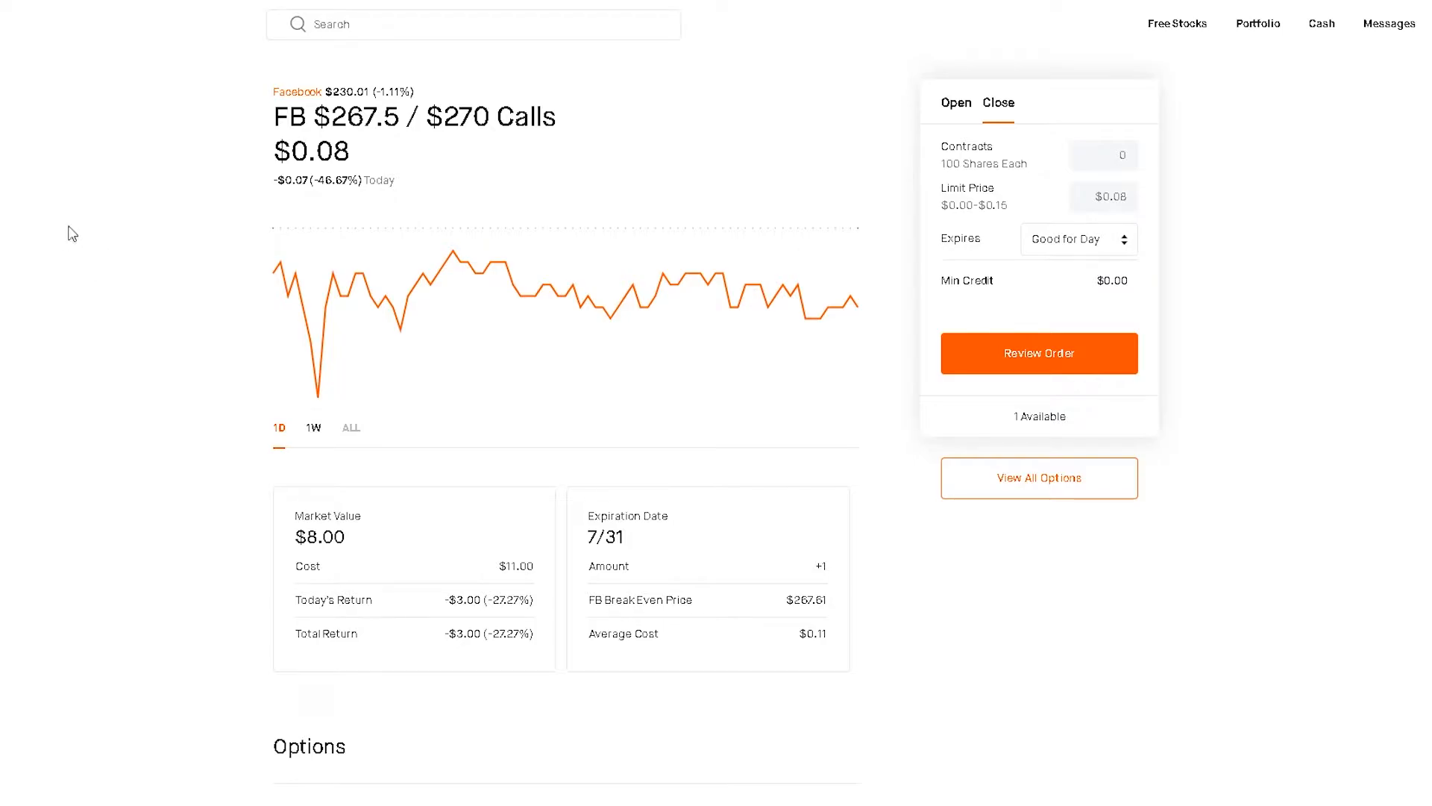
pyautogui.moveTo(52, 208)
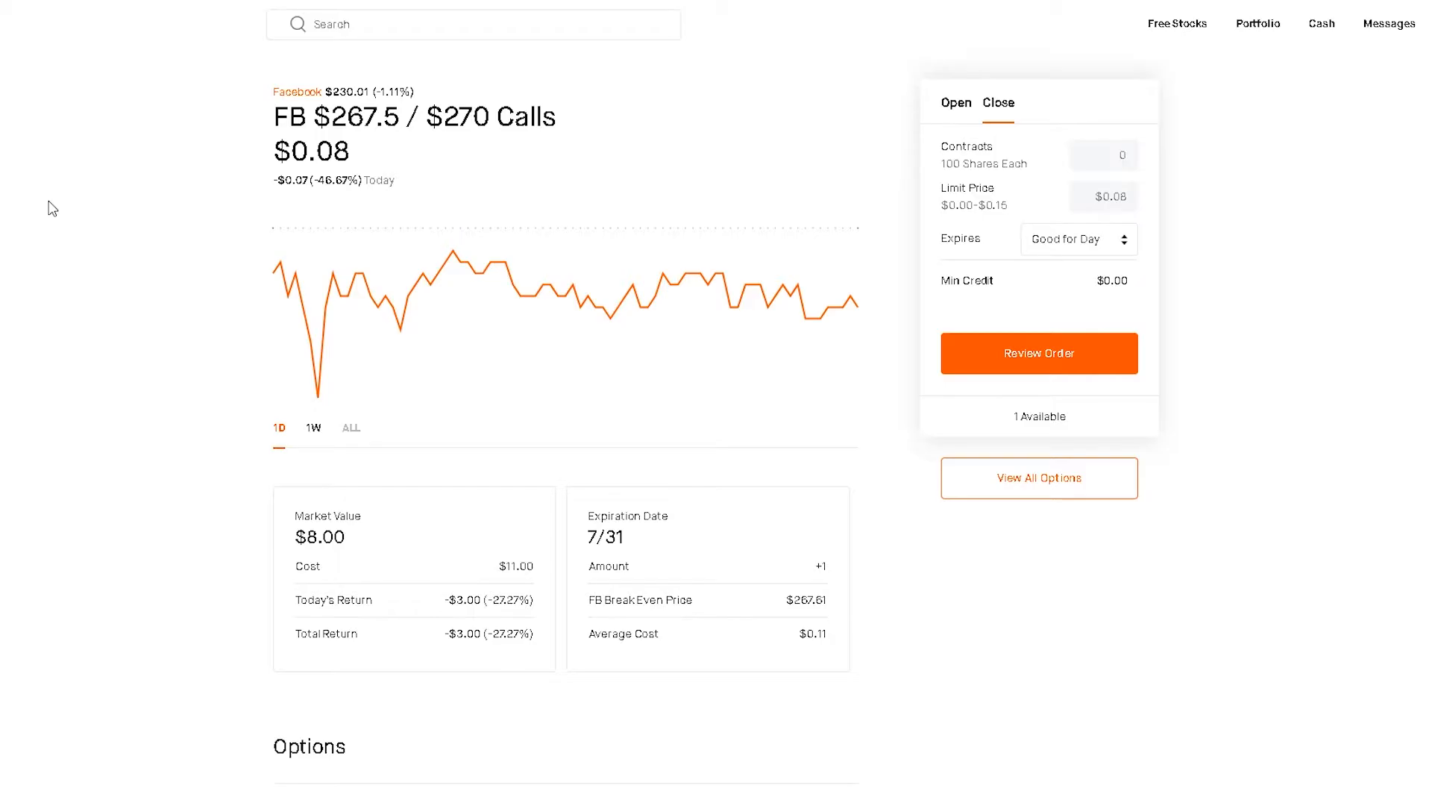
pyautogui.moveTo(59, 231)
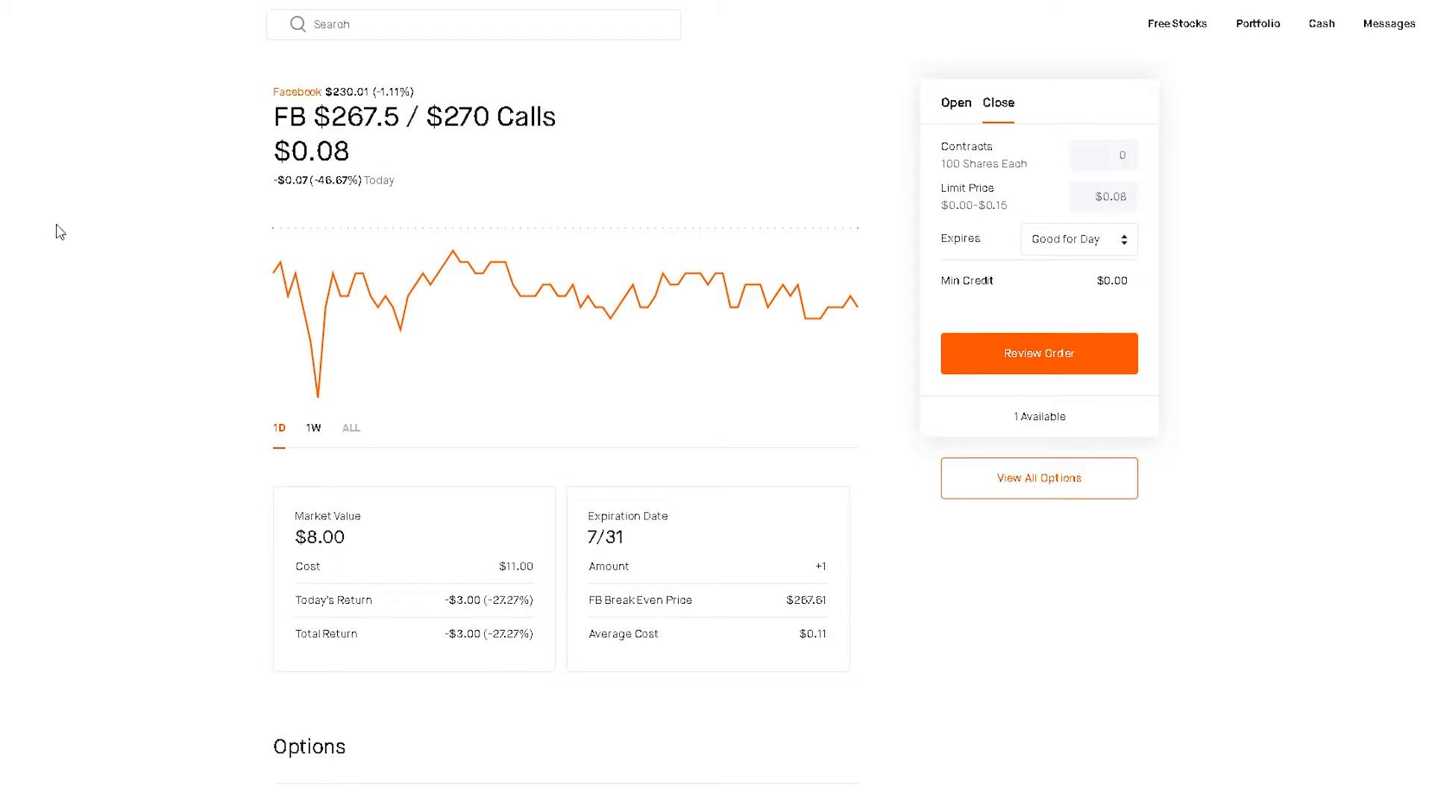
pyautogui.scroll(-3)
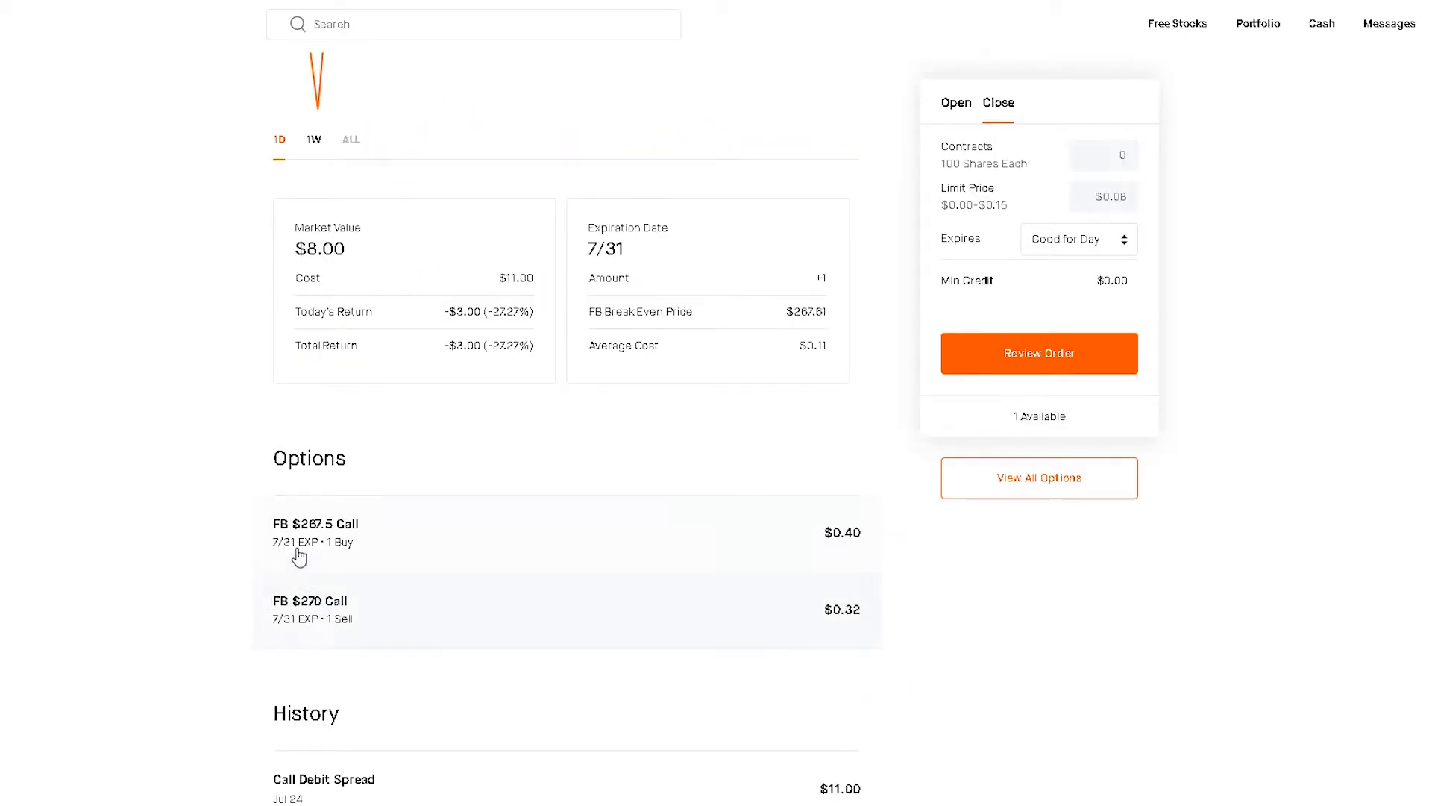
pyautogui.moveTo(186, 571)
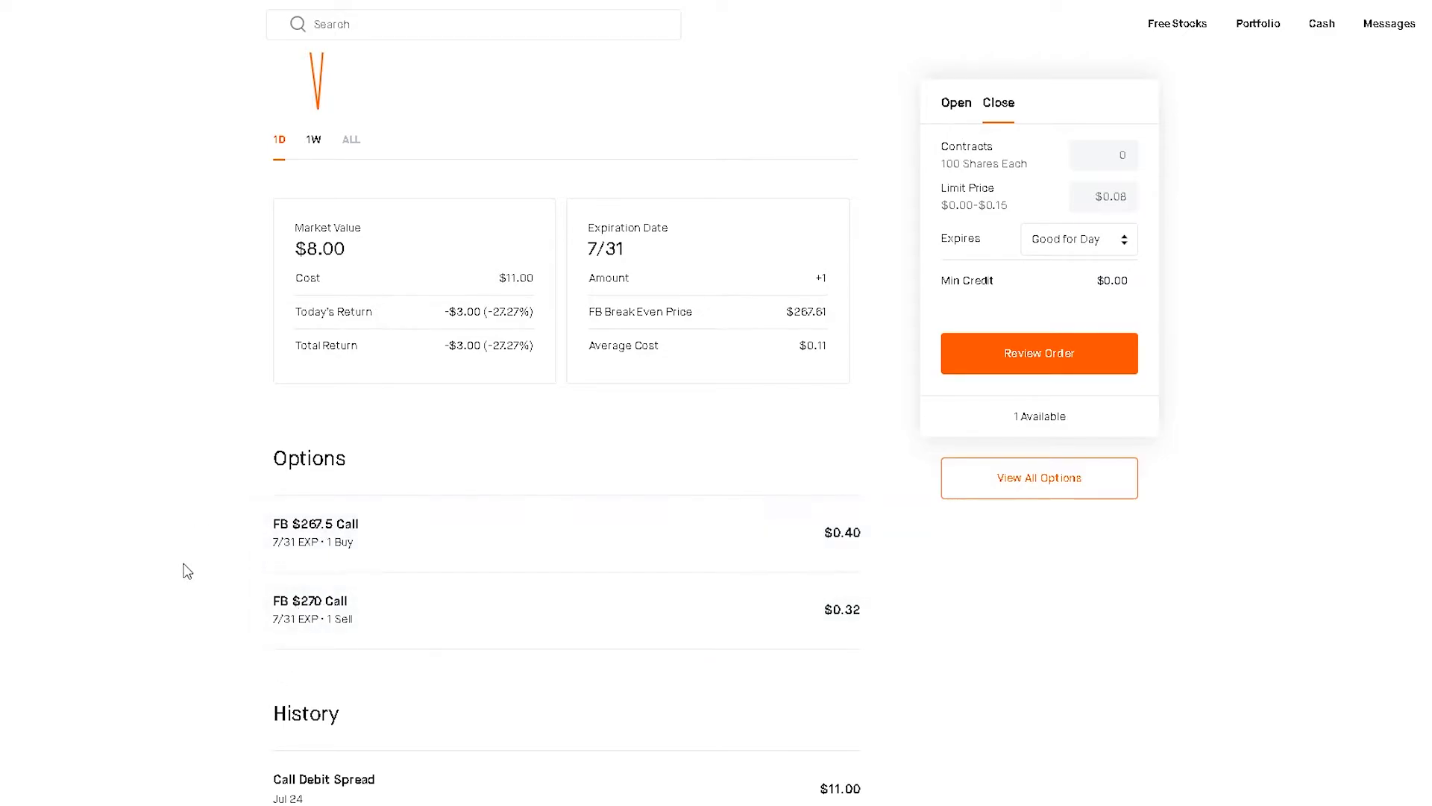
pyautogui.scroll(3)
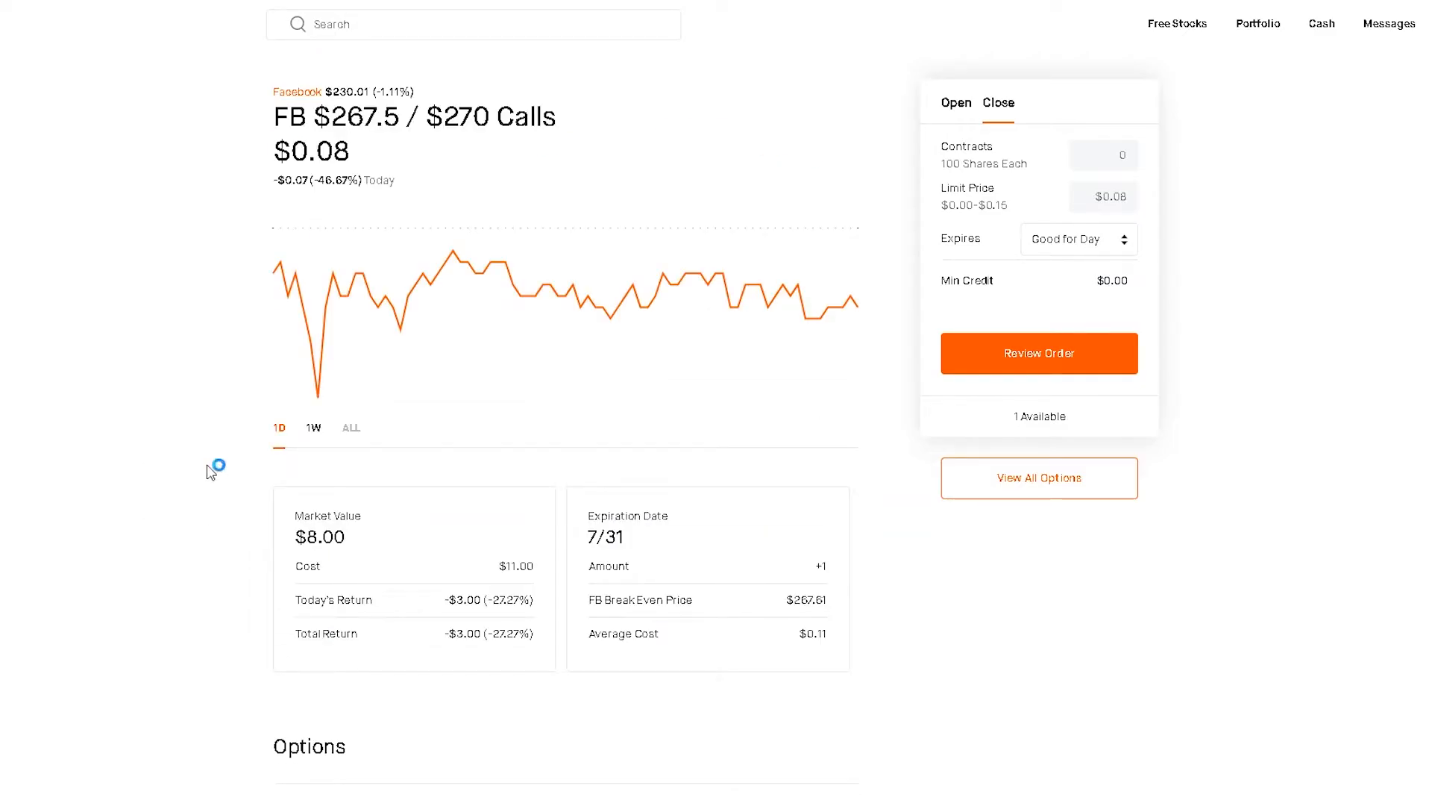
pyautogui.moveTo(500, 569)
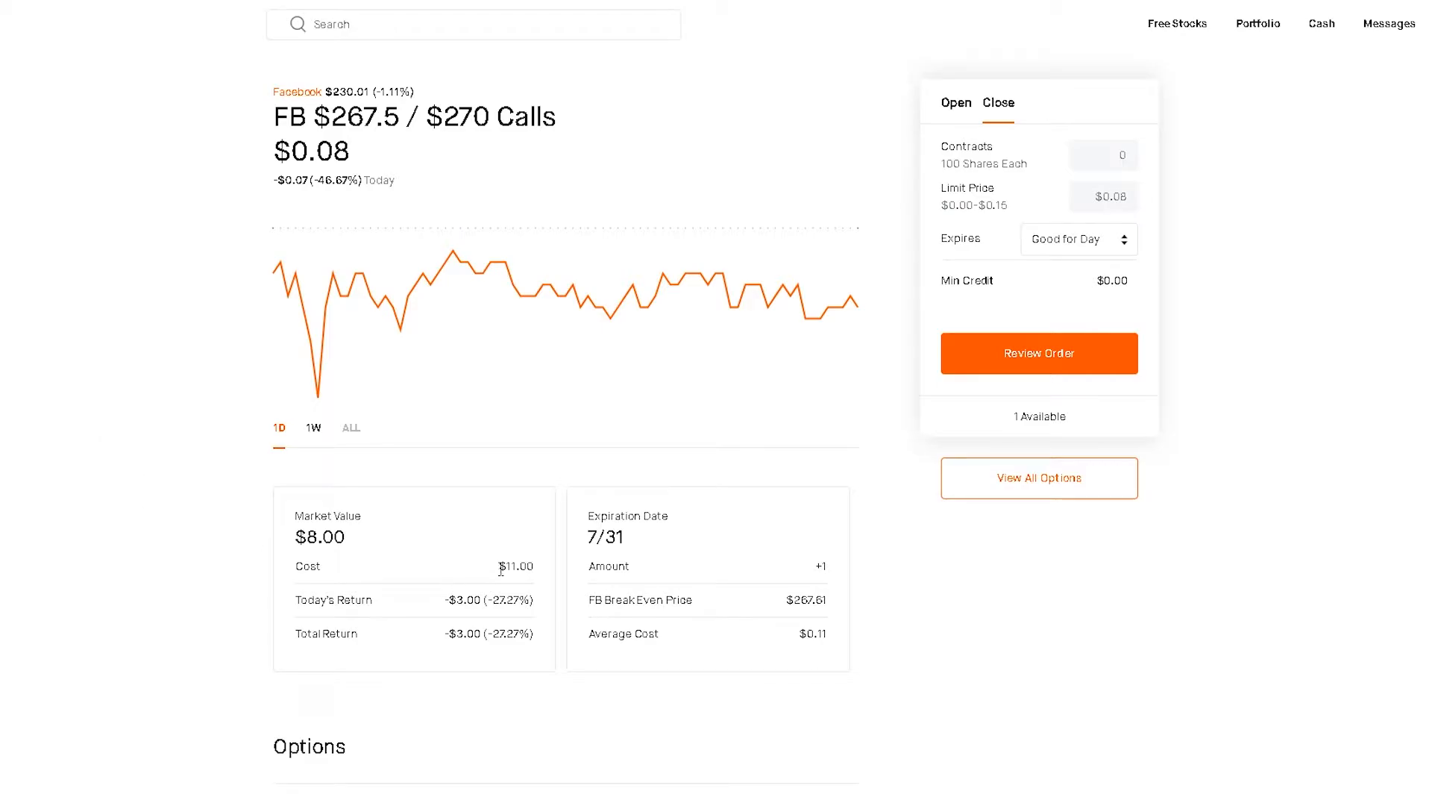
pyautogui.moveTo(296, 519)
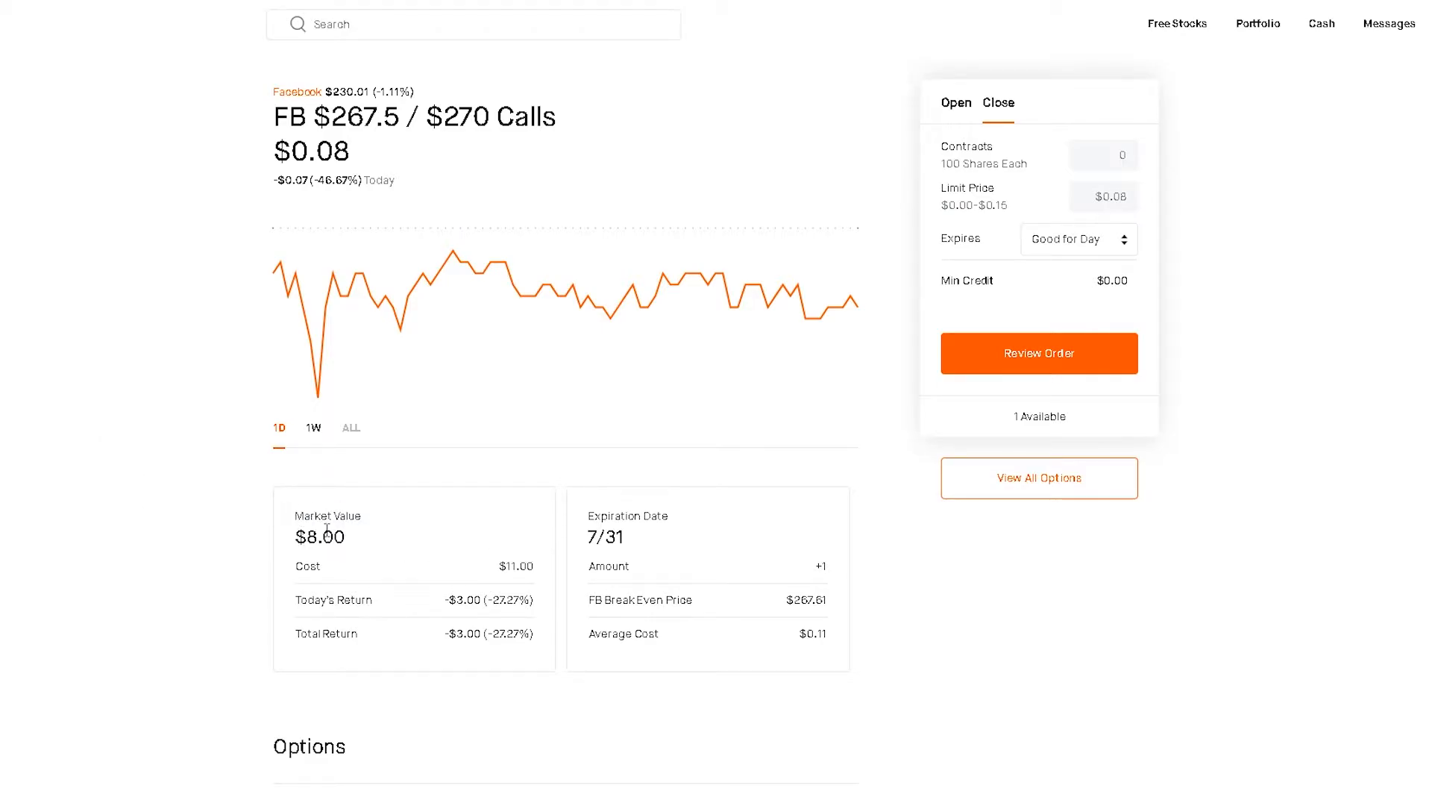
pyautogui.moveTo(462, 552)
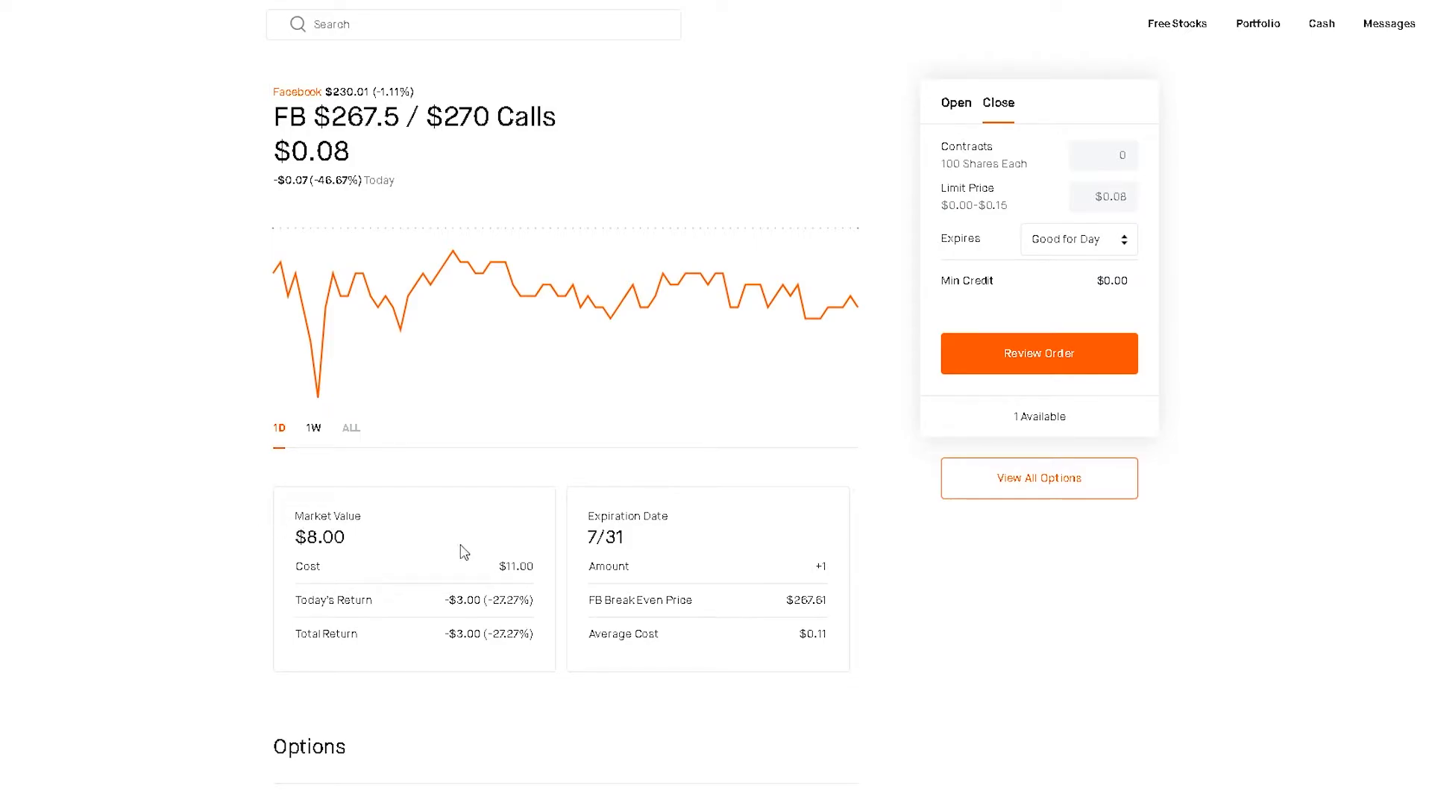
pyautogui.moveTo(296, 397)
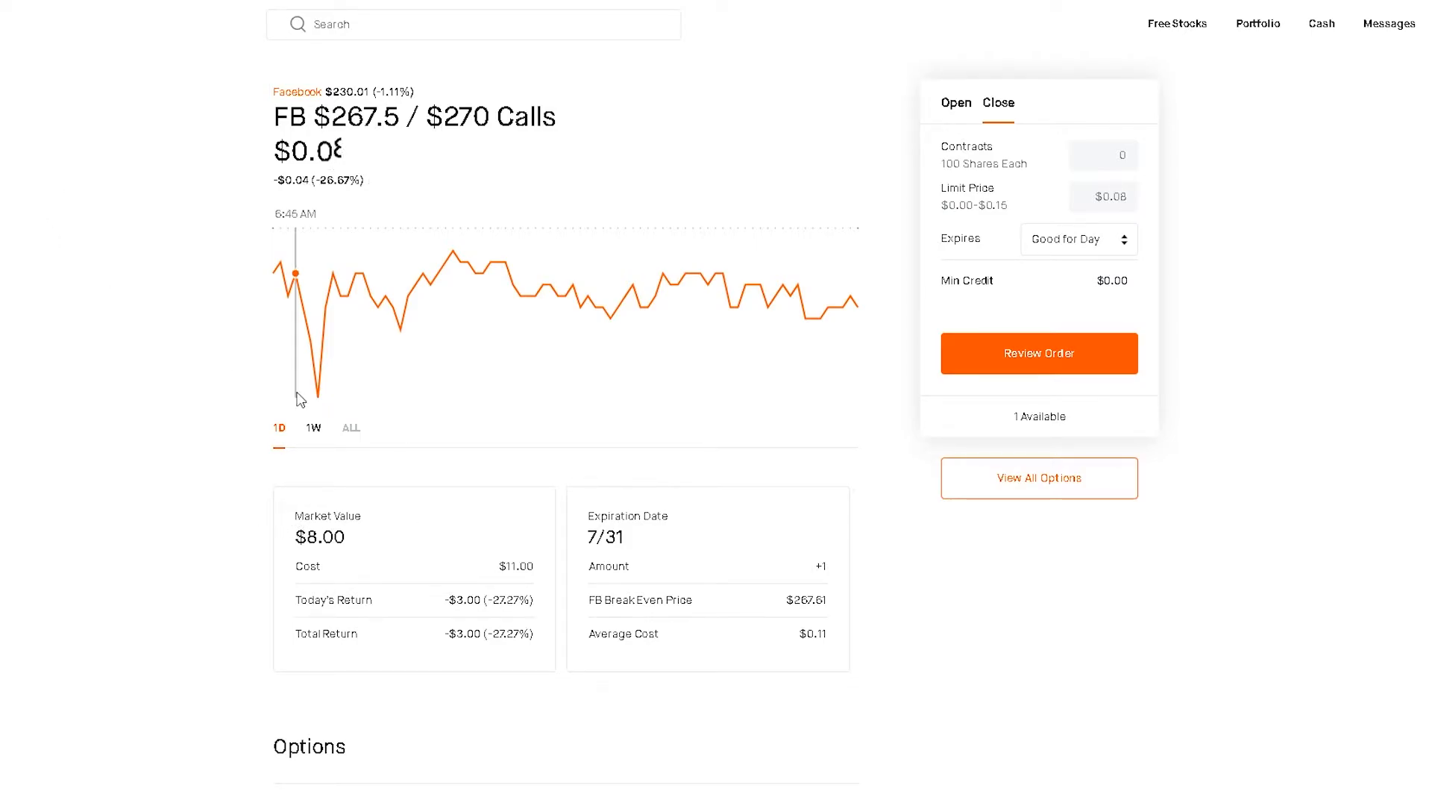
pyautogui.moveTo(390, 544)
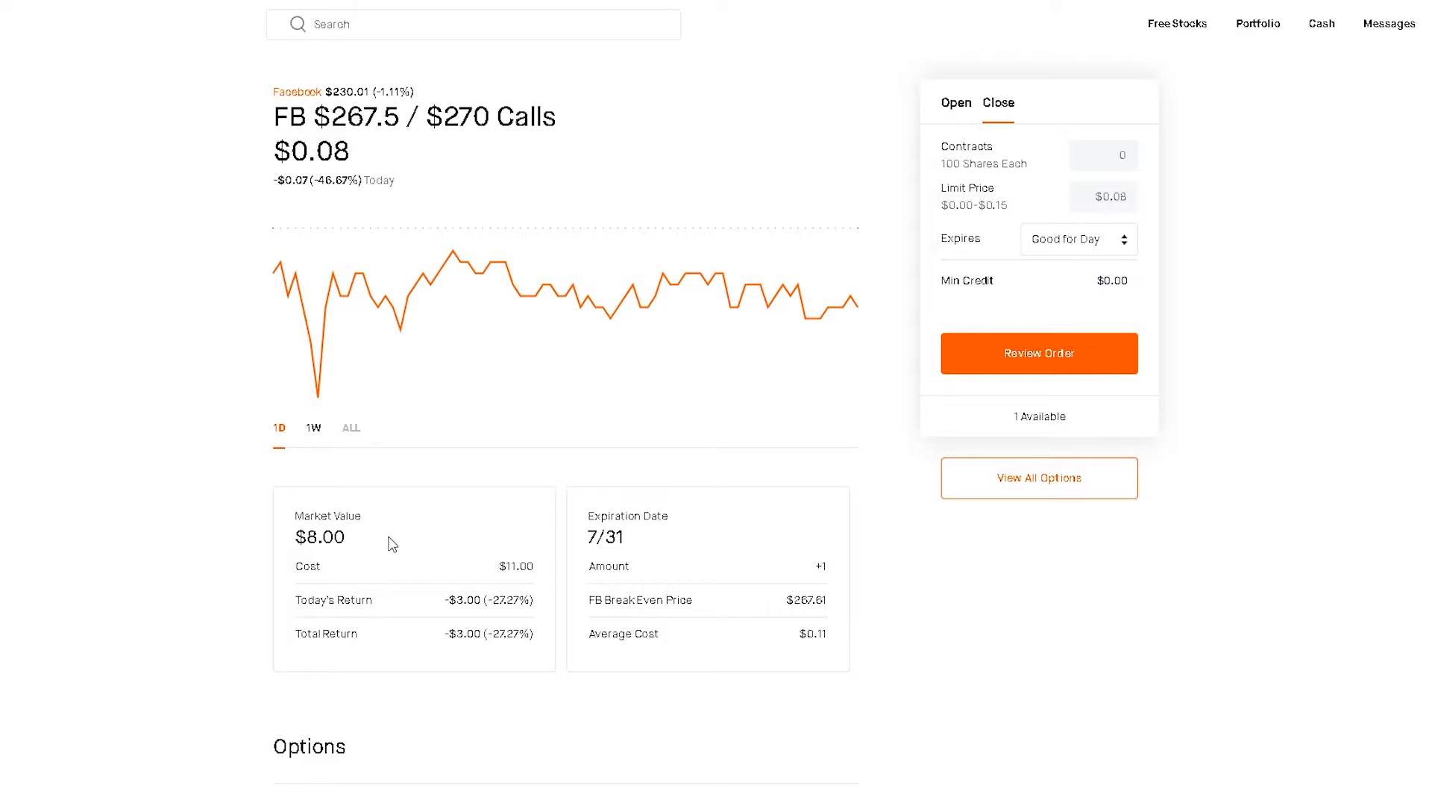
pyautogui.moveTo(99, 106)
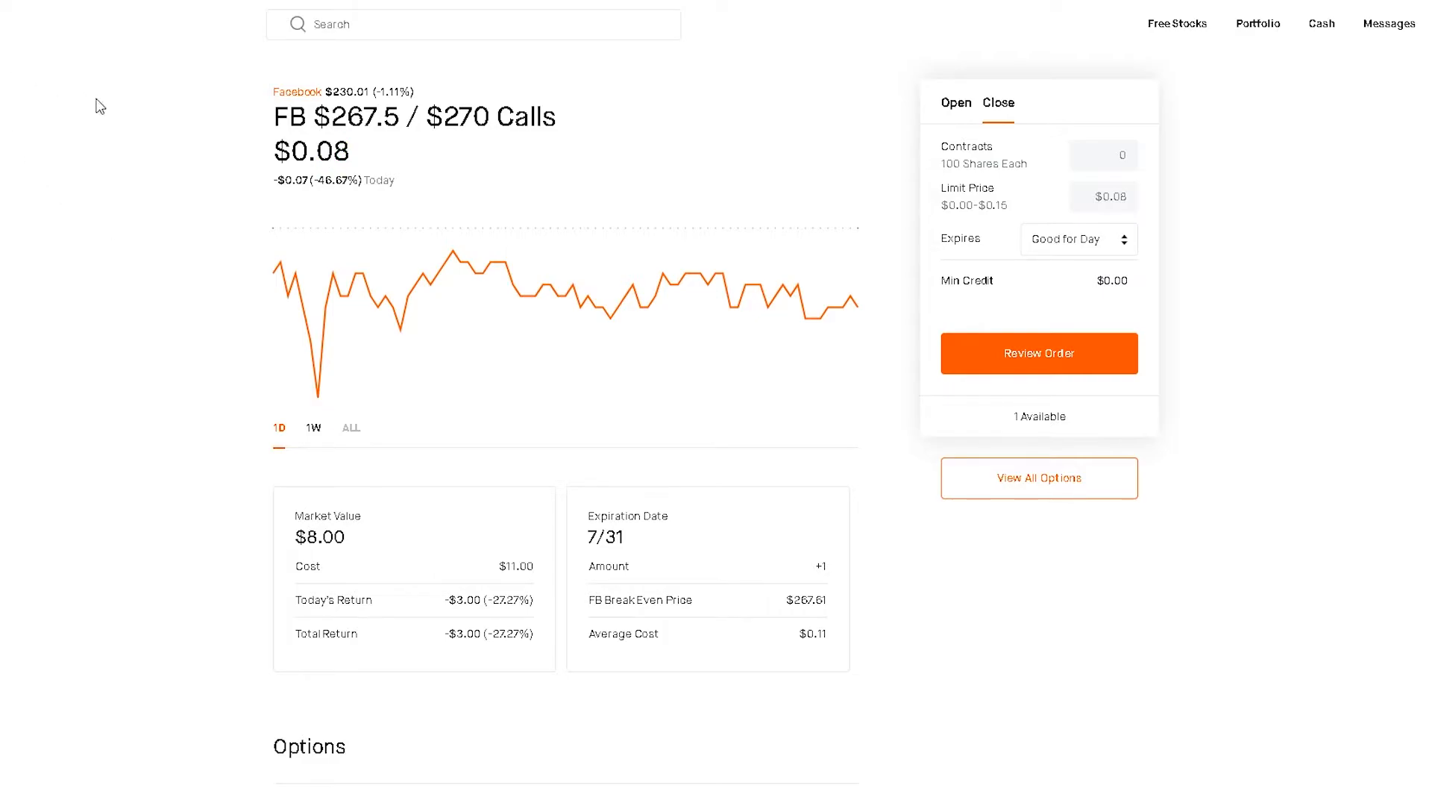
pyautogui.moveTo(57, 85)
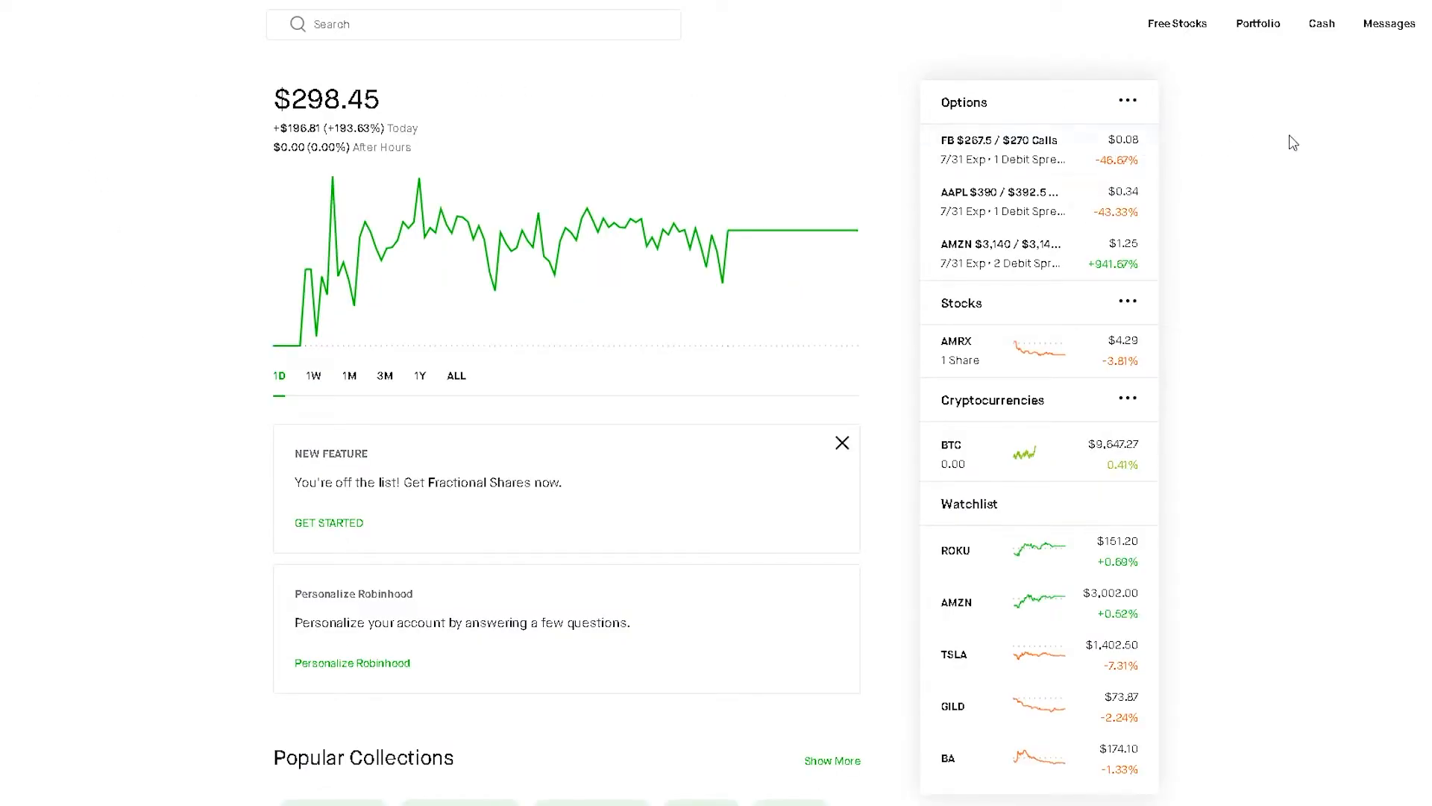
pyautogui.moveTo(1210, 183)
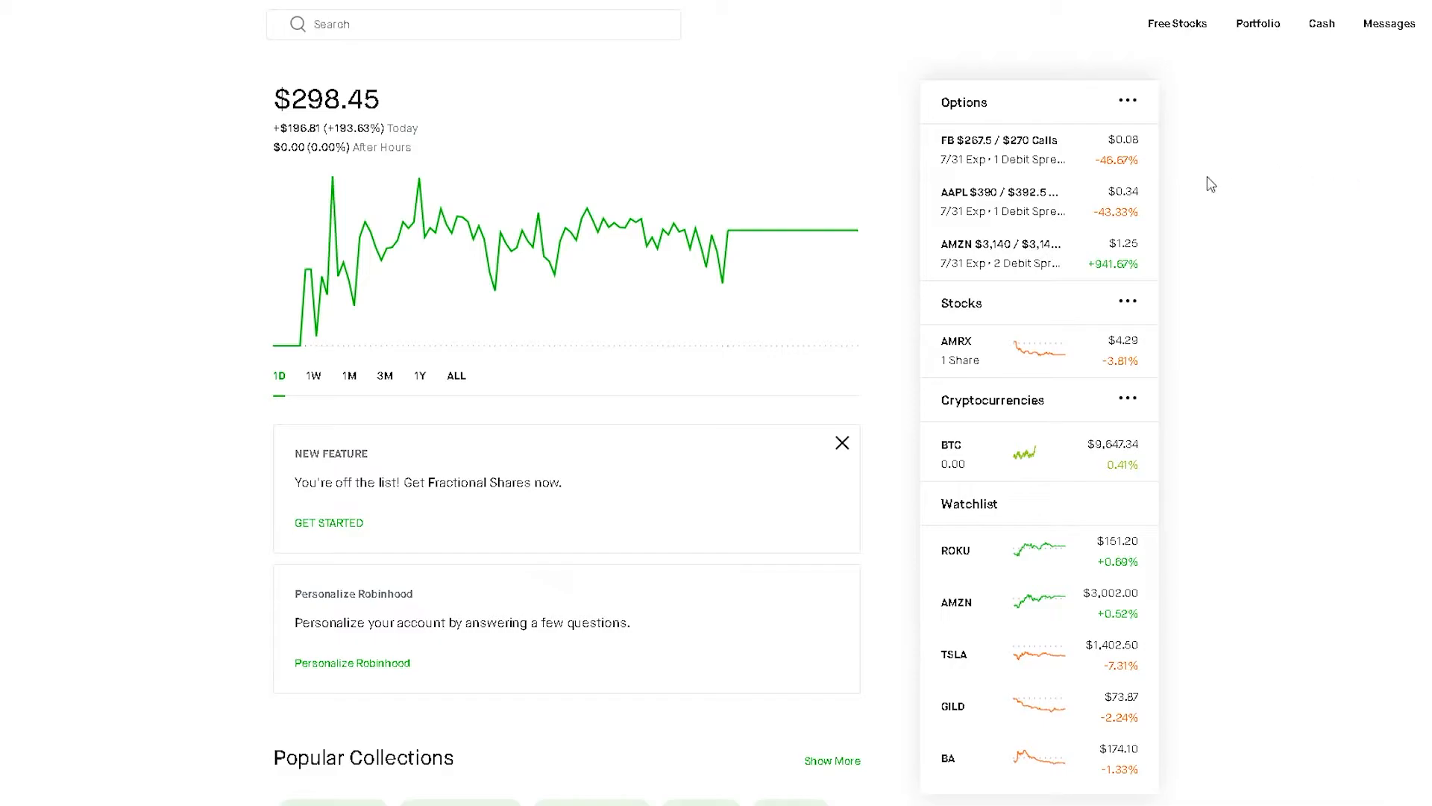
pyautogui.moveTo(1318, 172)
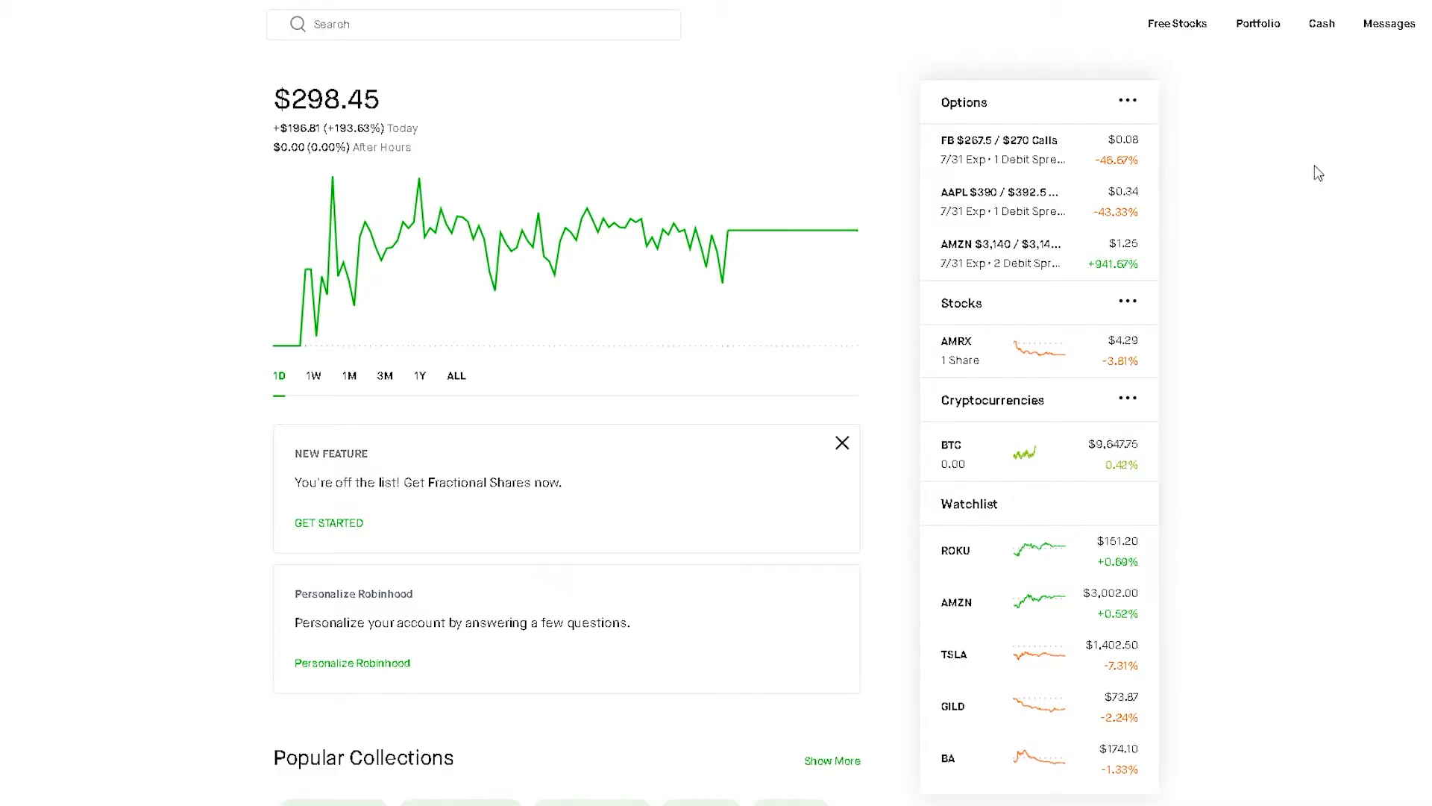
pyautogui.click(1002, 200)
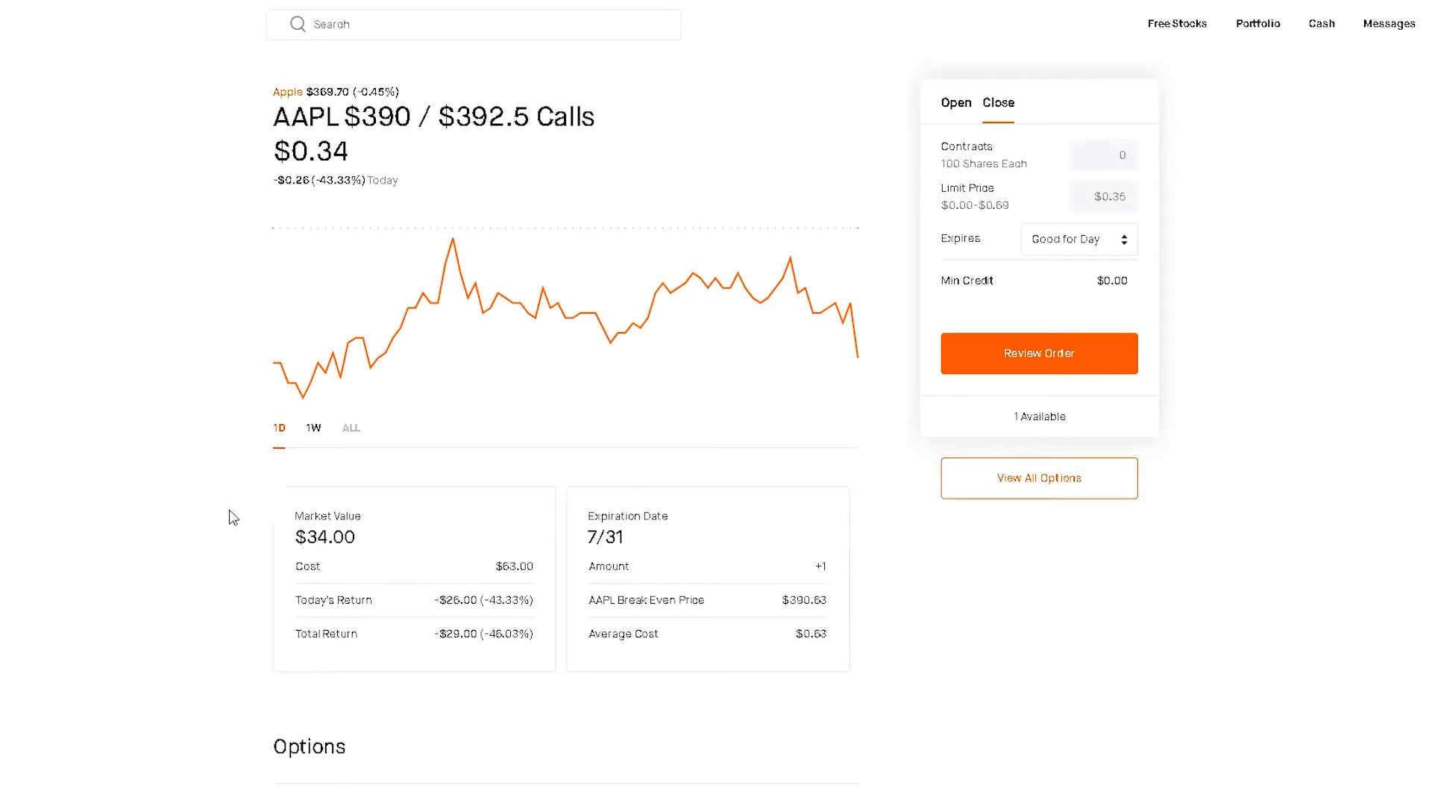
pyautogui.moveTo(125, 484)
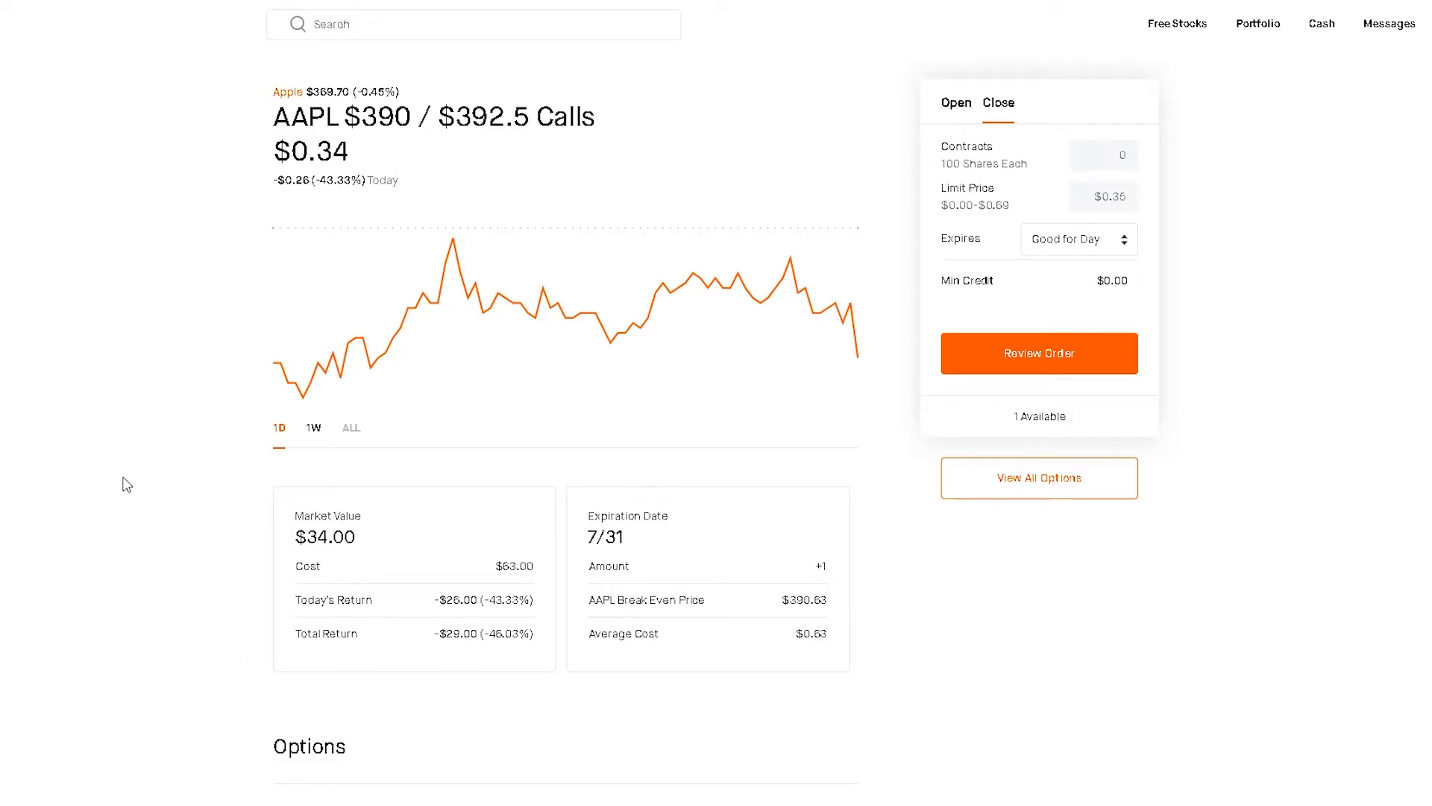
pyautogui.scroll(-3)
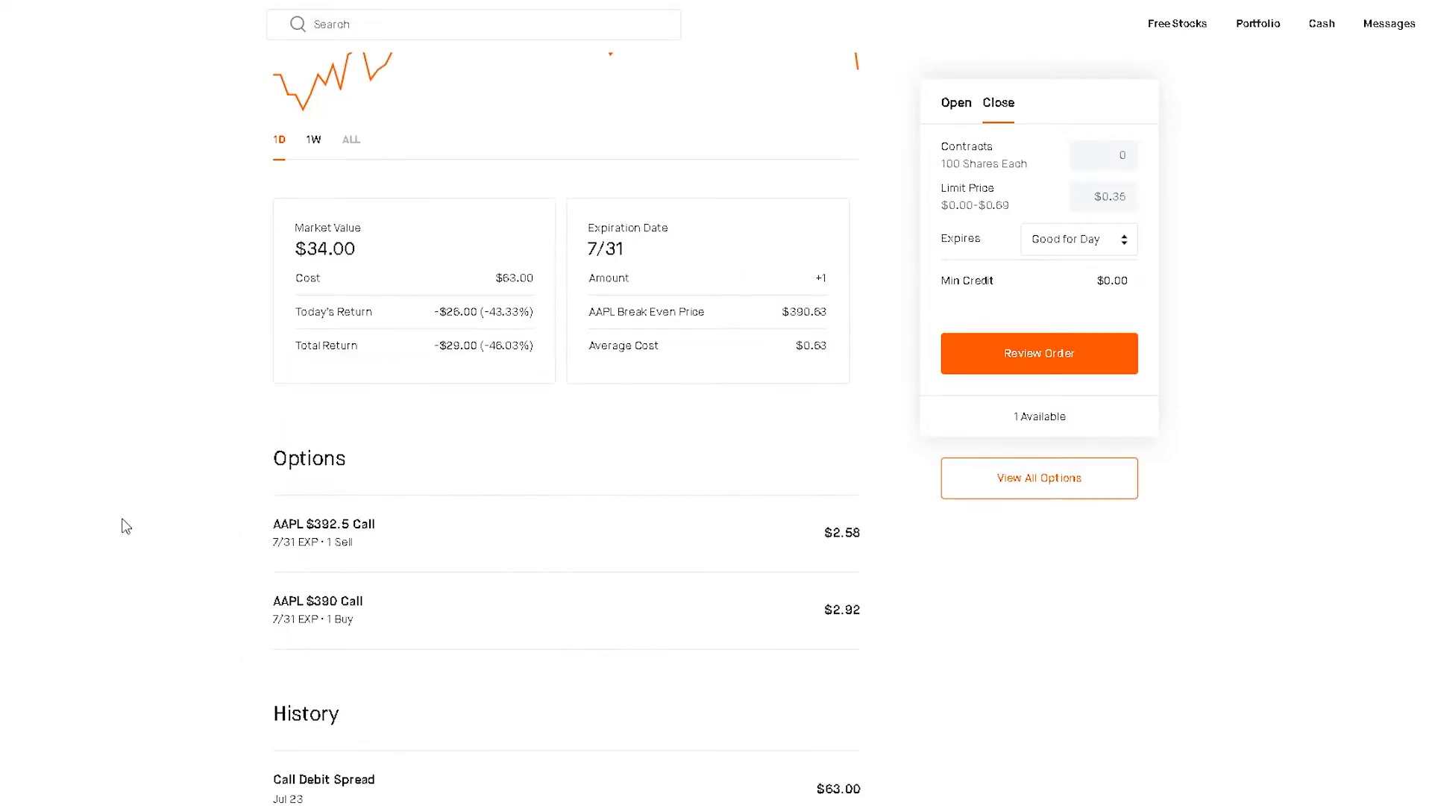
pyautogui.moveTo(347, 532)
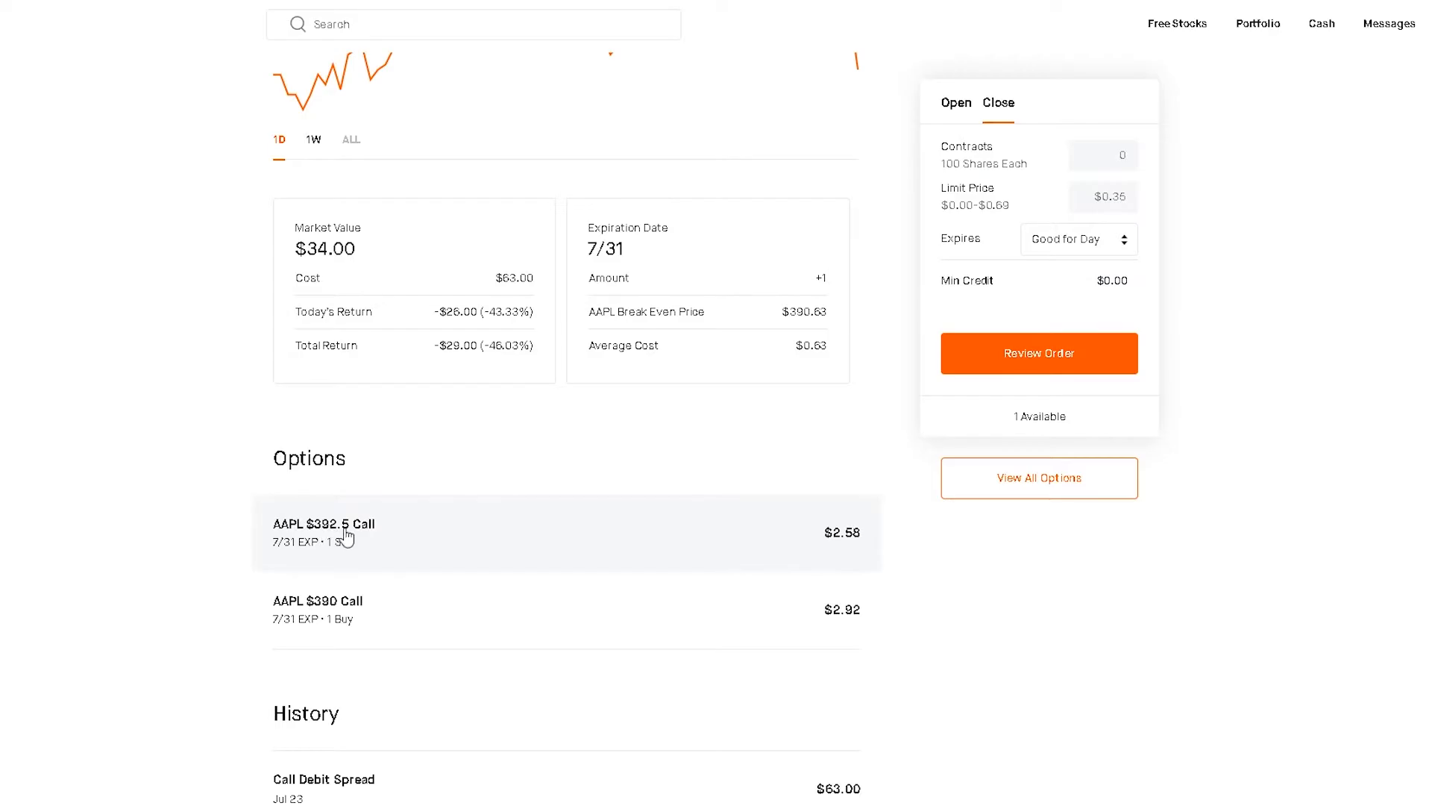
pyautogui.scroll(3)
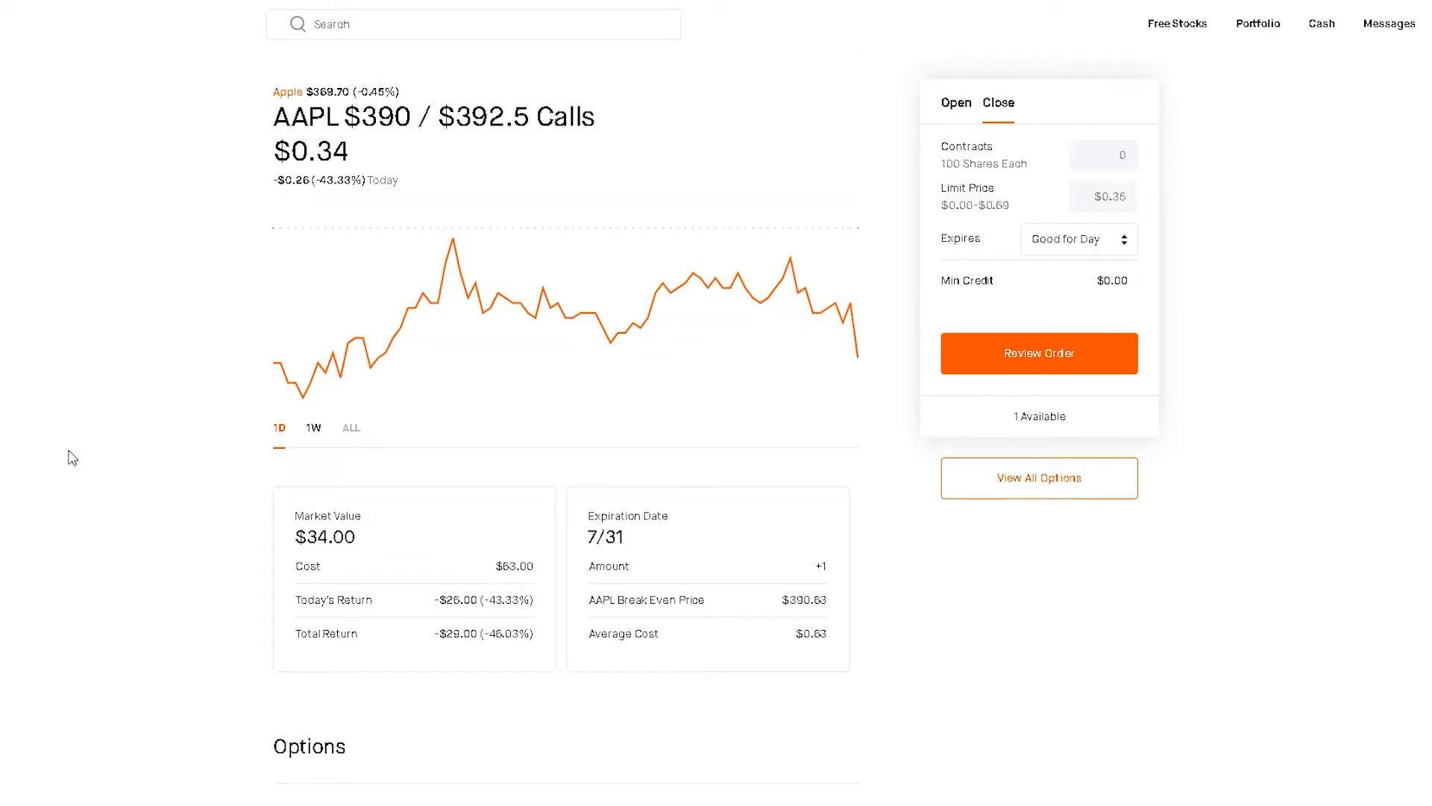
pyautogui.moveTo(206, 426)
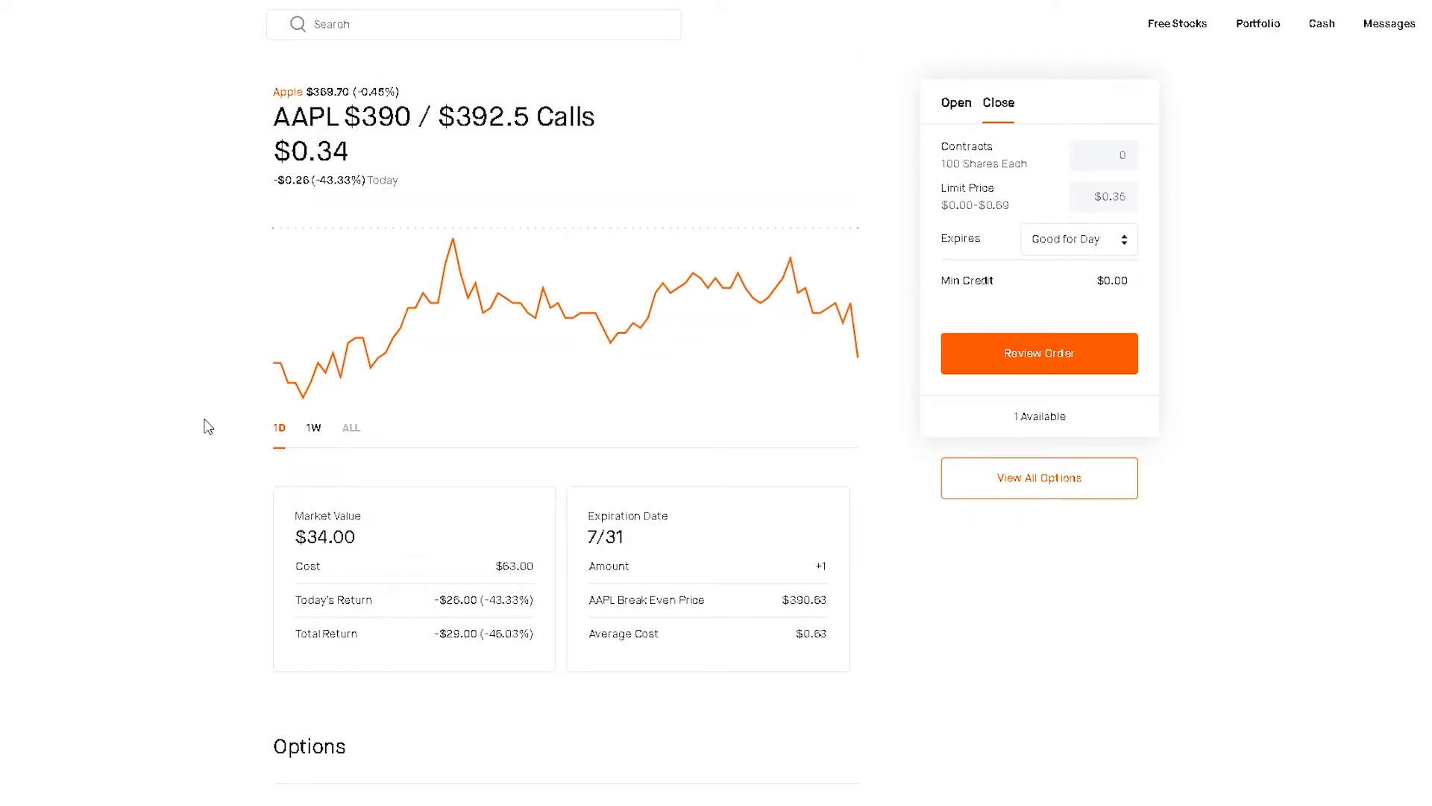
pyautogui.moveTo(72, 313)
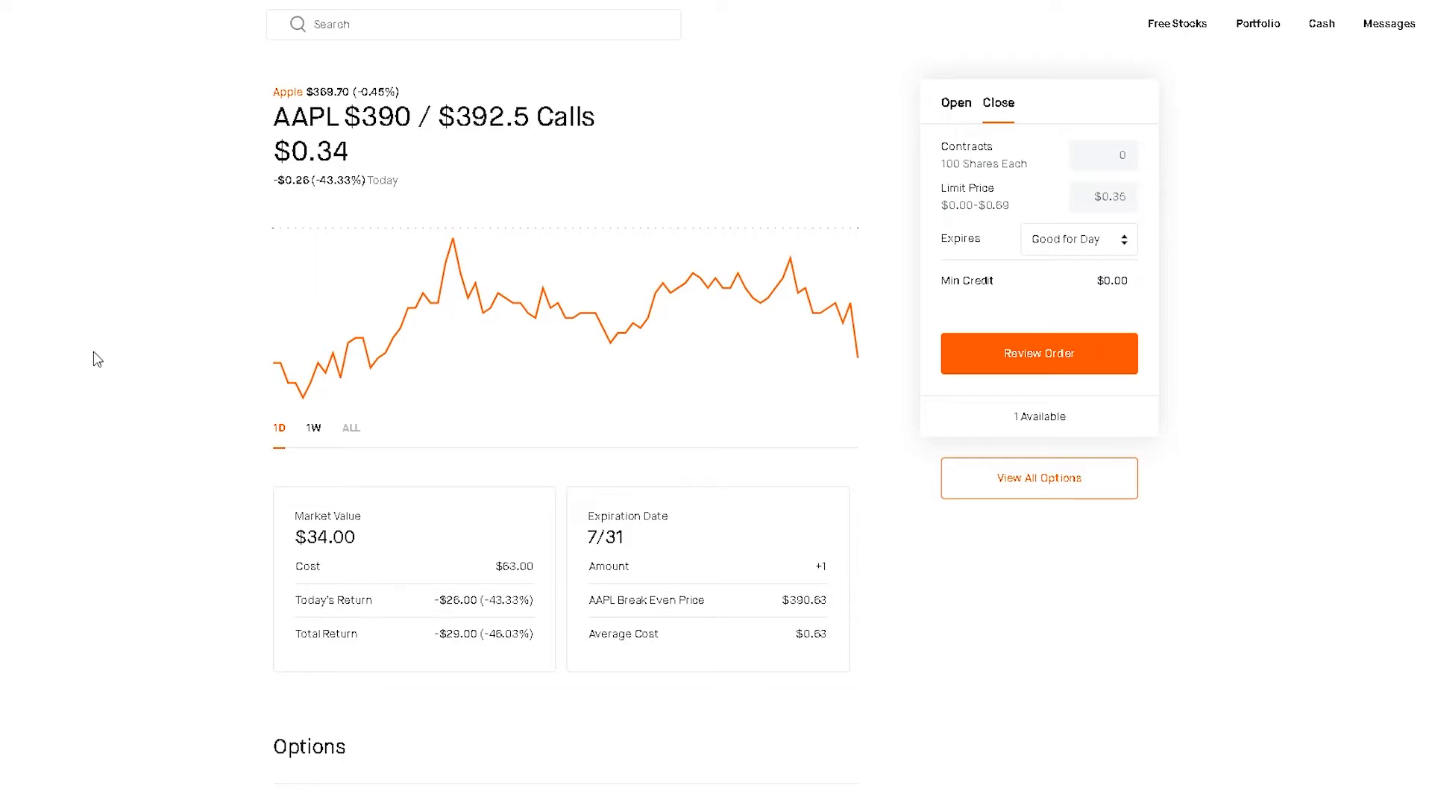
pyautogui.moveTo(520, 552)
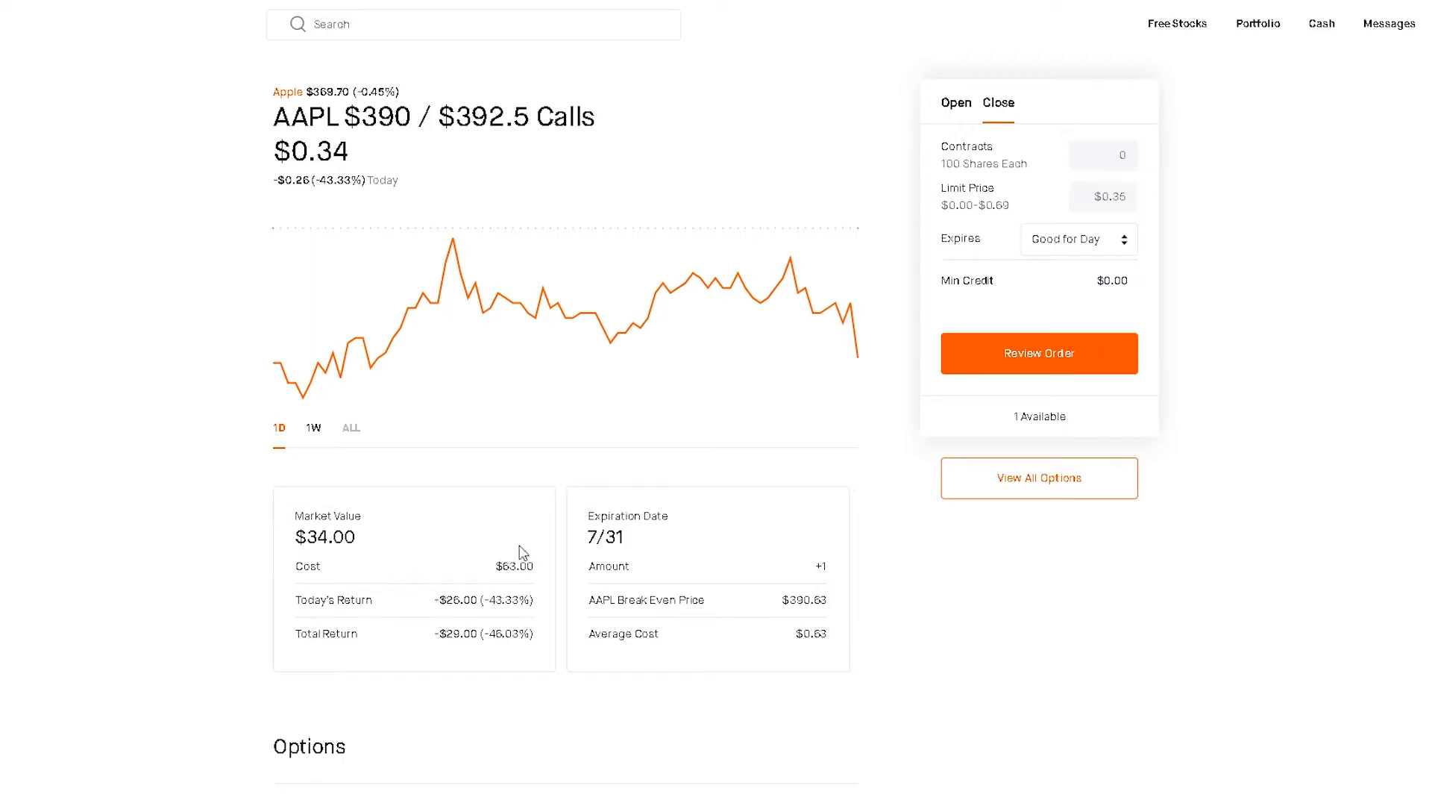
pyautogui.moveTo(80, 199)
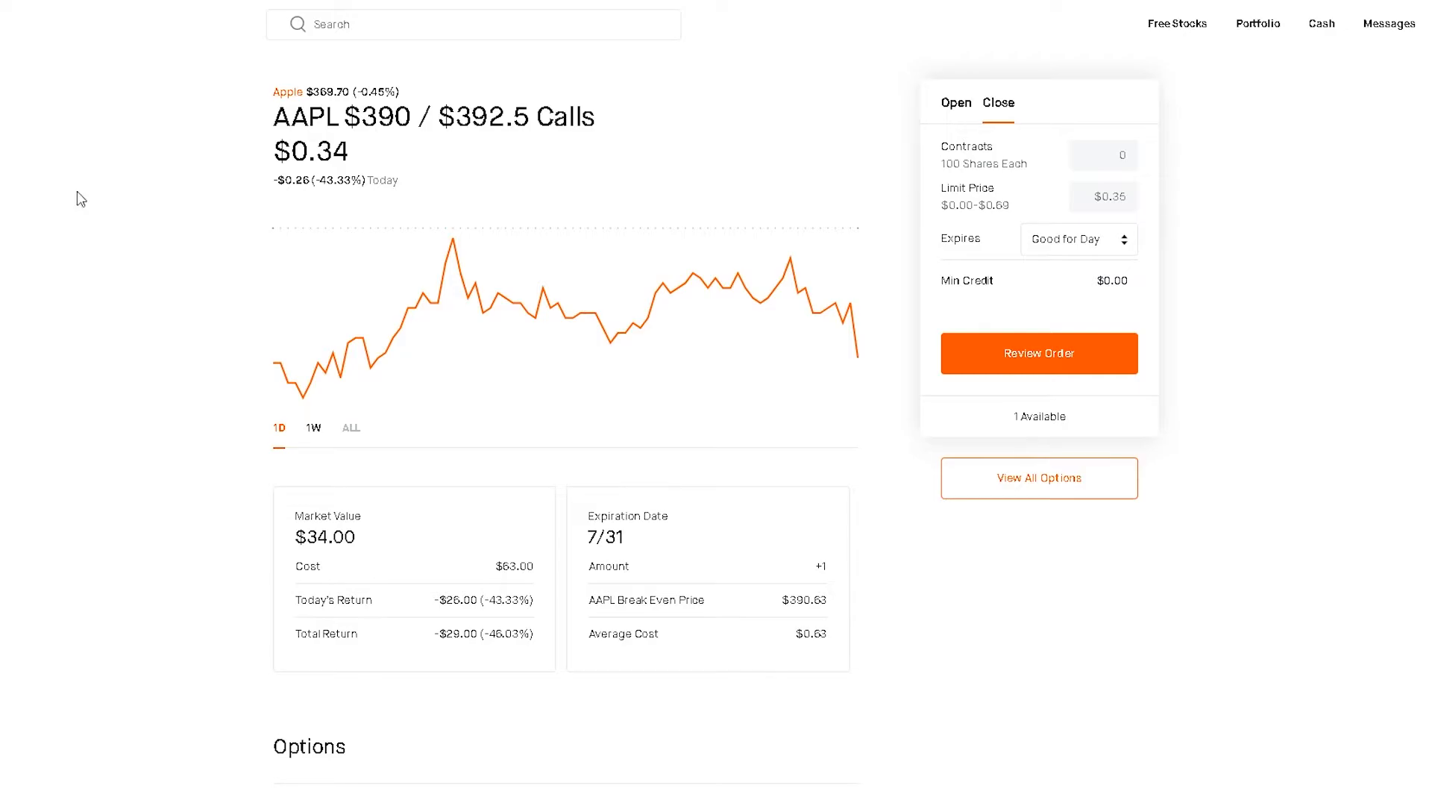
pyautogui.moveTo(13, 197)
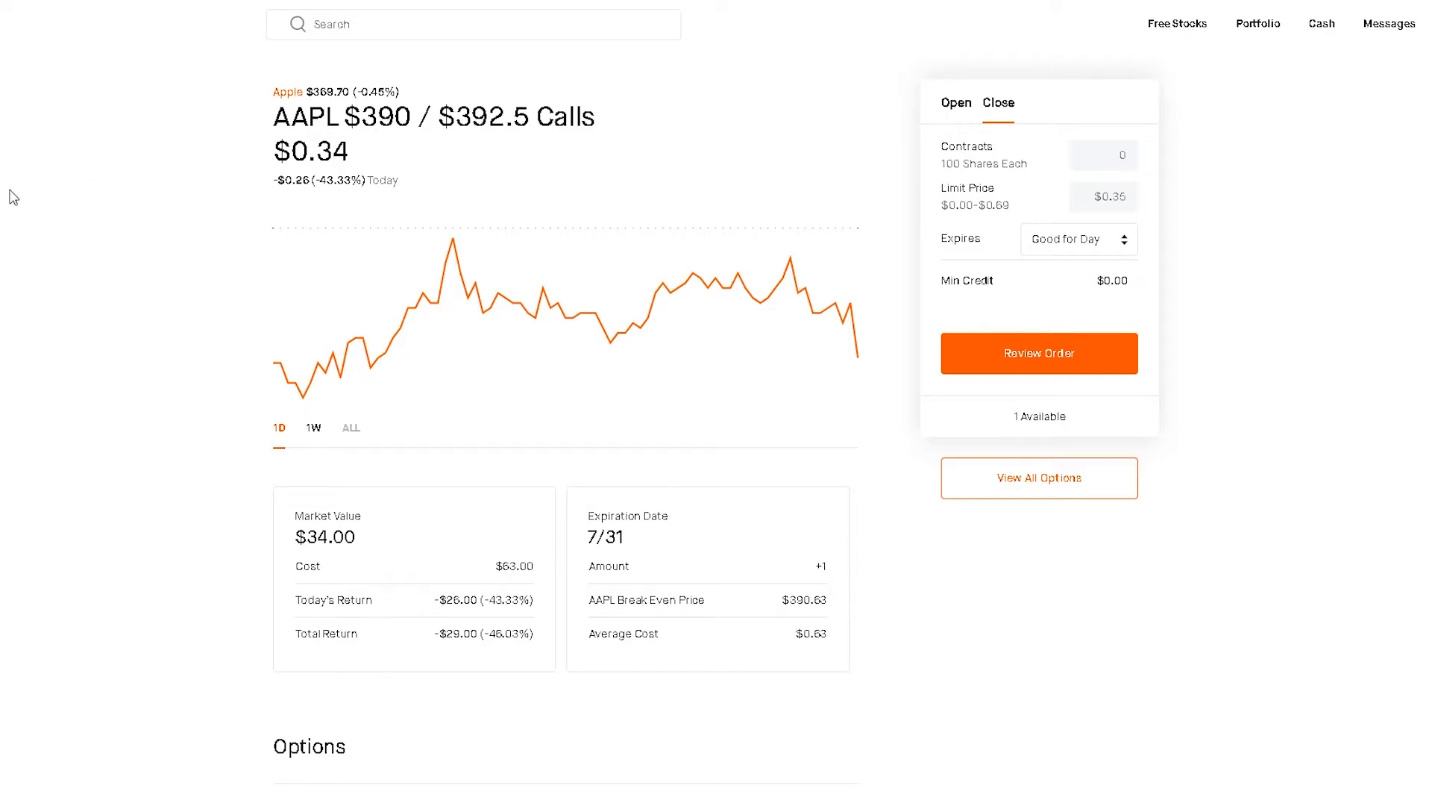
pyautogui.moveTo(464, 533)
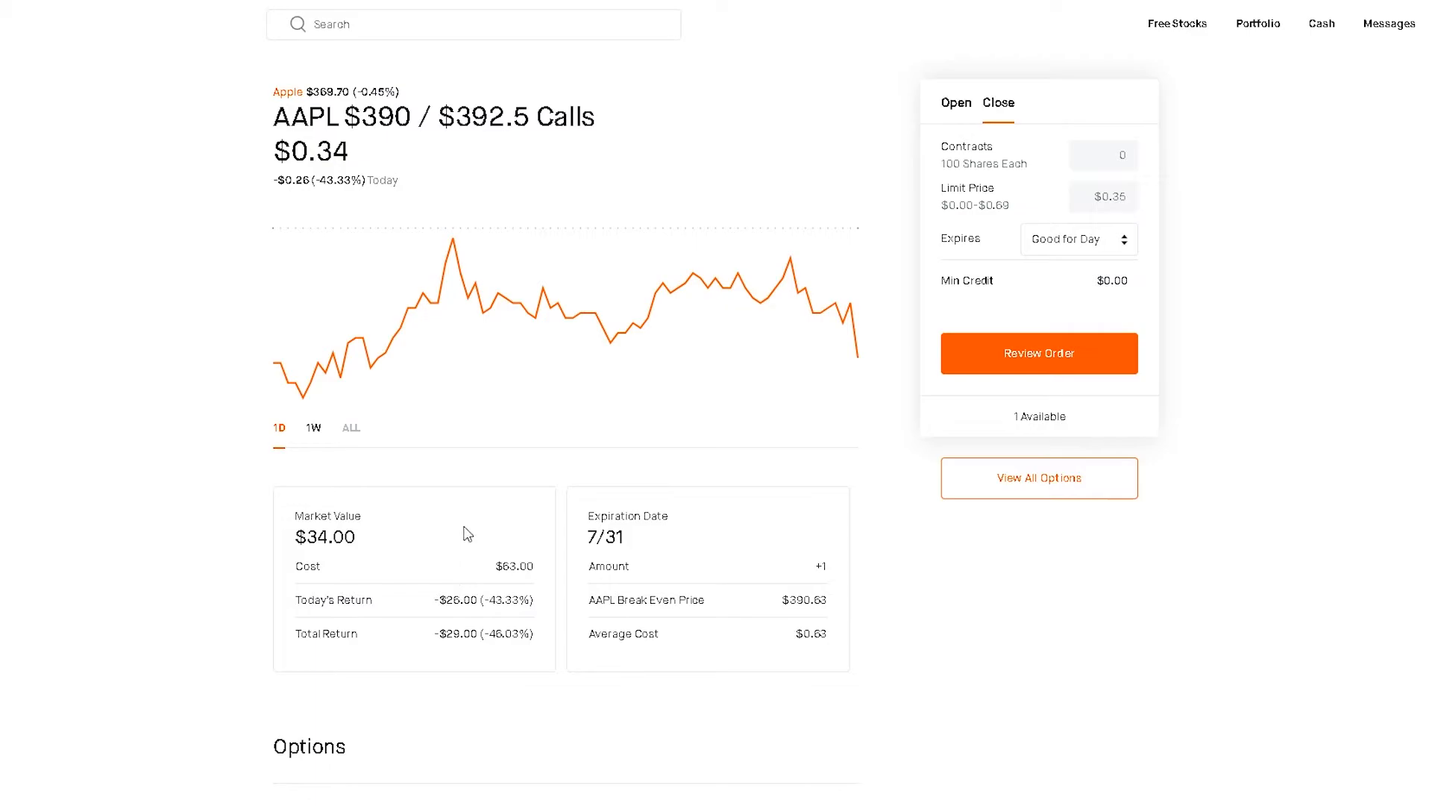
pyautogui.moveTo(449, 571)
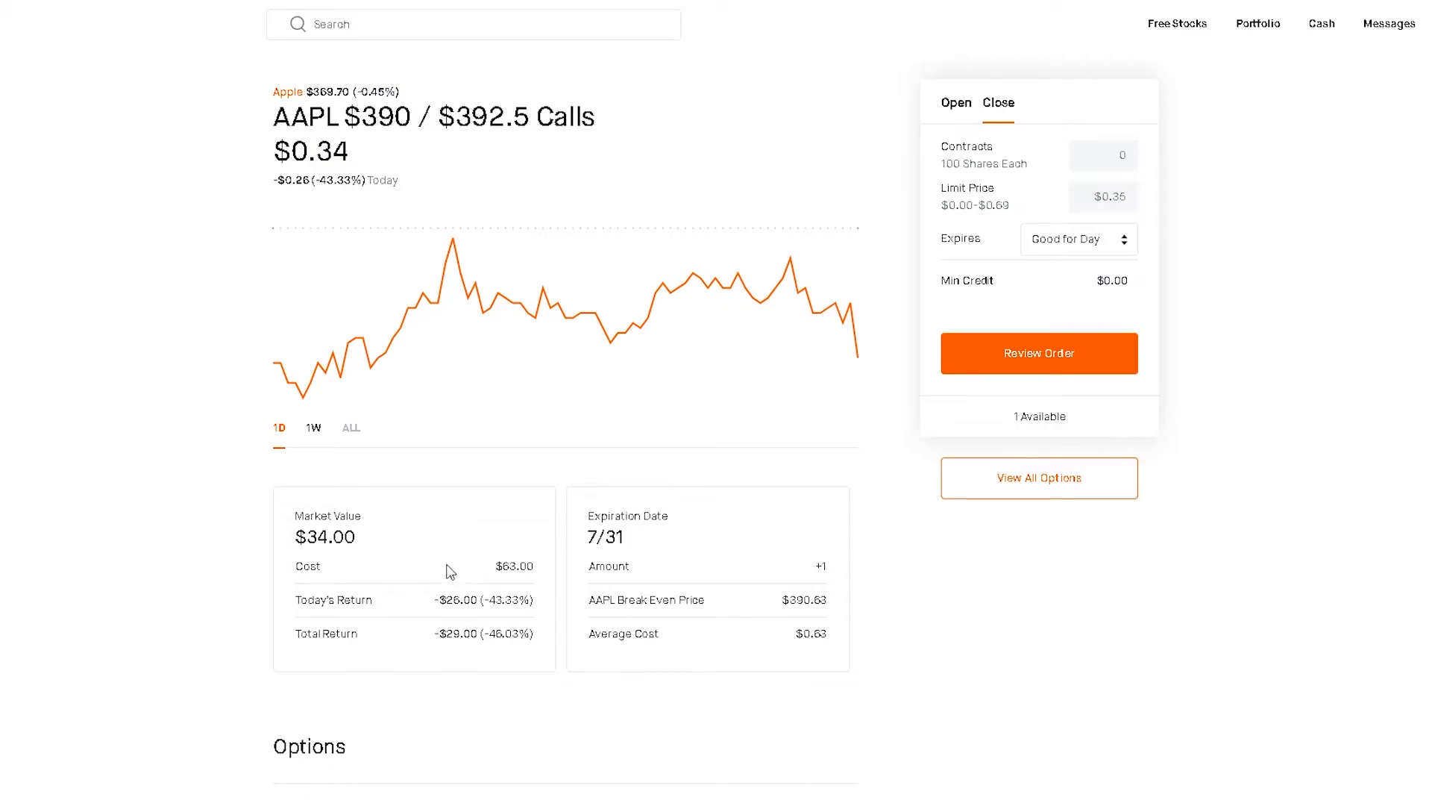
pyautogui.moveTo(448, 548)
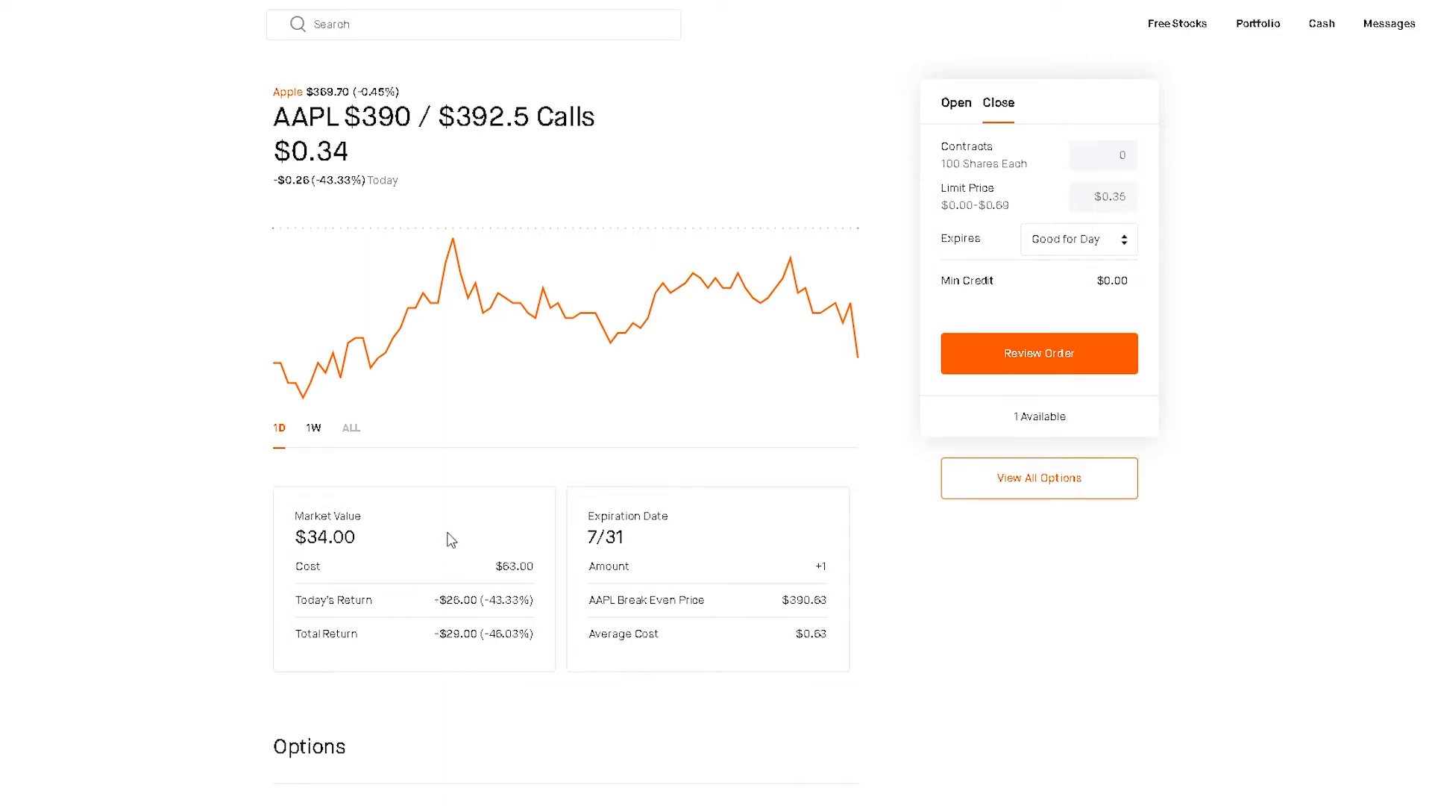
pyautogui.doubleClick(509, 565)
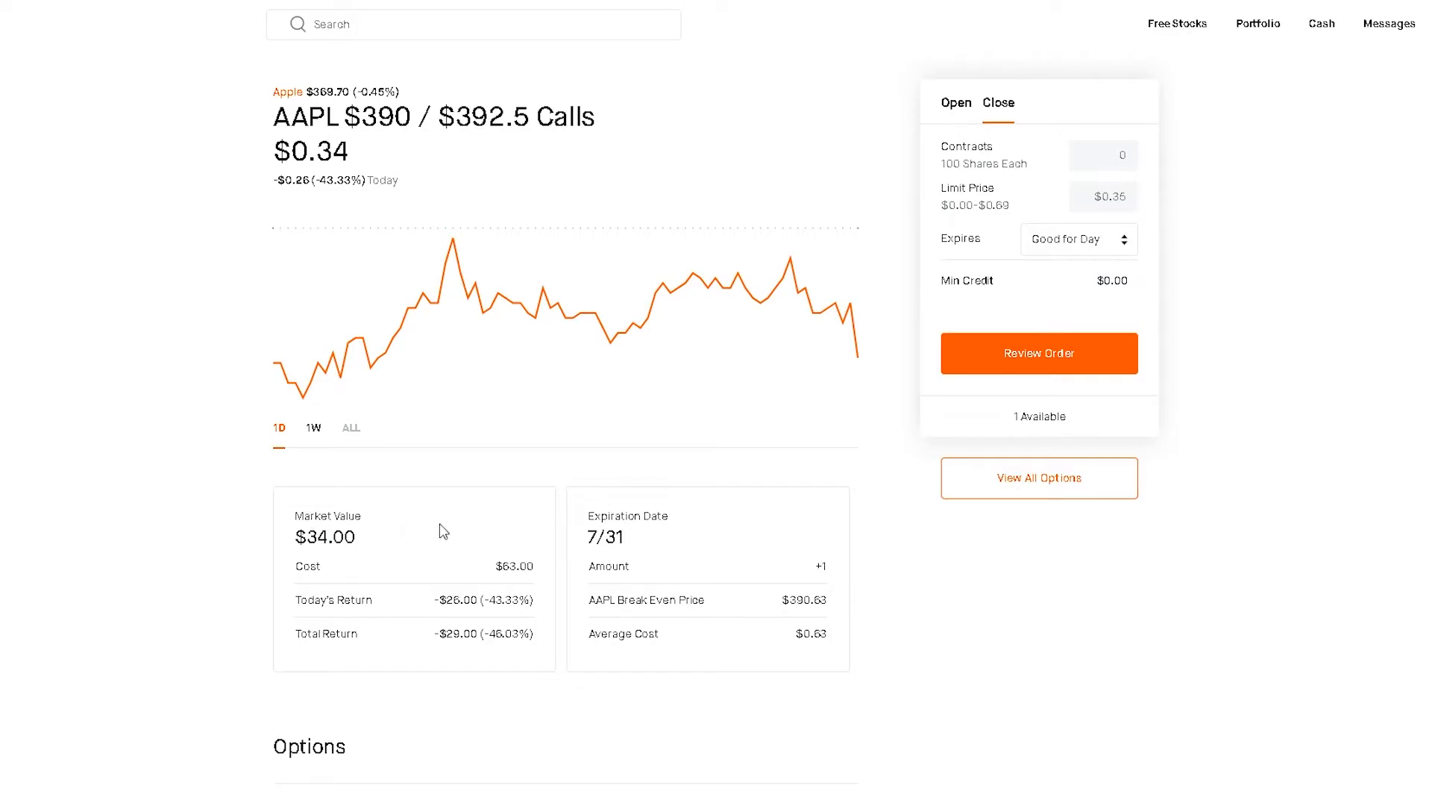
pyautogui.moveTo(457, 500)
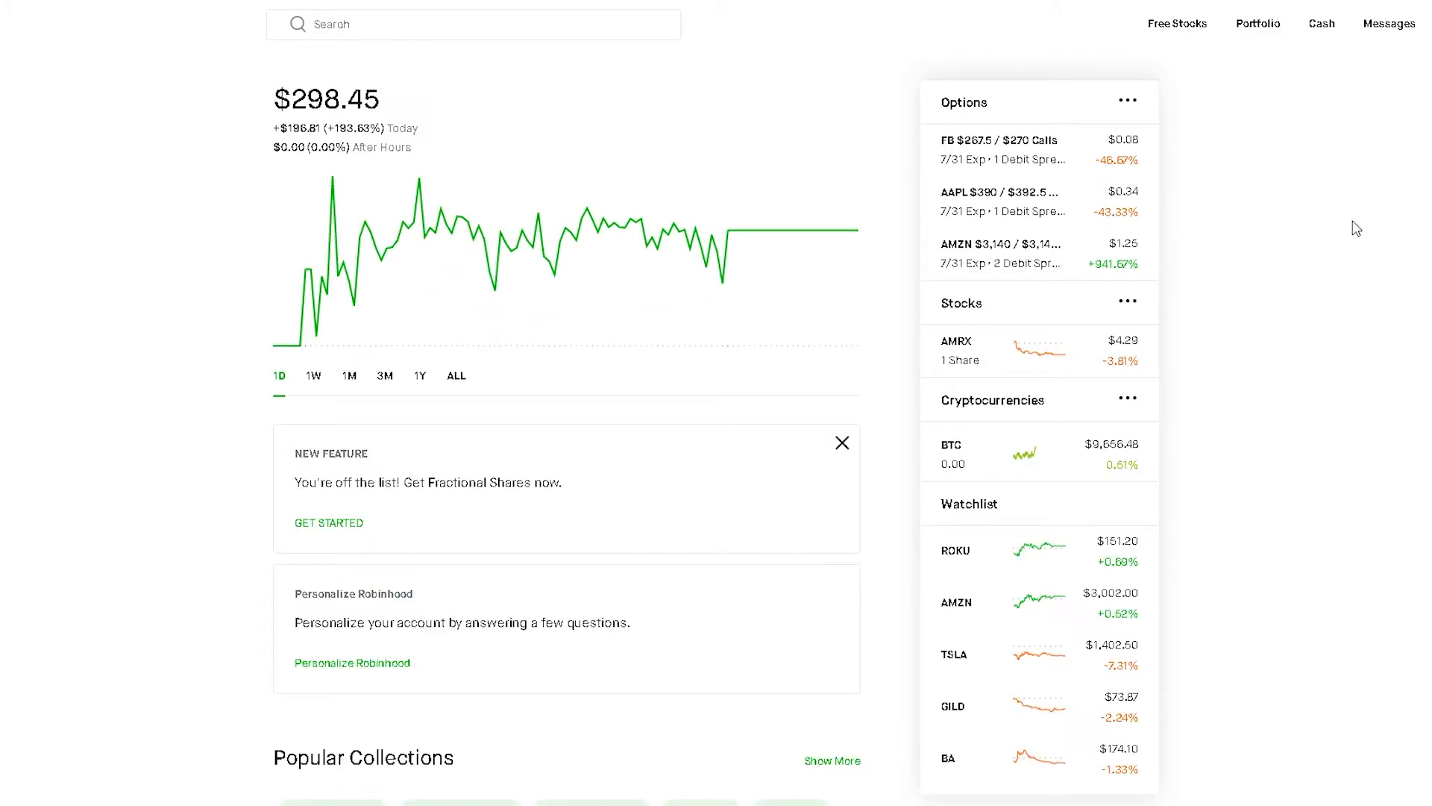
pyautogui.click(1002, 253)
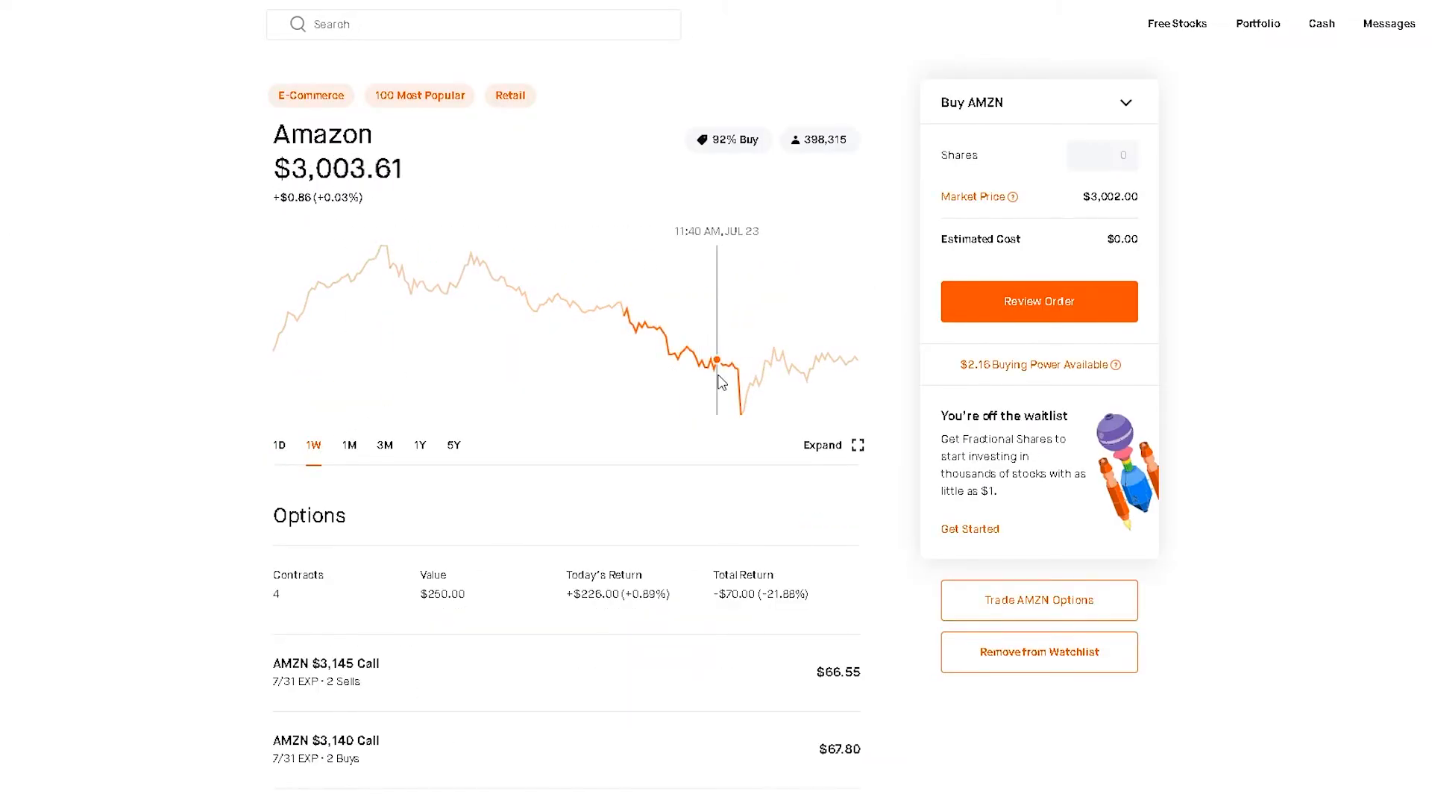
pyautogui.moveTo(704, 375)
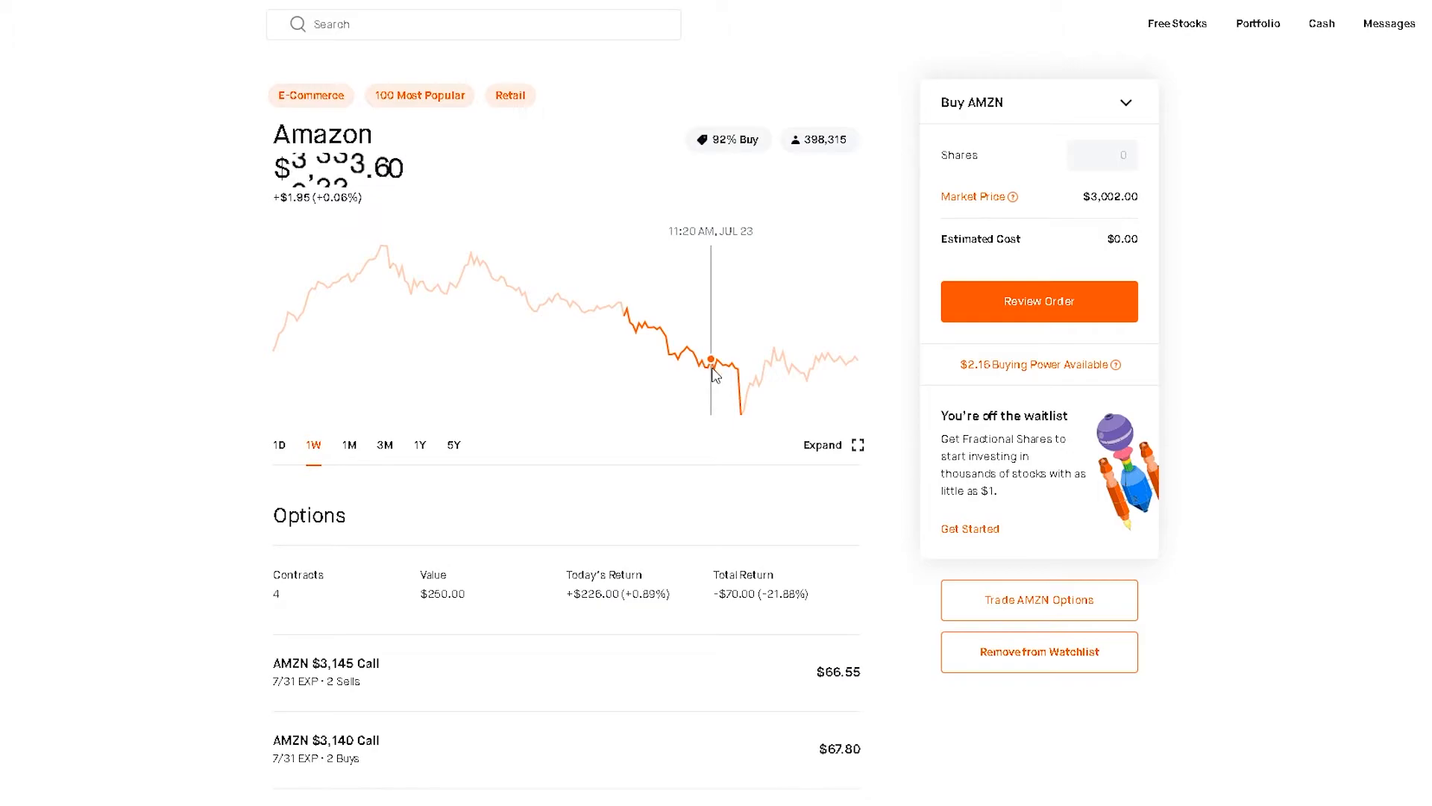
pyautogui.moveTo(713, 376)
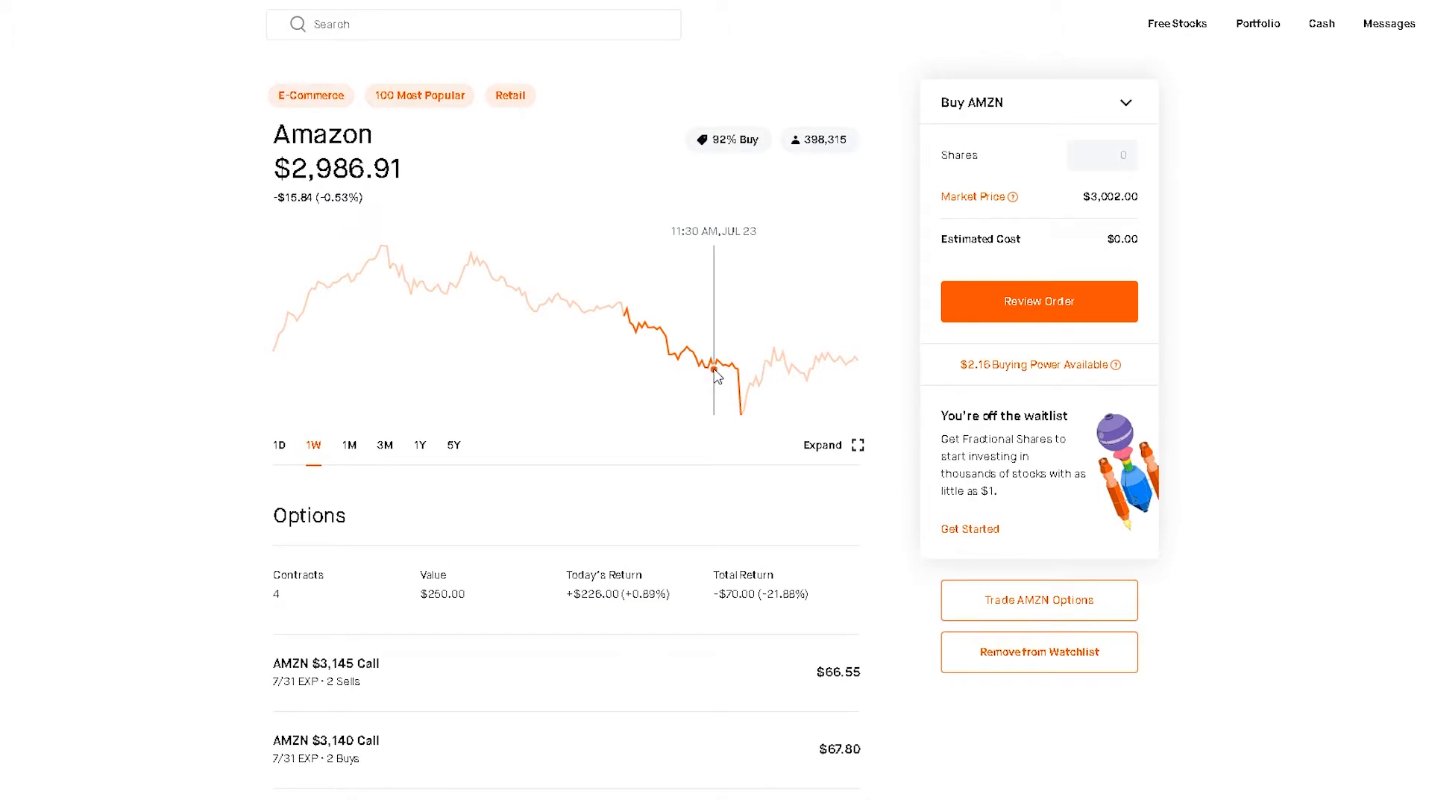
pyautogui.moveTo(741, 383)
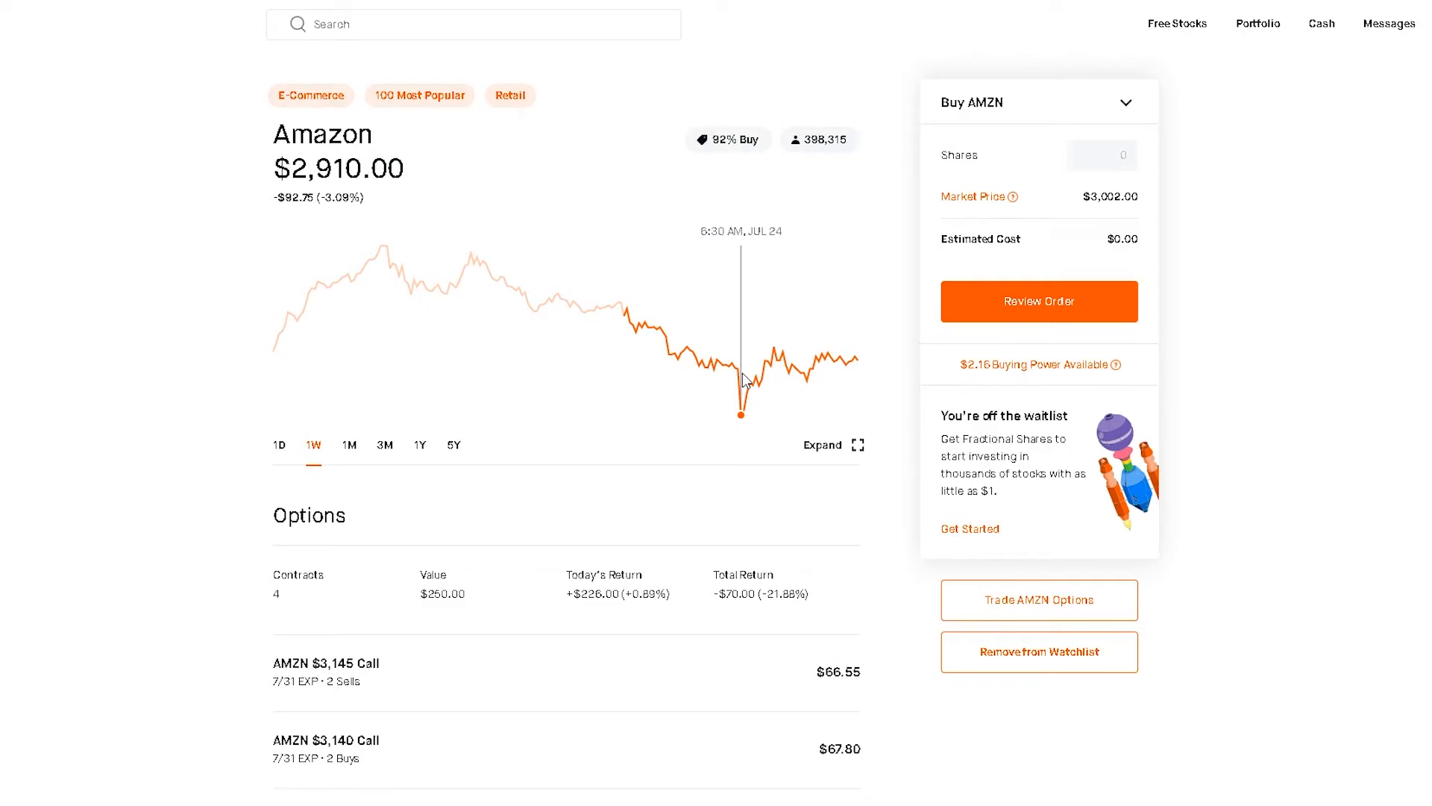
pyautogui.moveTo(169, 168)
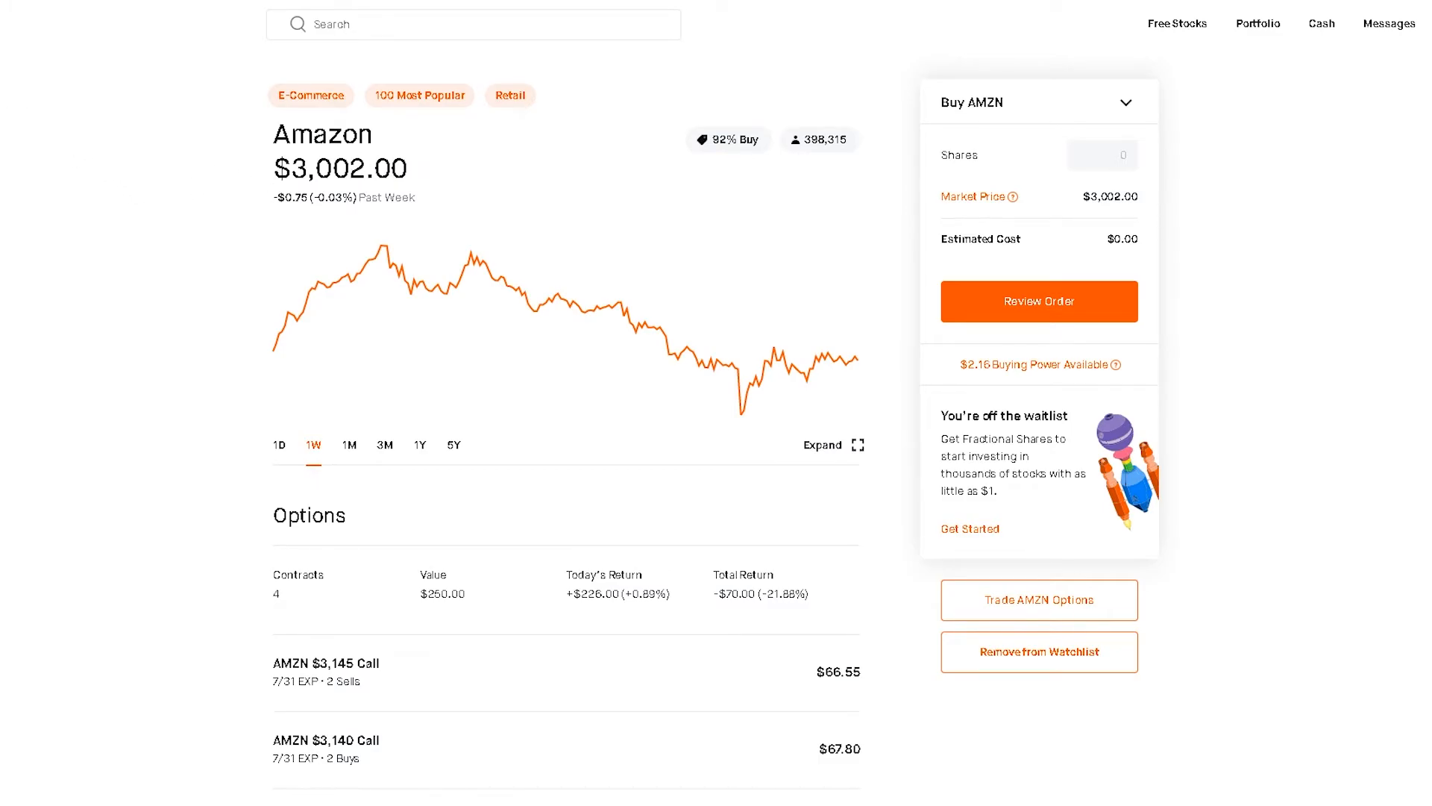
pyautogui.click(1257, 23)
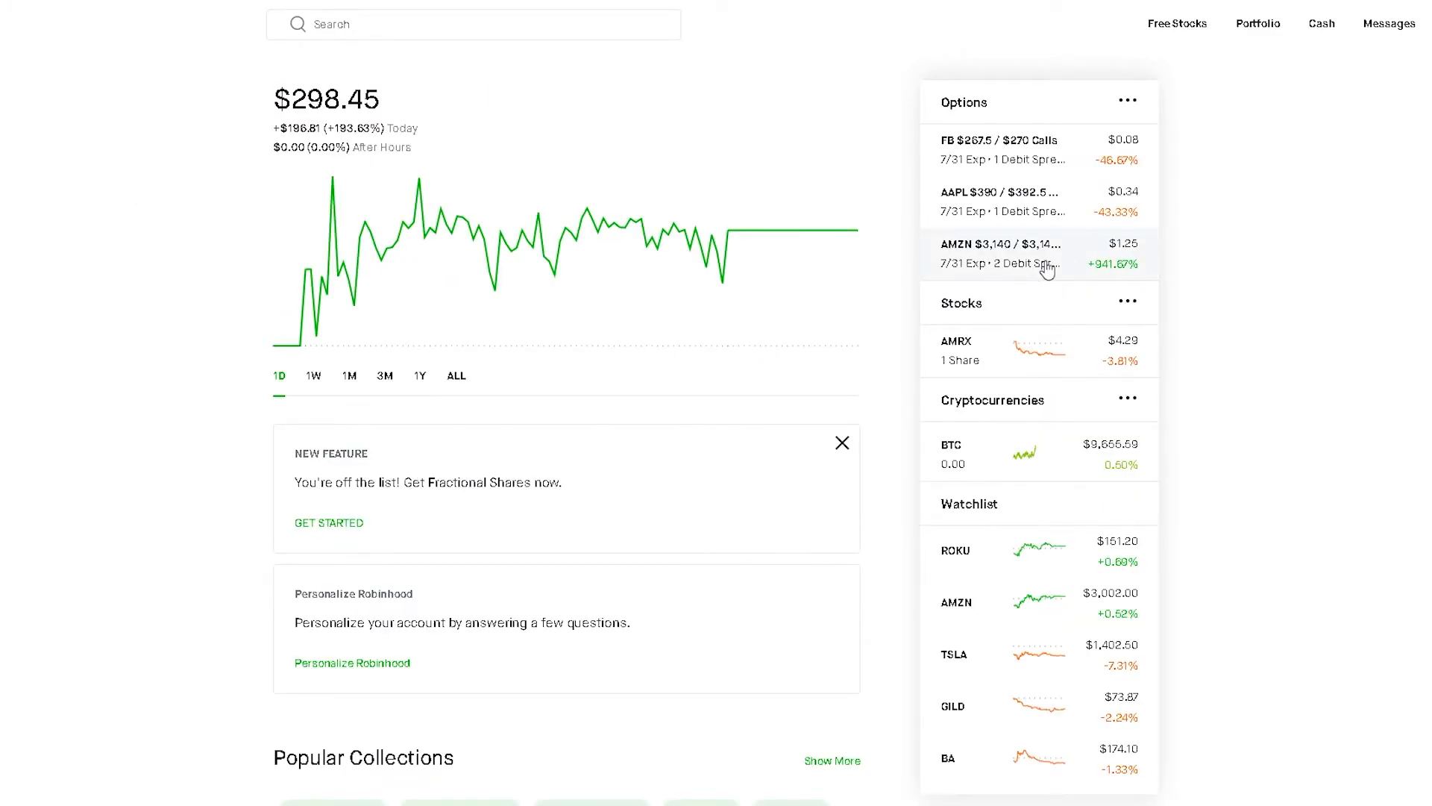
pyautogui.click(1002, 253)
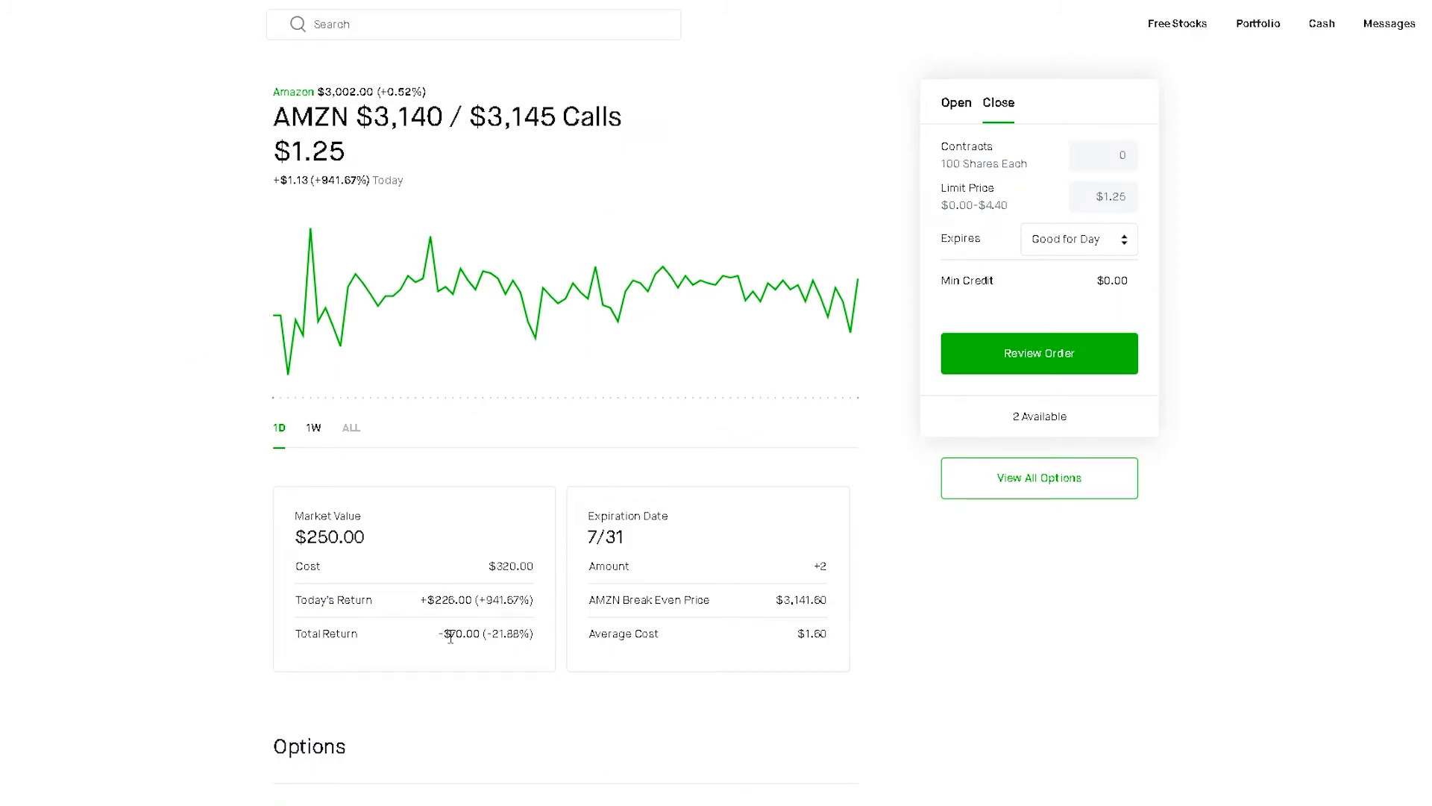
pyautogui.moveTo(498, 560)
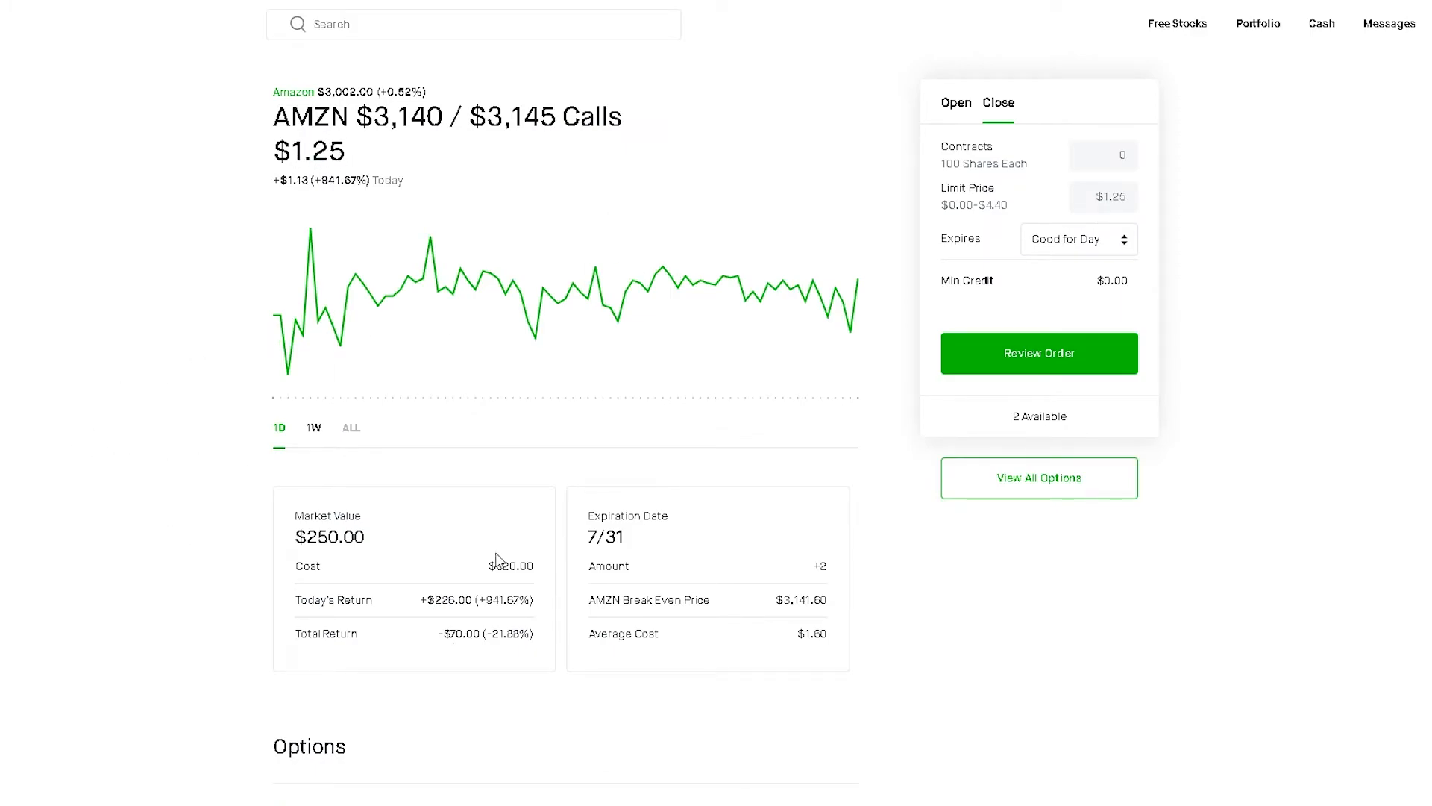
pyautogui.doubleClick(508, 565)
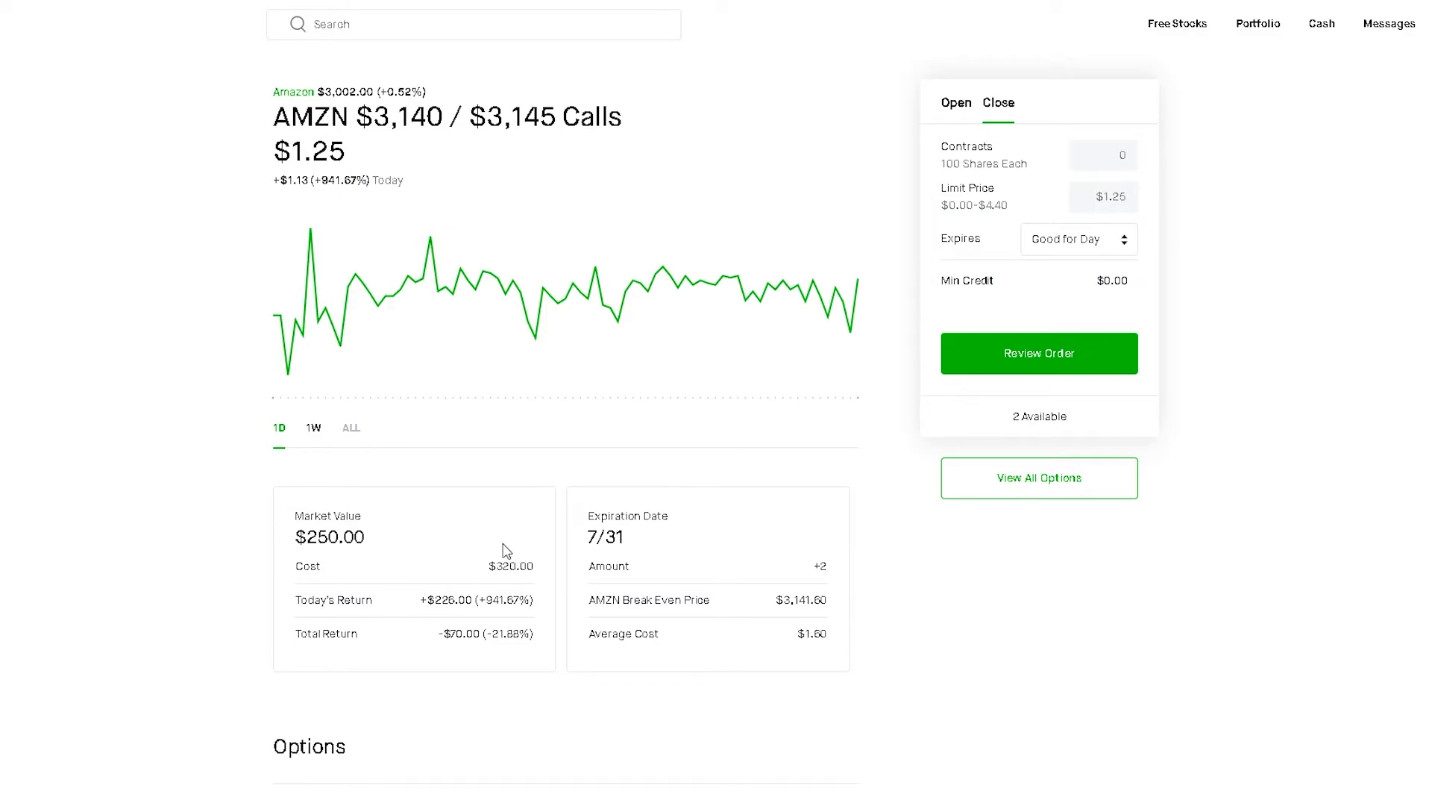
pyautogui.doubleClick(504, 565)
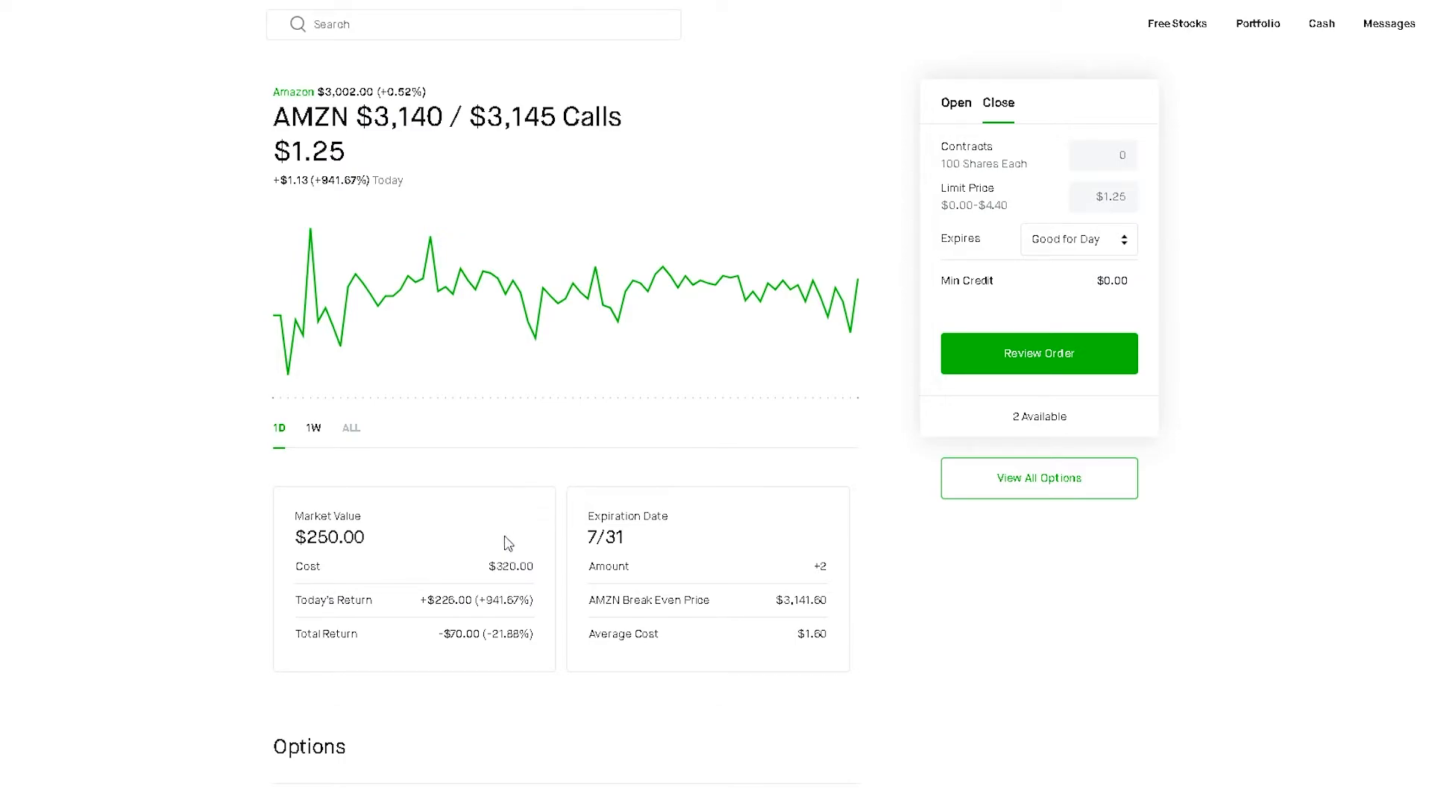
pyautogui.doubleClick(509, 566)
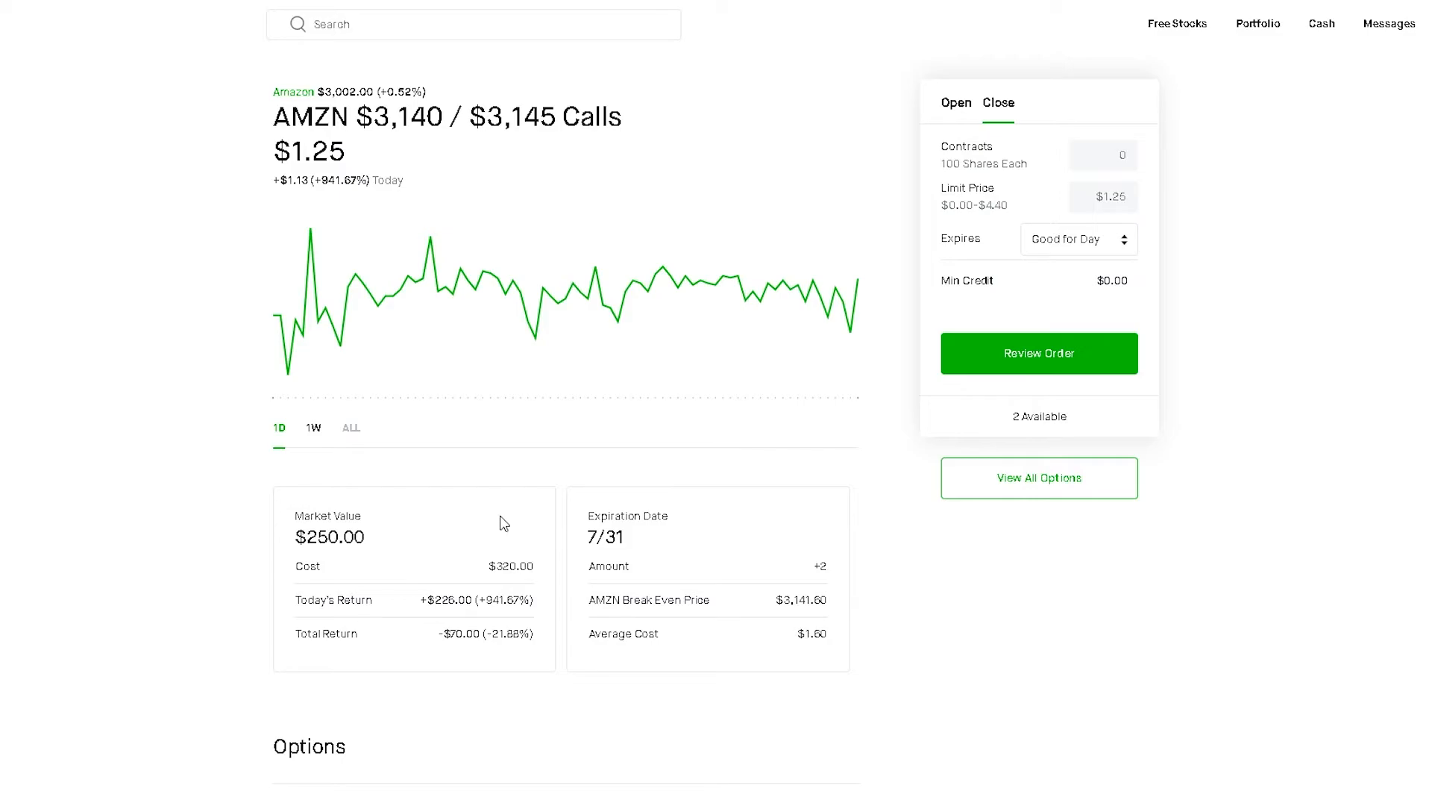
pyautogui.moveTo(428, 533)
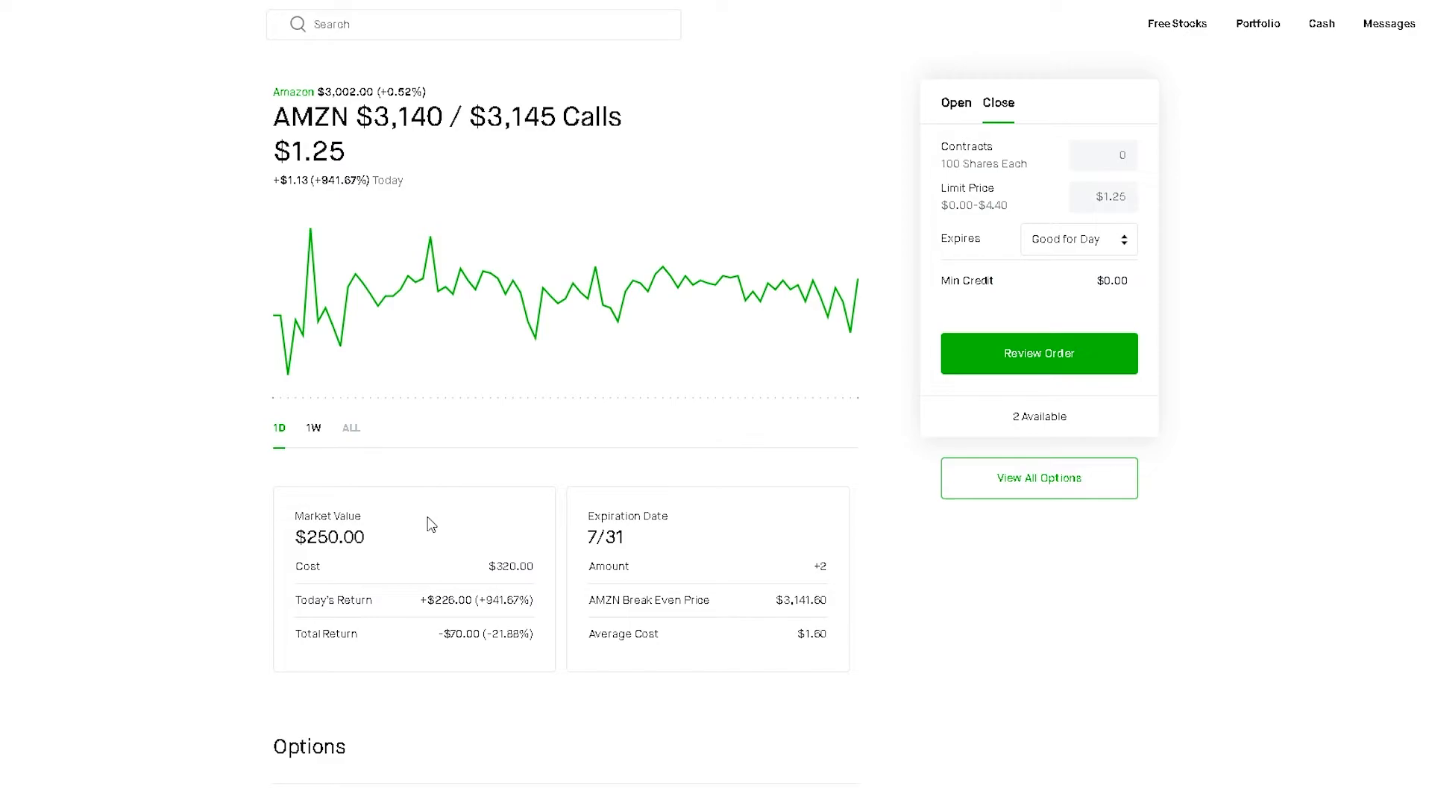
pyautogui.moveTo(419, 540)
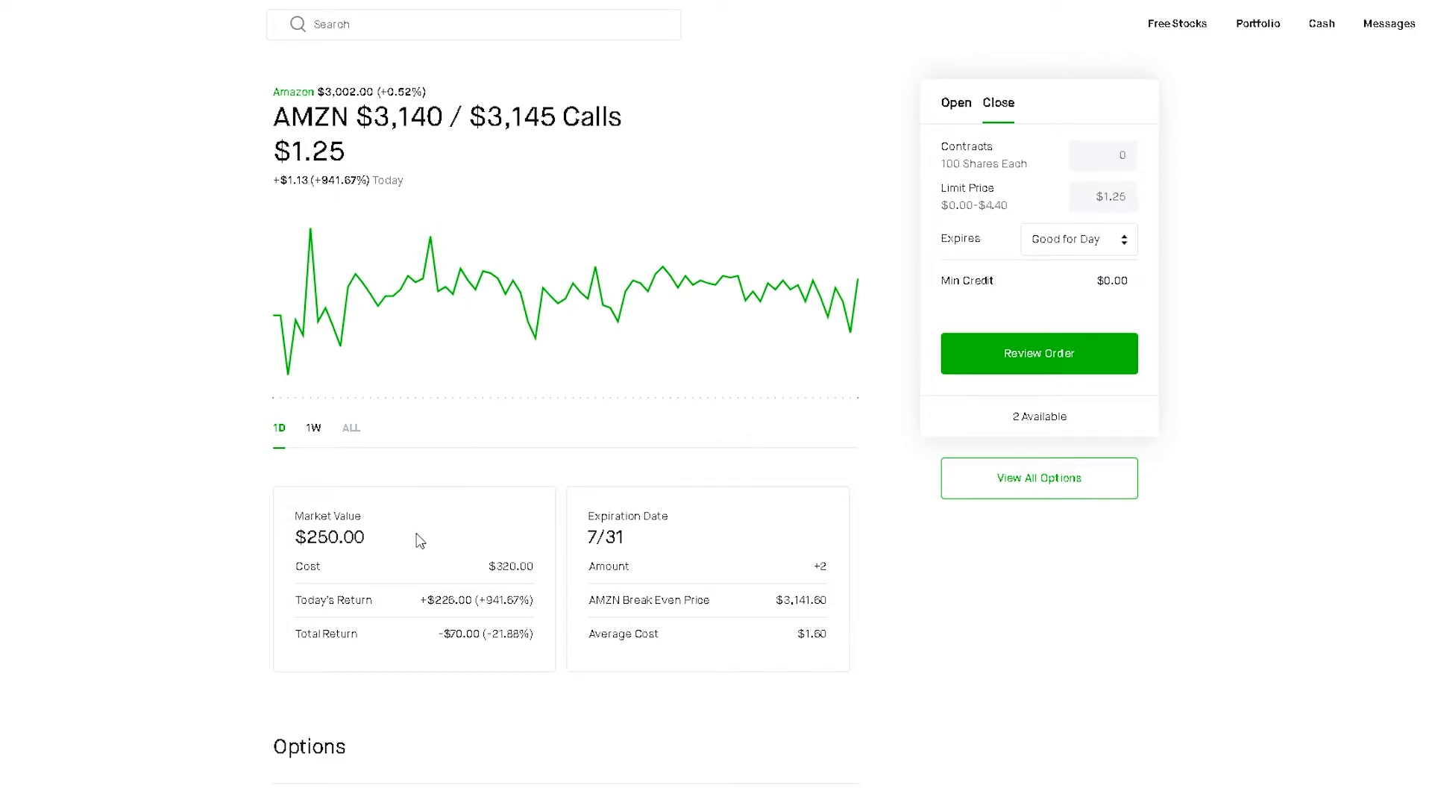
pyautogui.moveTo(433, 532)
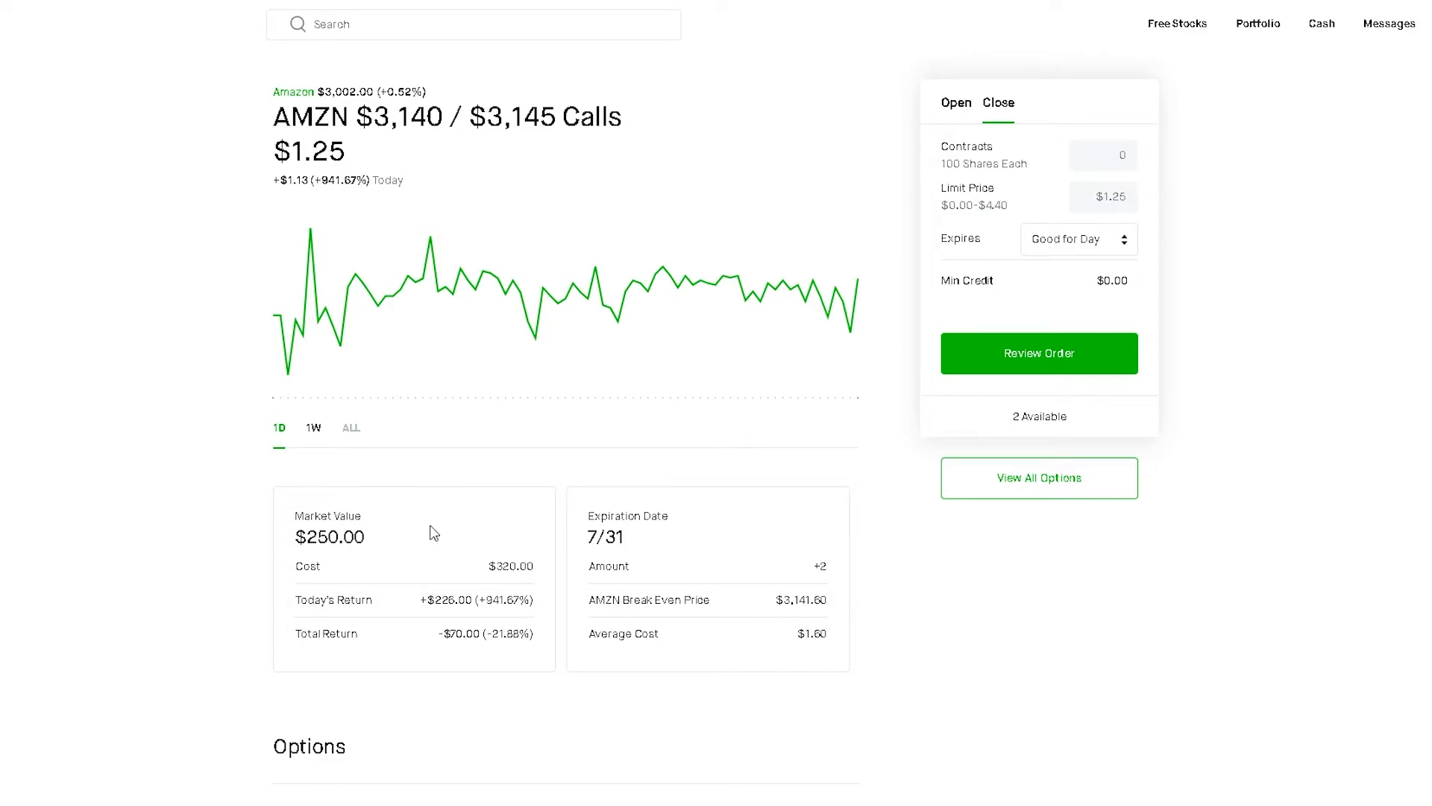
pyautogui.moveTo(491, 544)
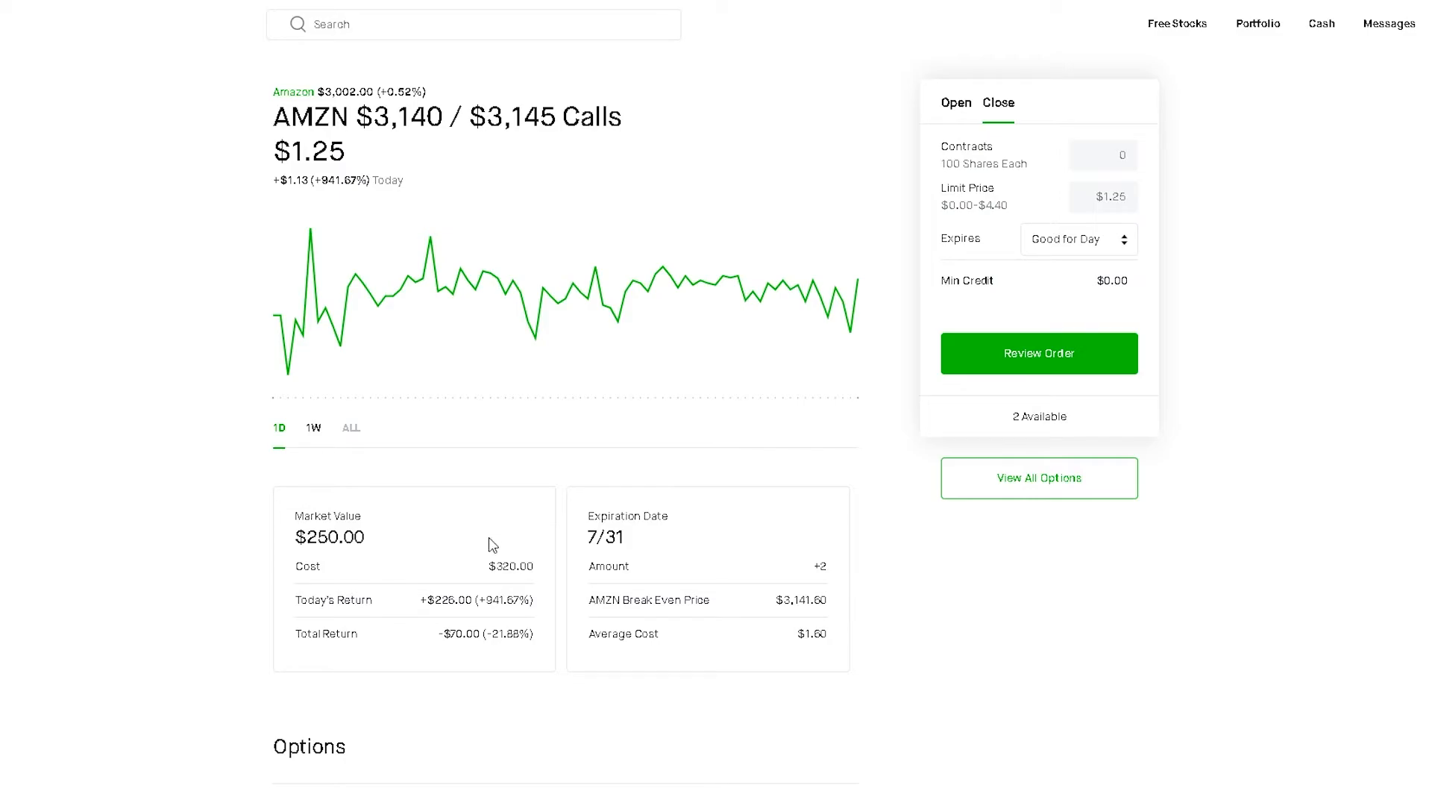
pyautogui.moveTo(461, 520)
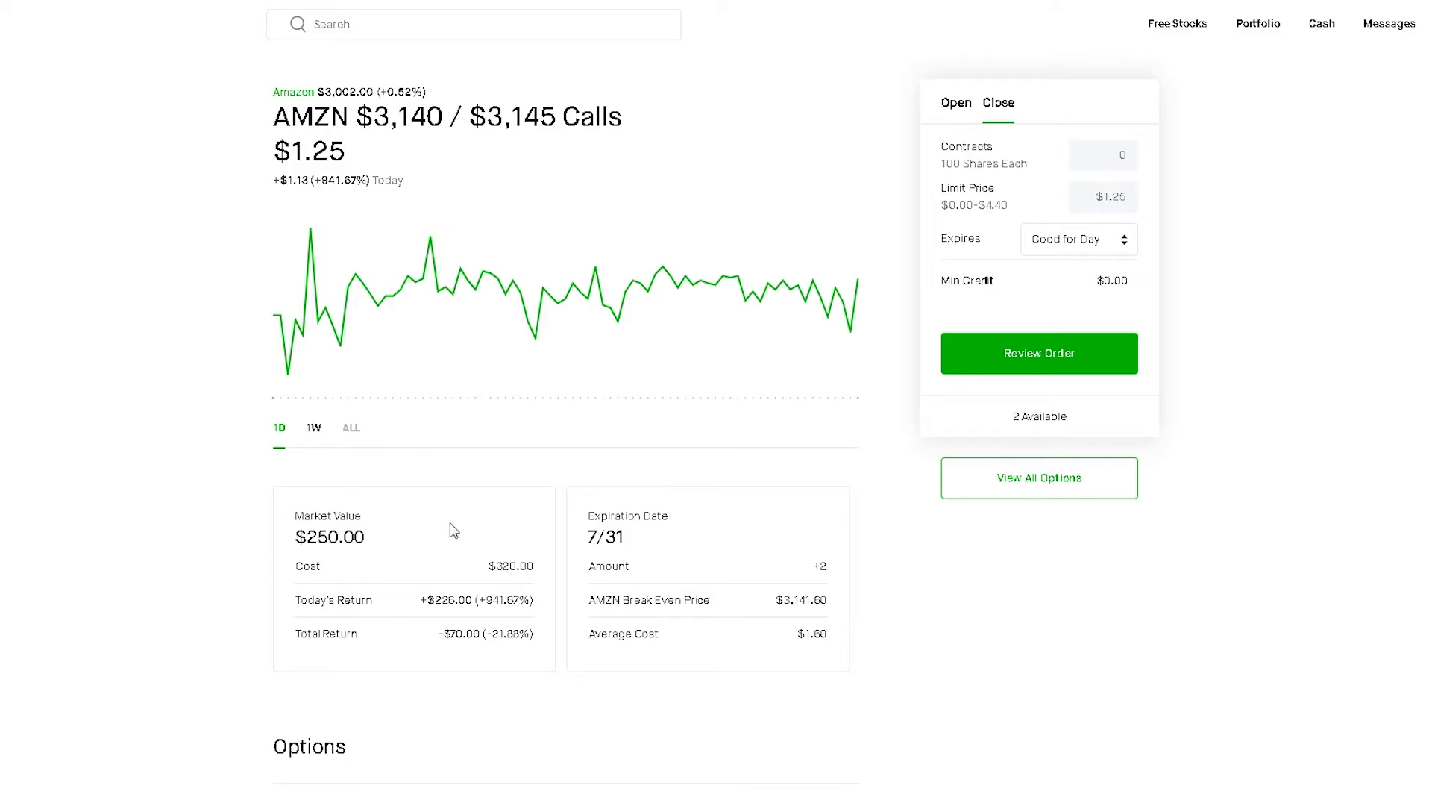
pyautogui.moveTo(449, 514)
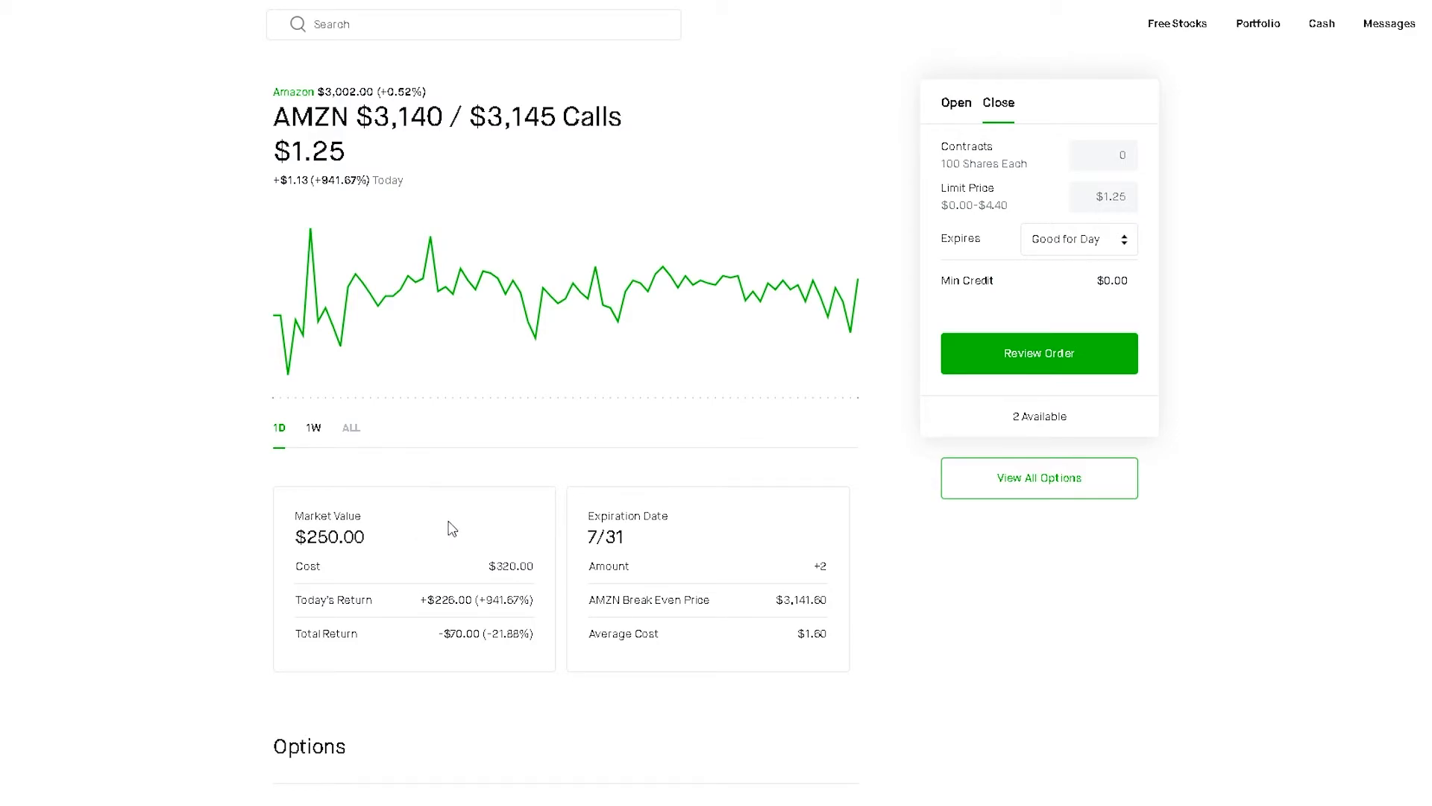
pyautogui.moveTo(502, 537)
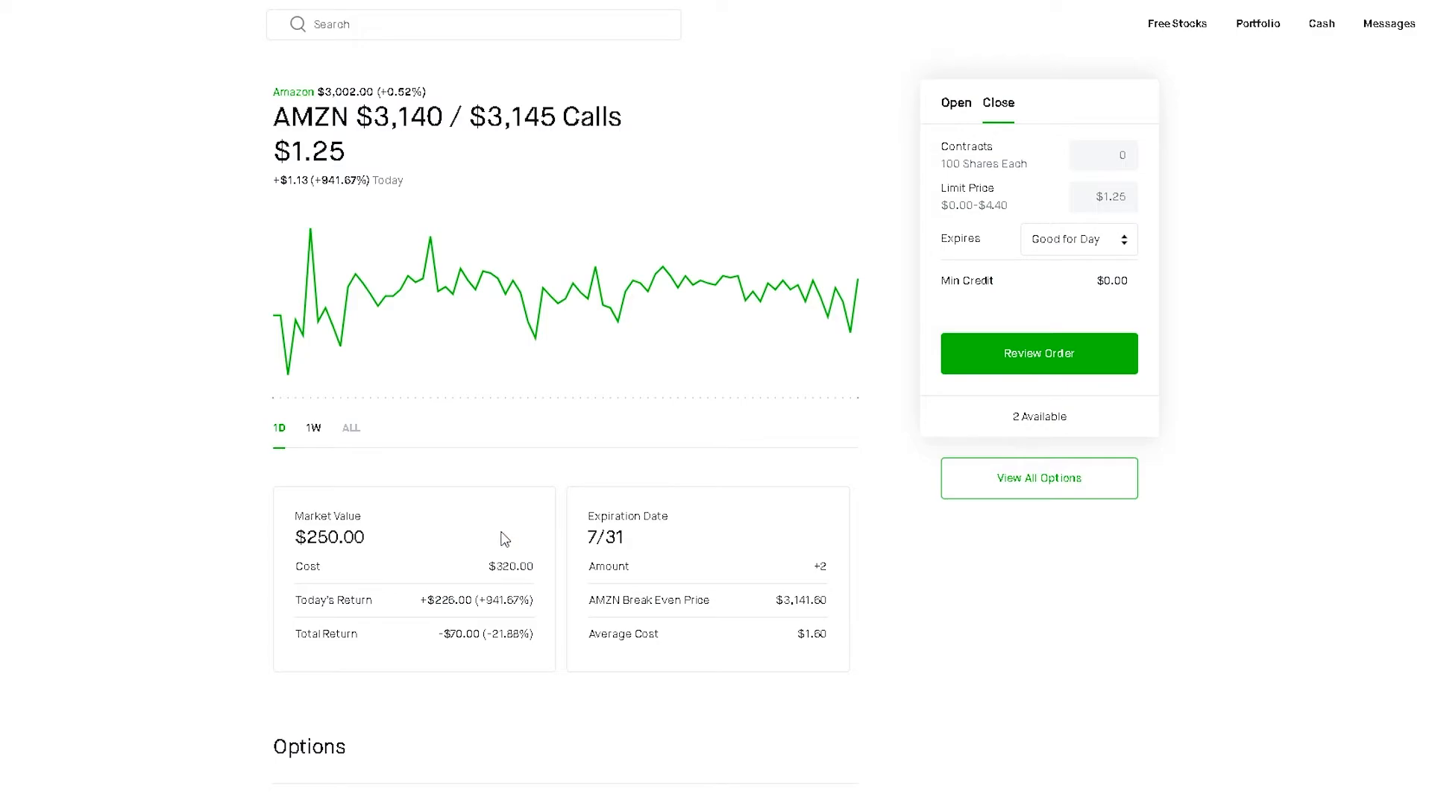
pyautogui.moveTo(465, 525)
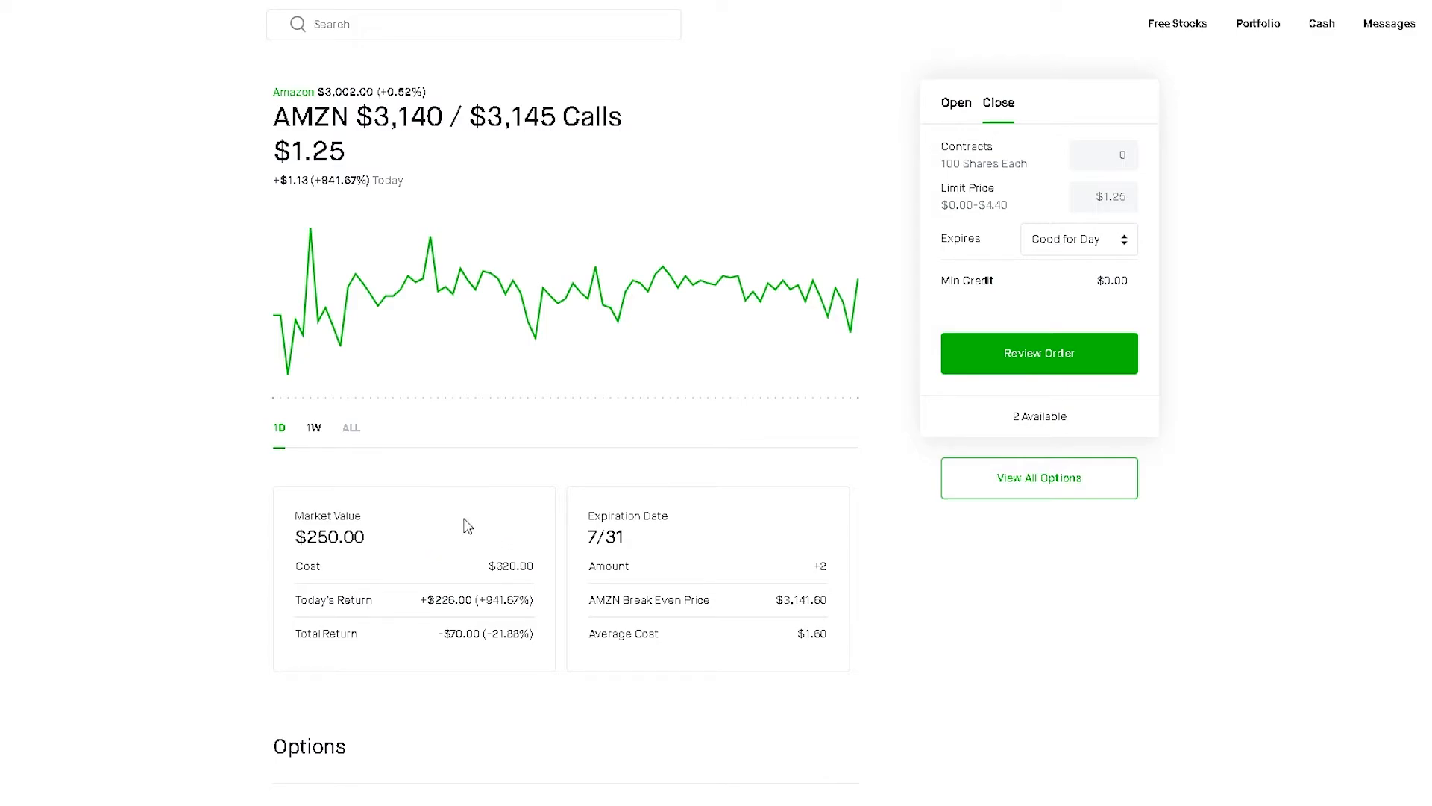
pyautogui.moveTo(431, 554)
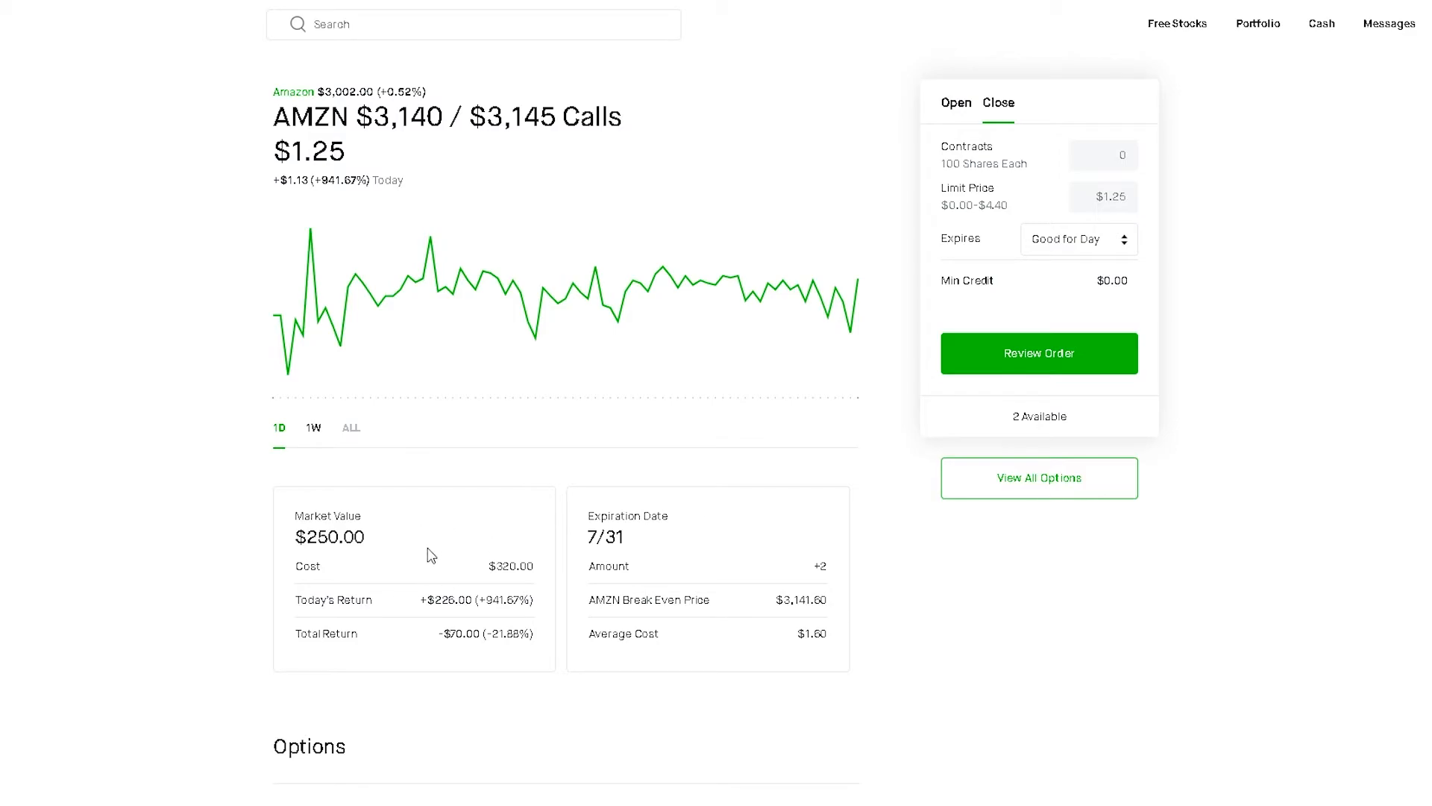
pyautogui.moveTo(446, 556)
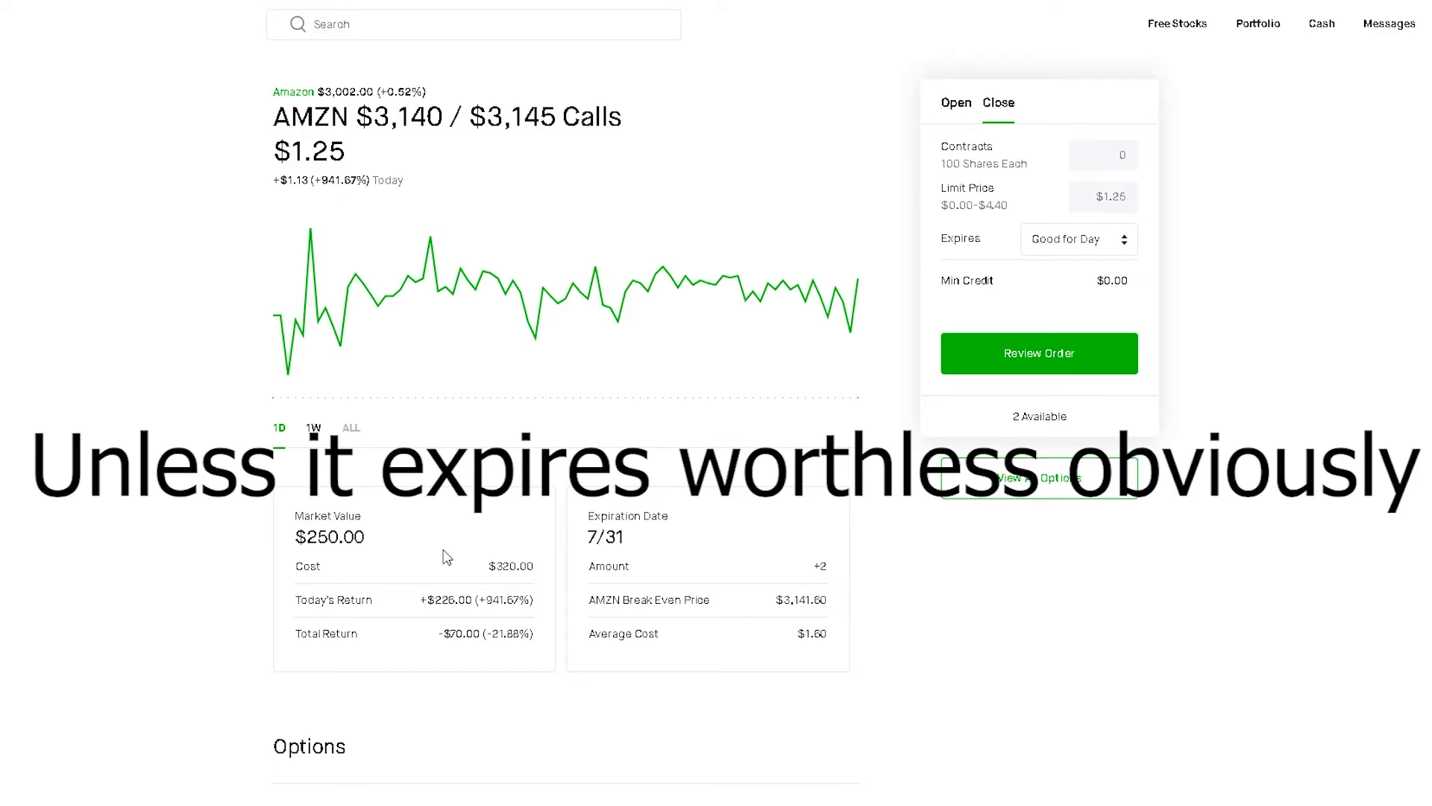
pyautogui.moveTo(456, 558)
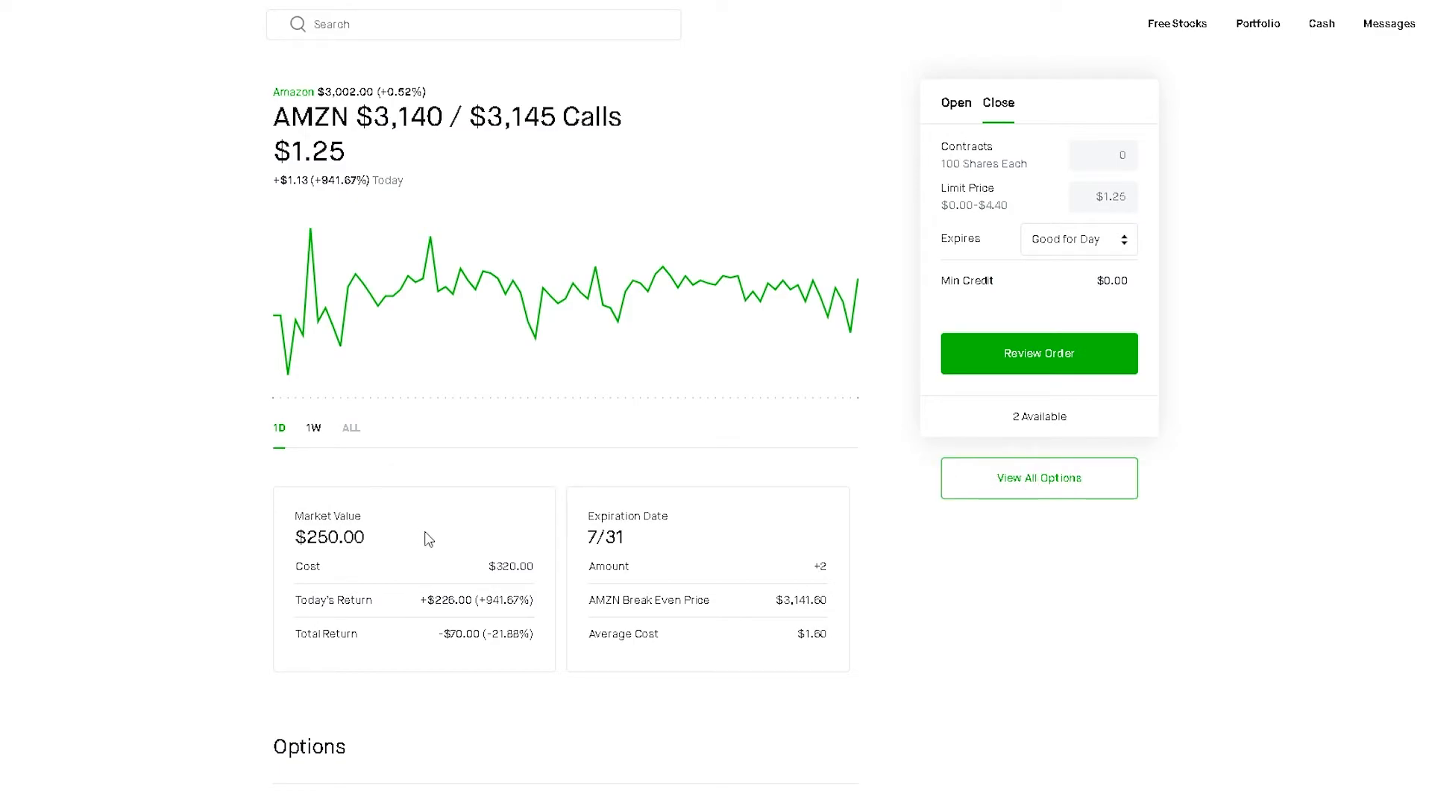
pyautogui.moveTo(435, 521)
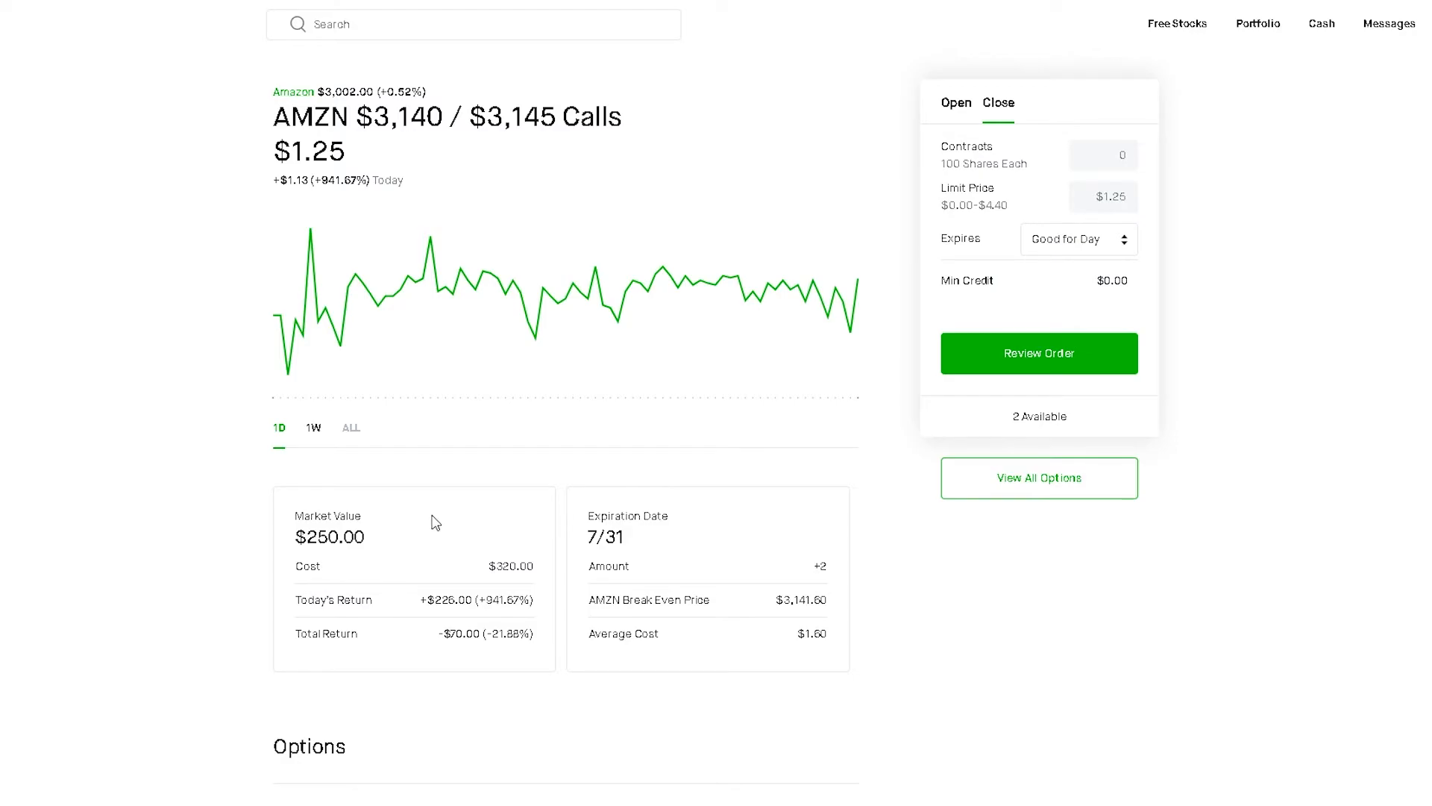
pyautogui.scroll(-3)
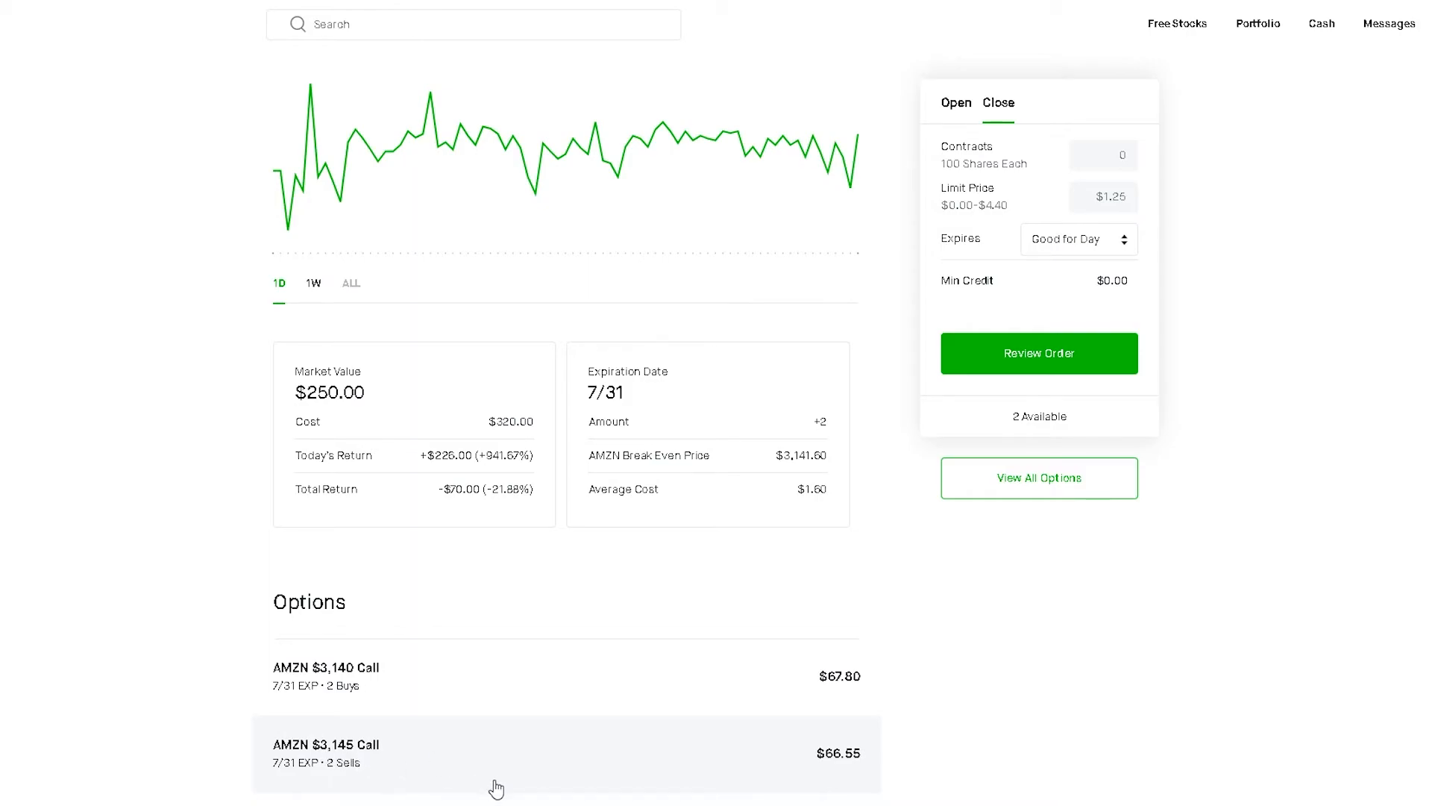
pyautogui.moveTo(475, 782)
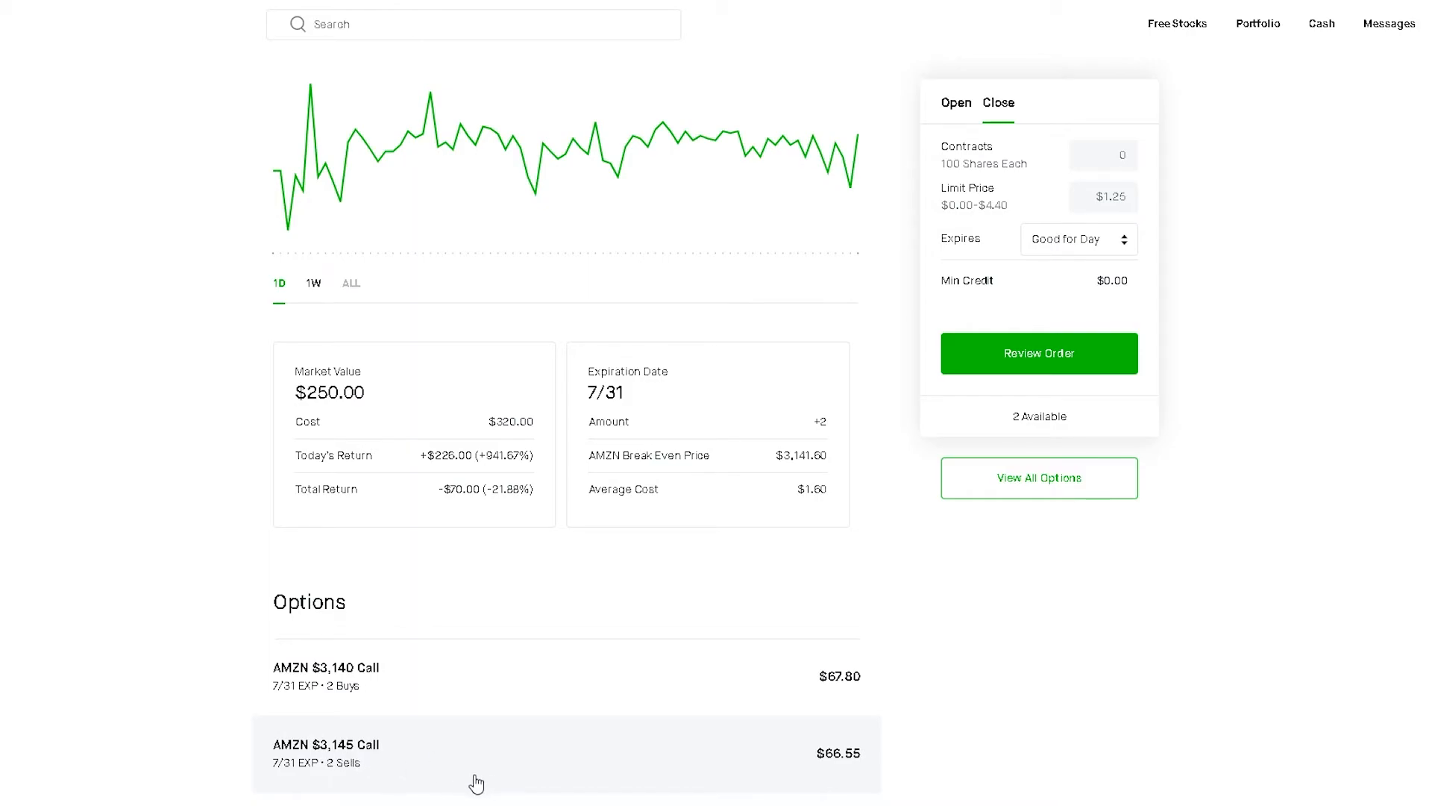
pyautogui.moveTo(549, 582)
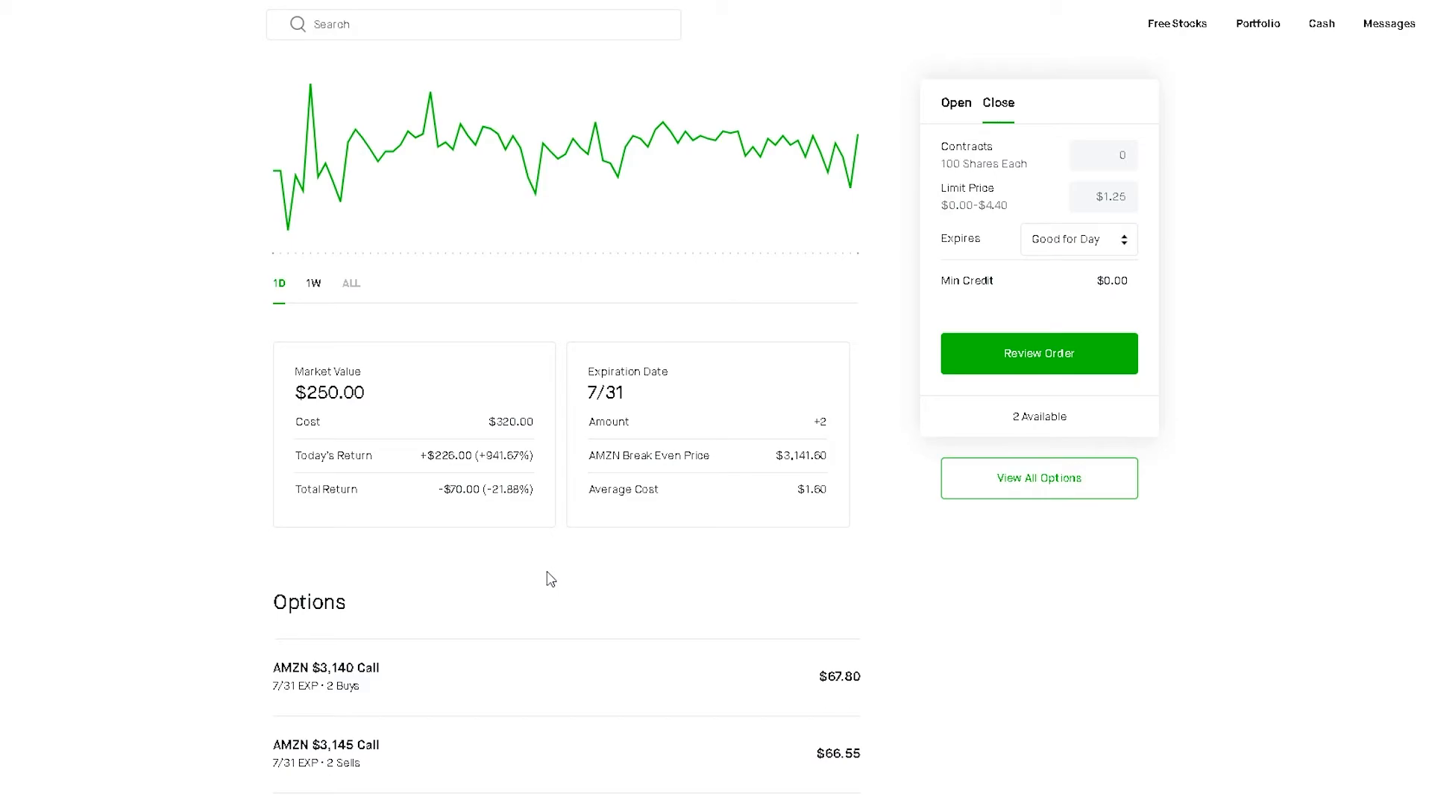
pyautogui.moveTo(500, 633)
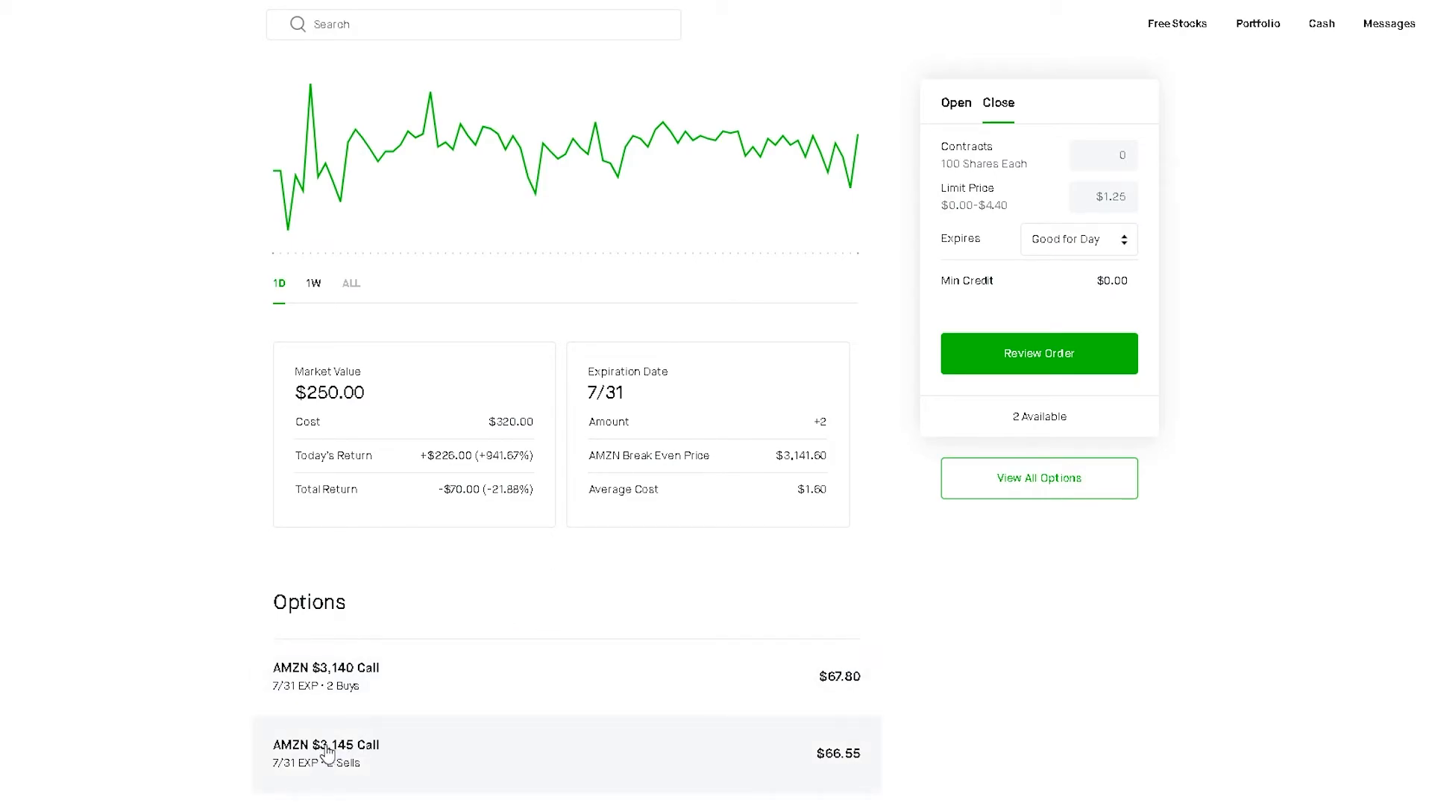
pyautogui.moveTo(518, 752)
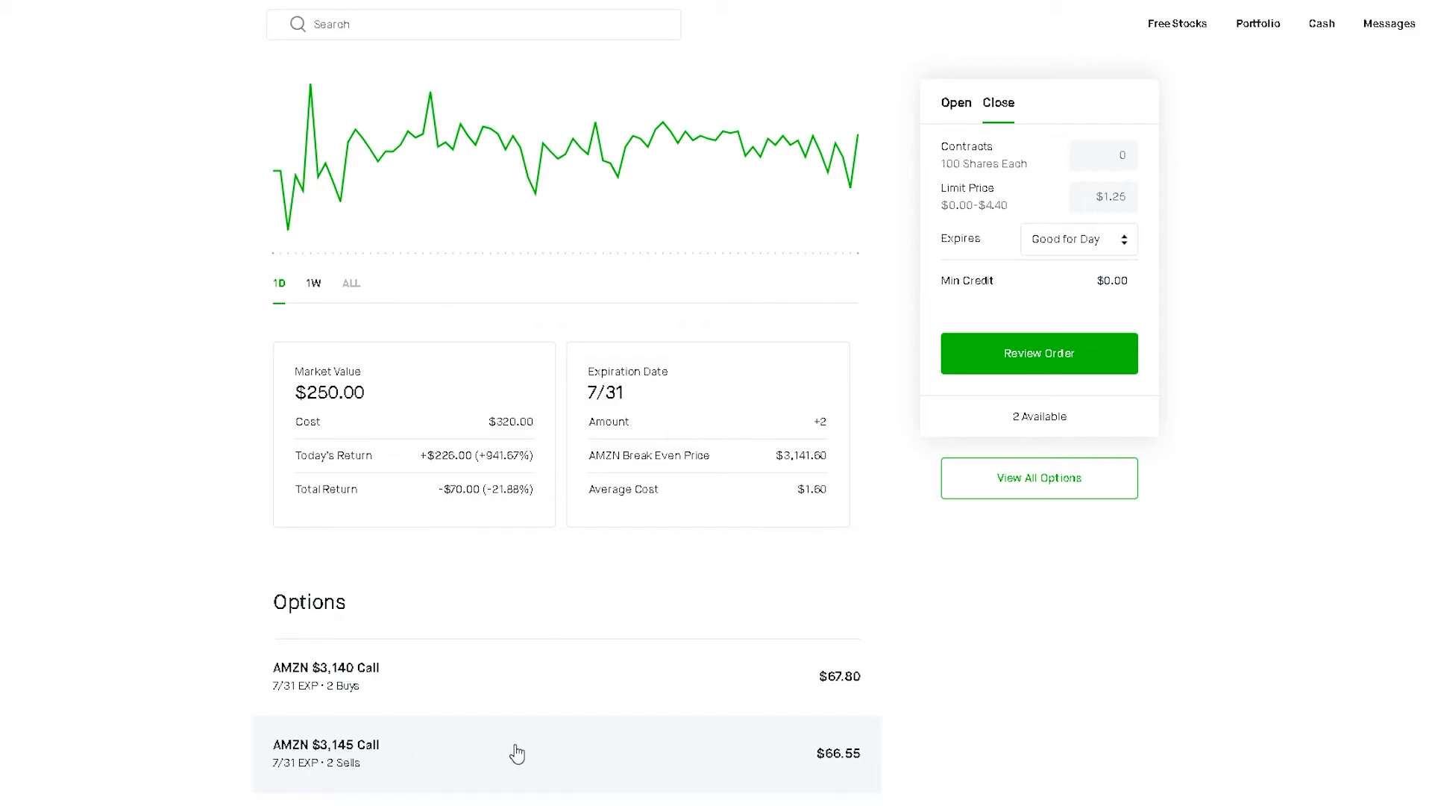
# Scroll back up on the AMZN $3,140/$3,145 call spread page.
pyautogui.scroll(3)
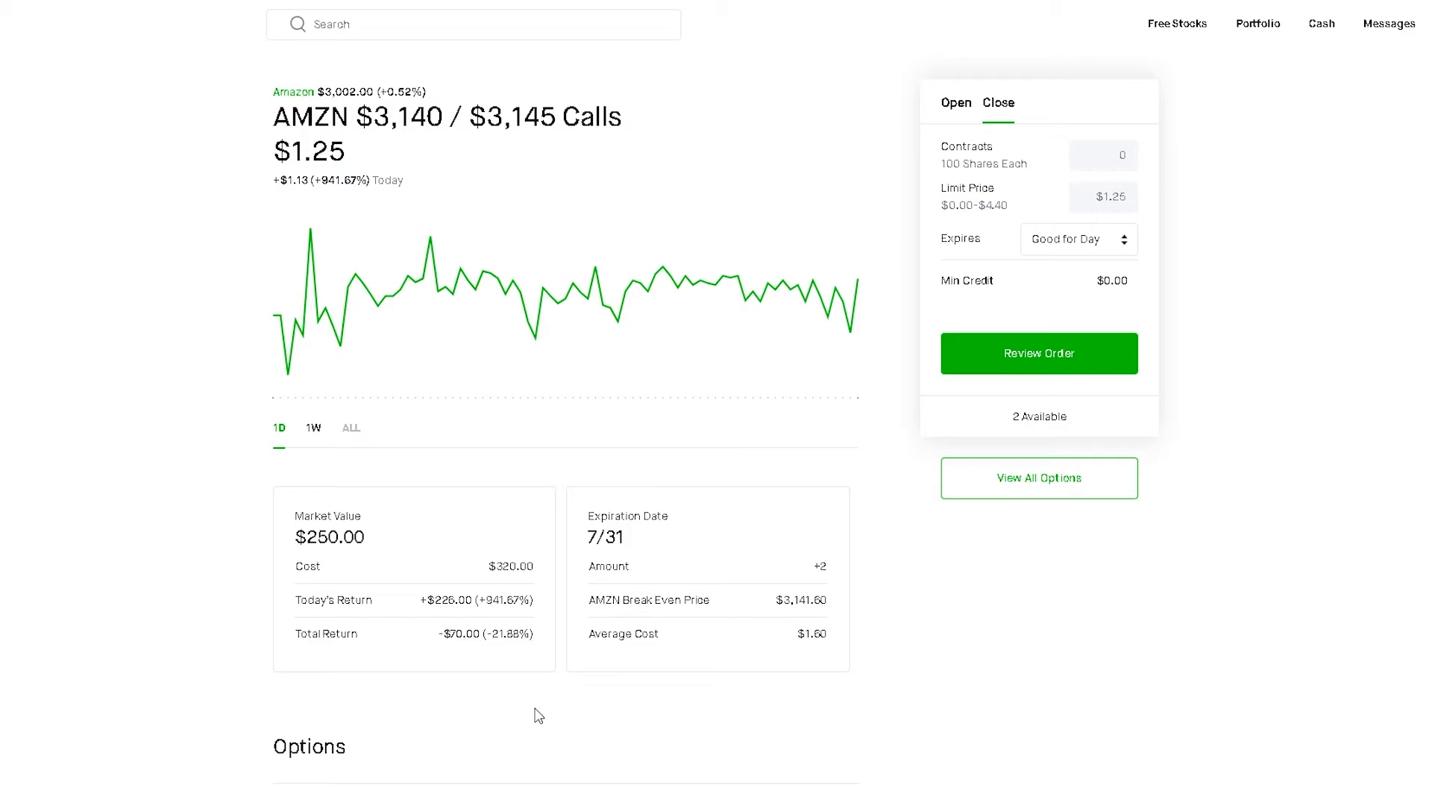
pyautogui.moveTo(484, 708)
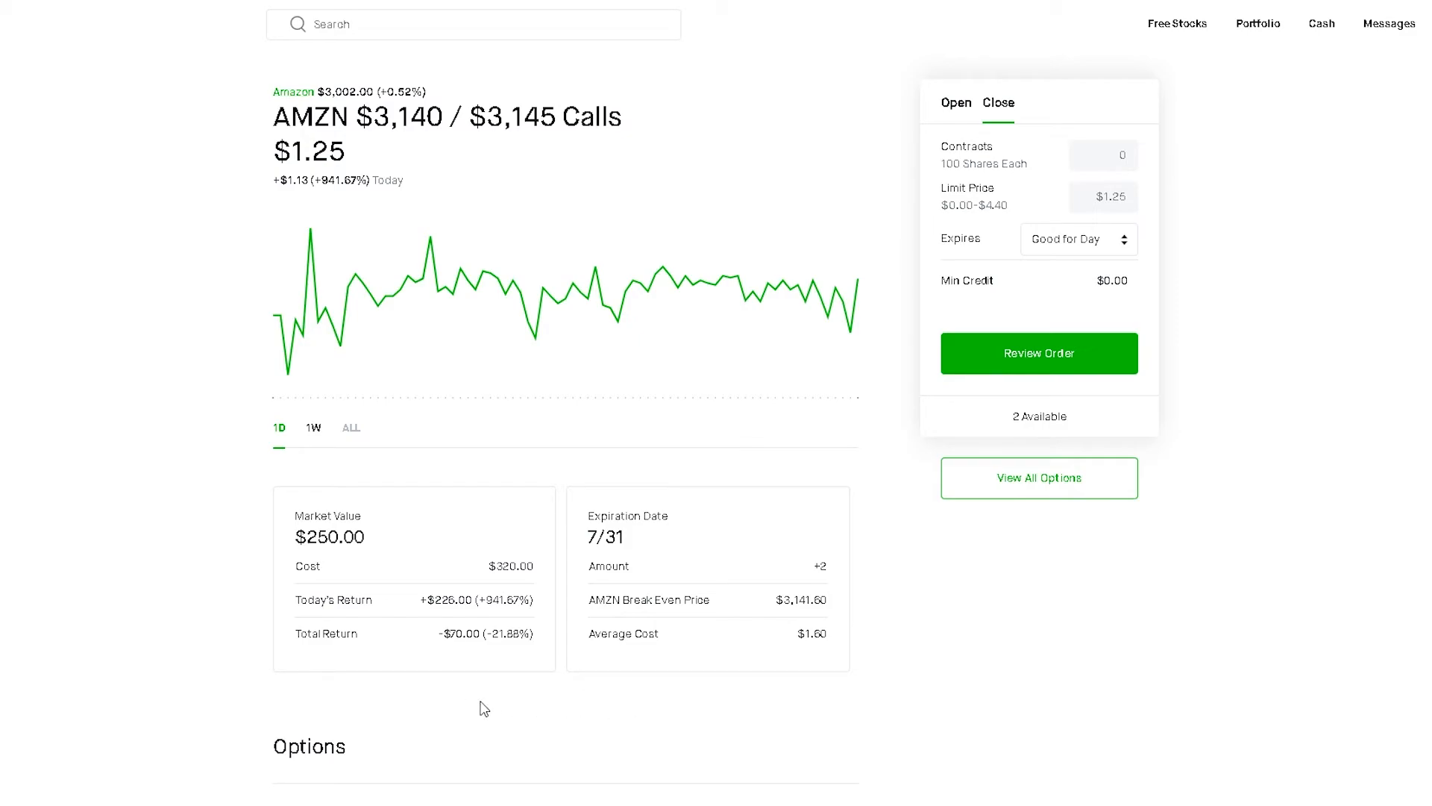
pyautogui.moveTo(561, 695)
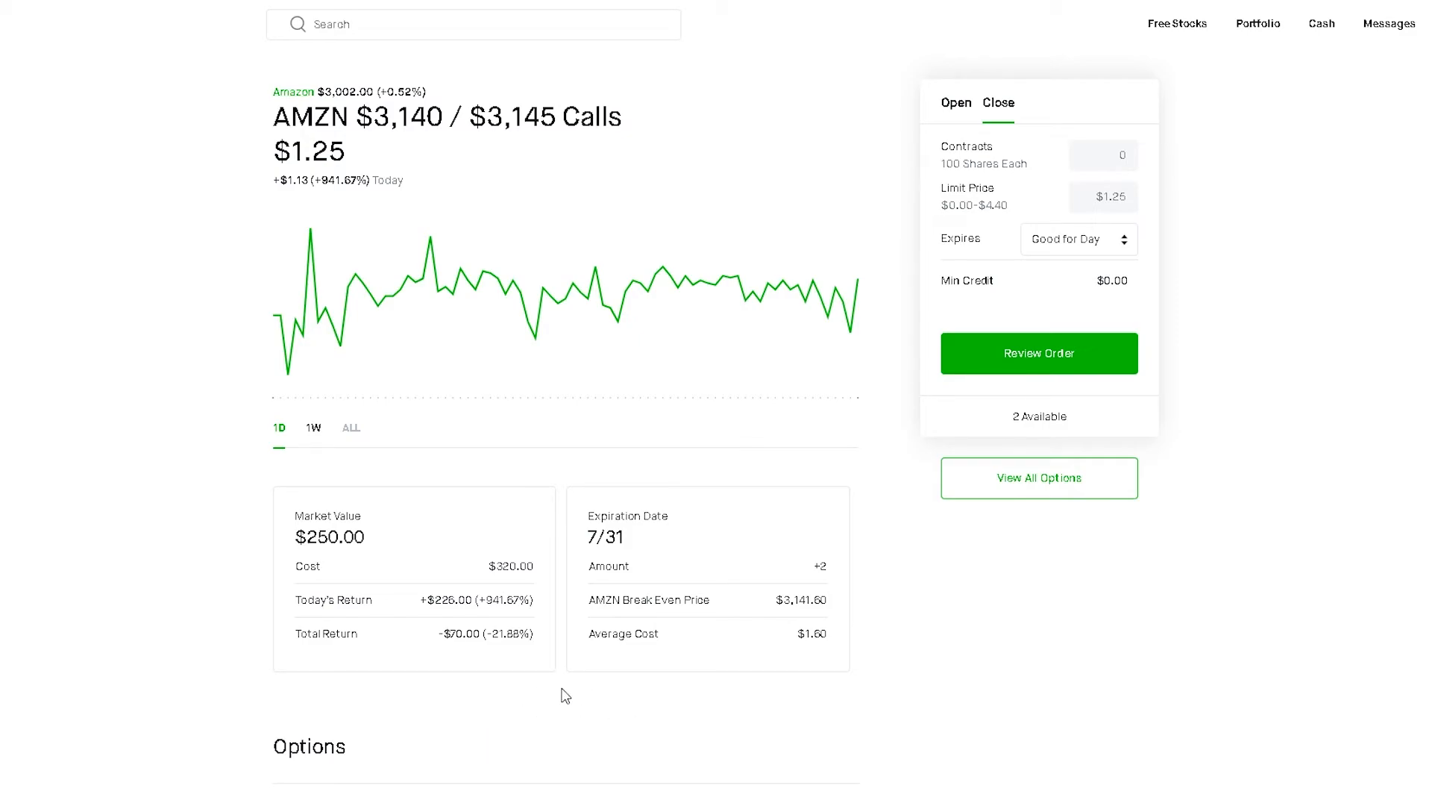
pyautogui.moveTo(534, 705)
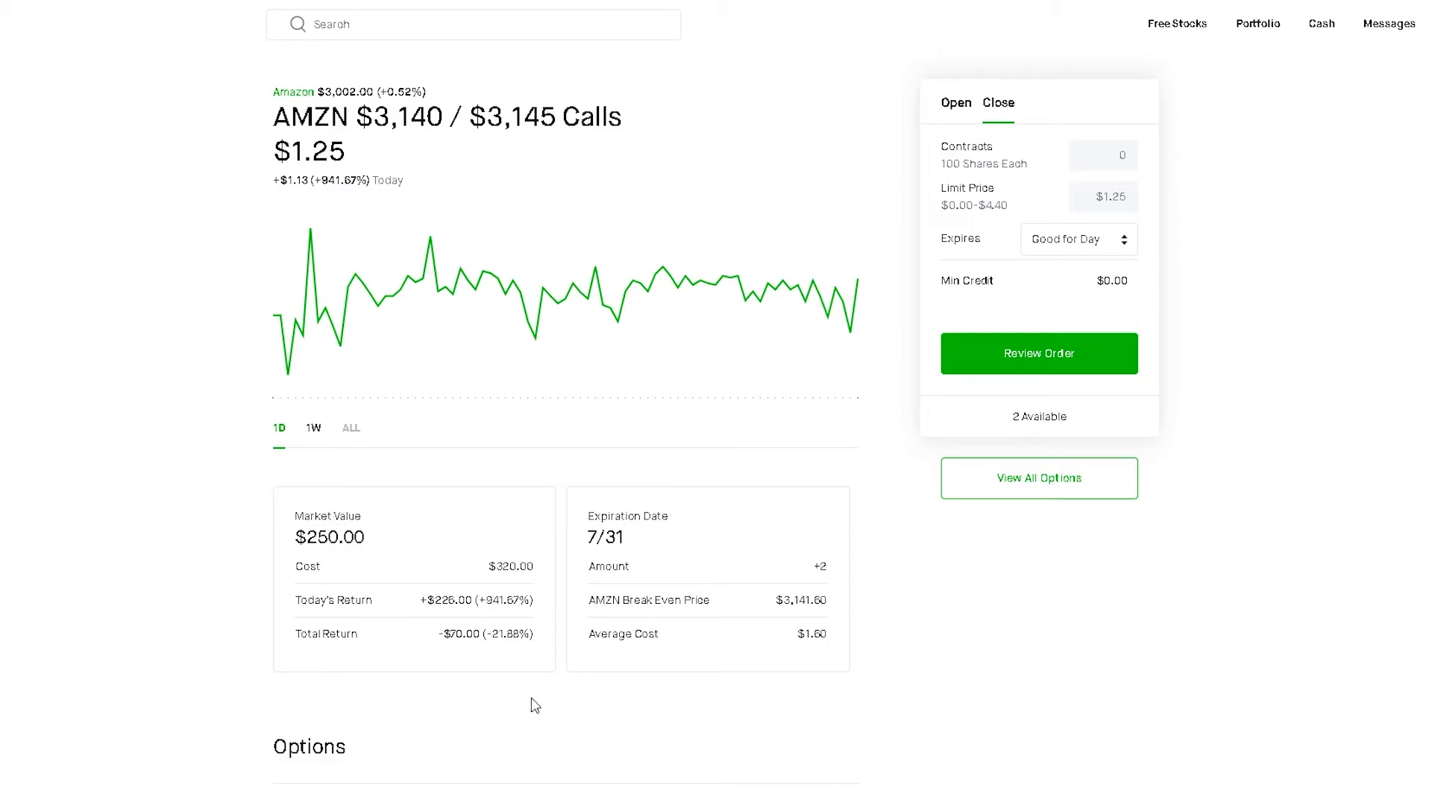
pyautogui.moveTo(509, 703)
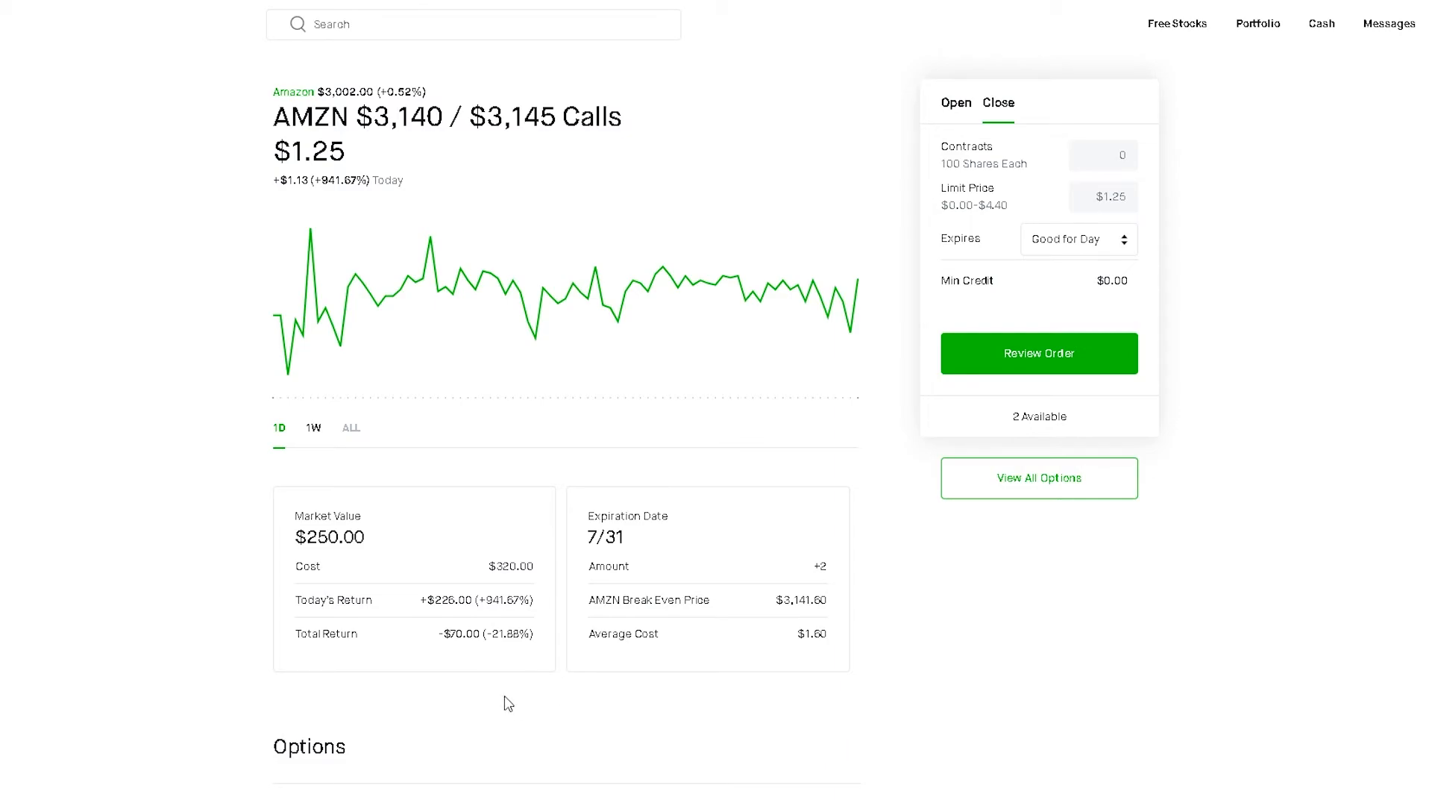
pyautogui.moveTo(448, 619)
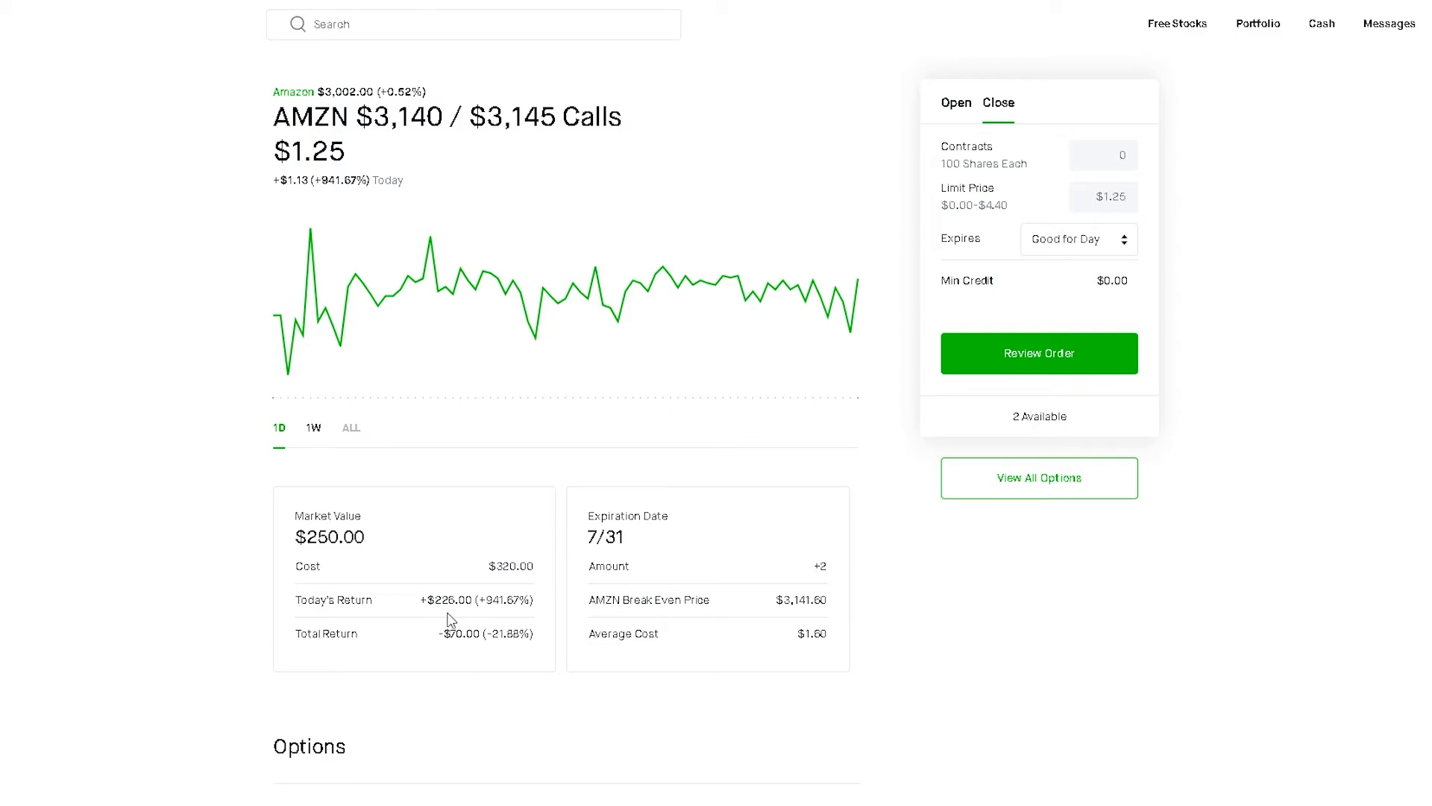
pyautogui.moveTo(260, 159)
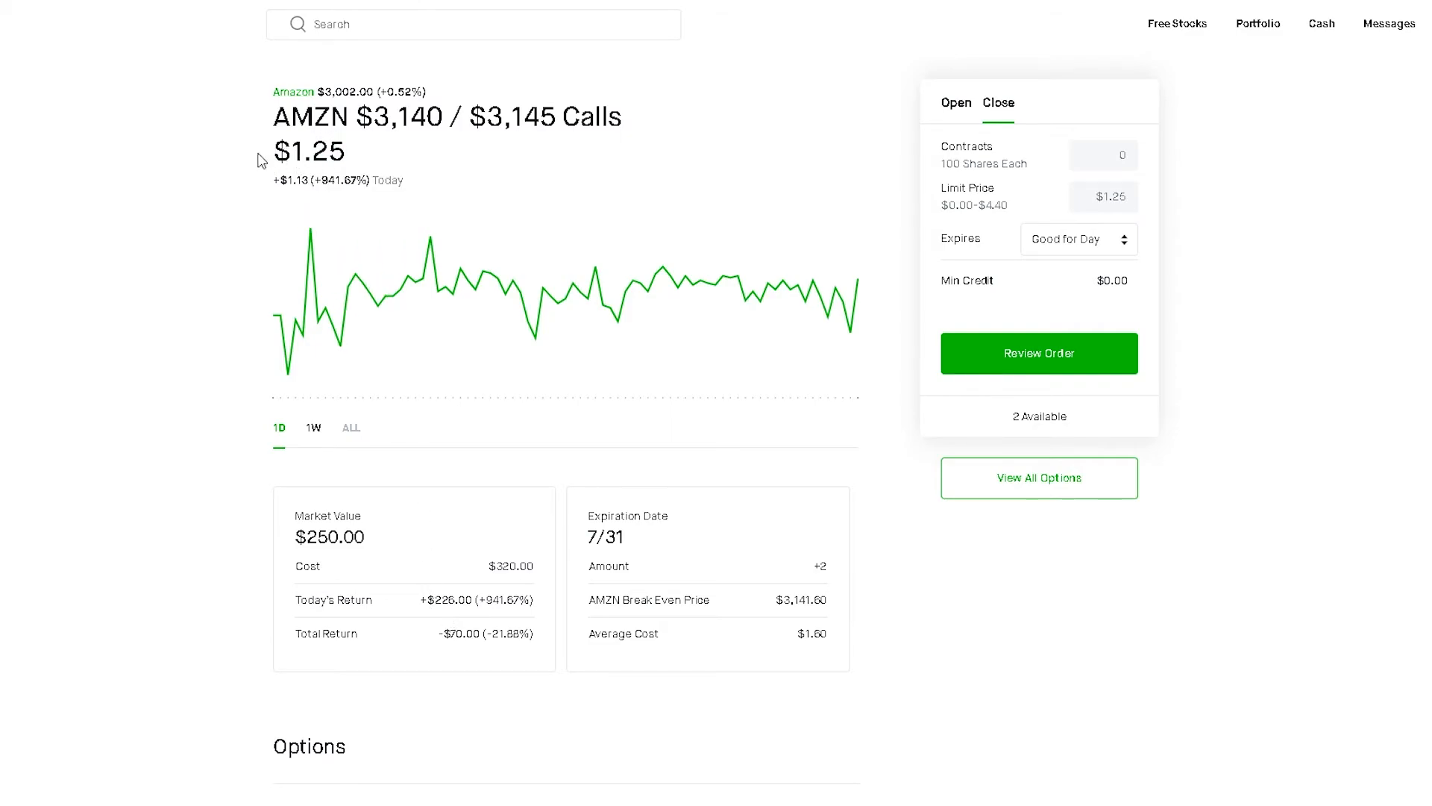
pyautogui.moveTo(378, 166)
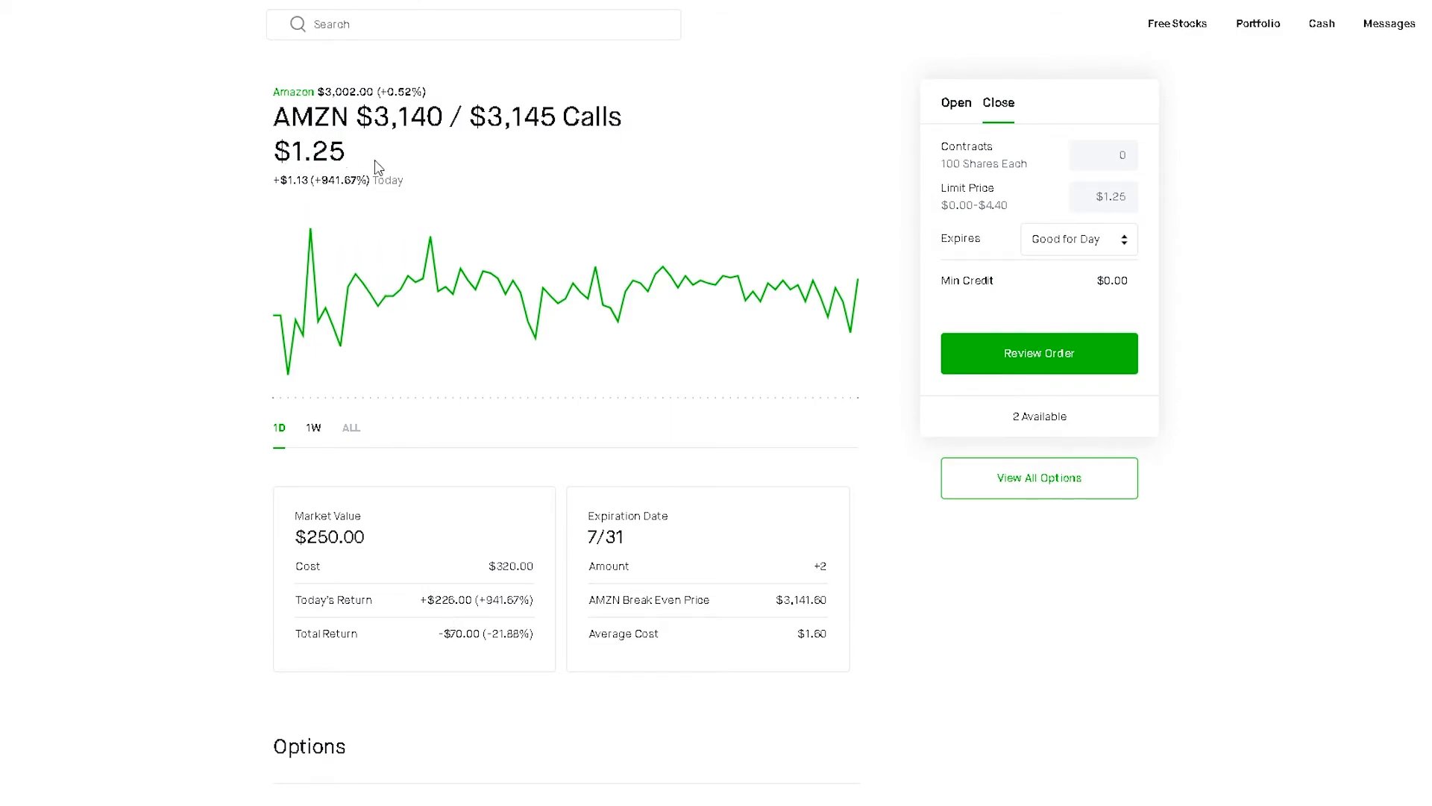
pyautogui.moveTo(482, 545)
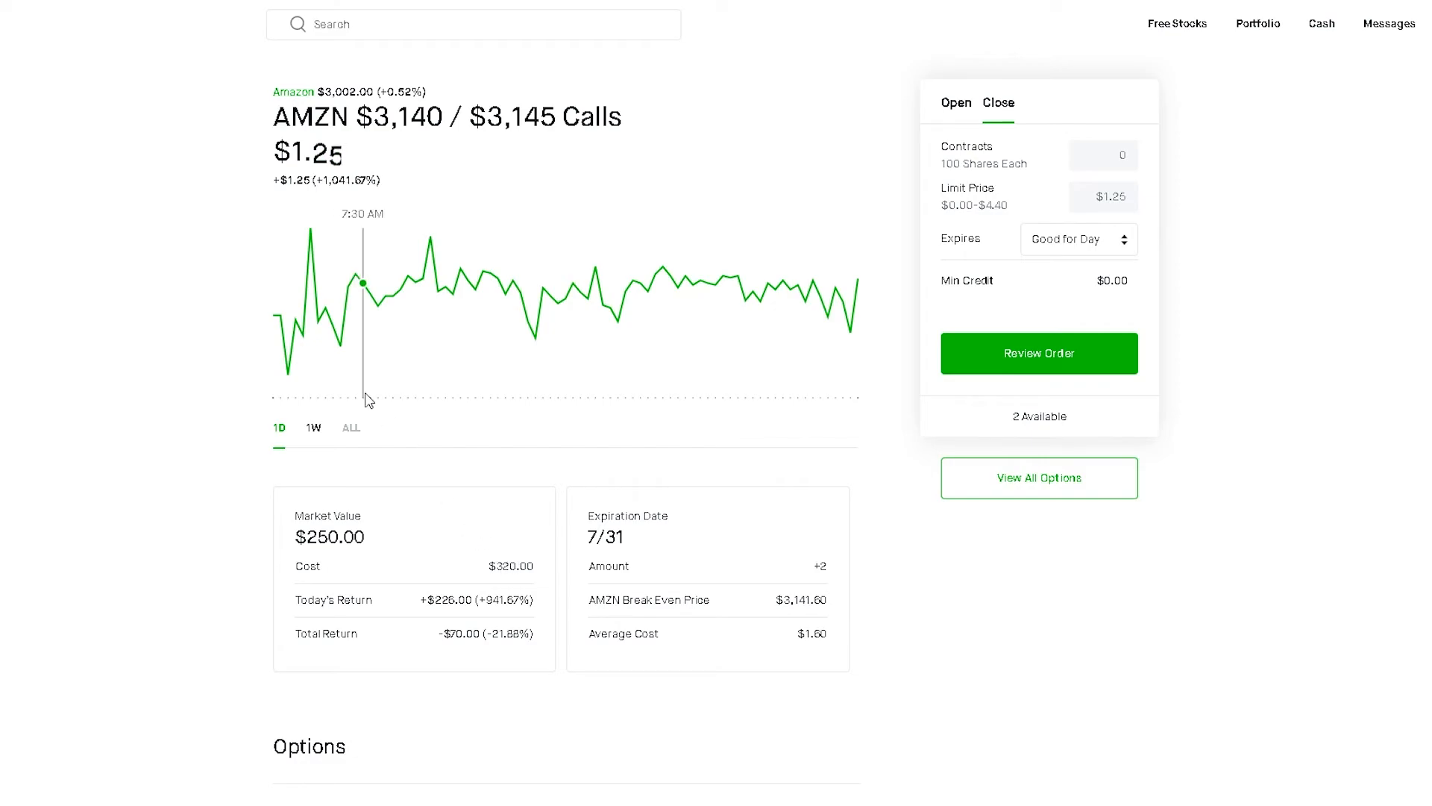
pyautogui.moveTo(183, 343)
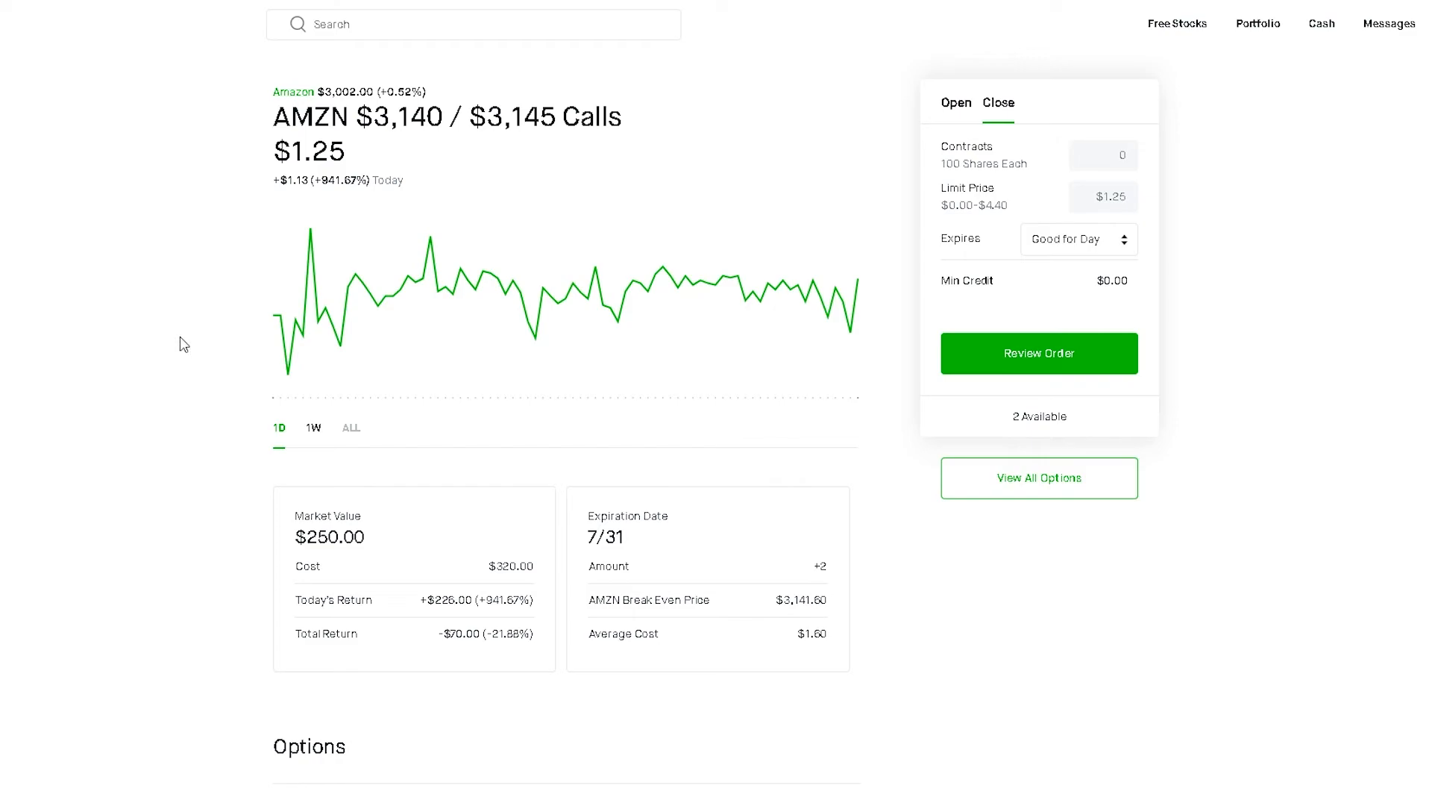
pyautogui.moveTo(148, 297)
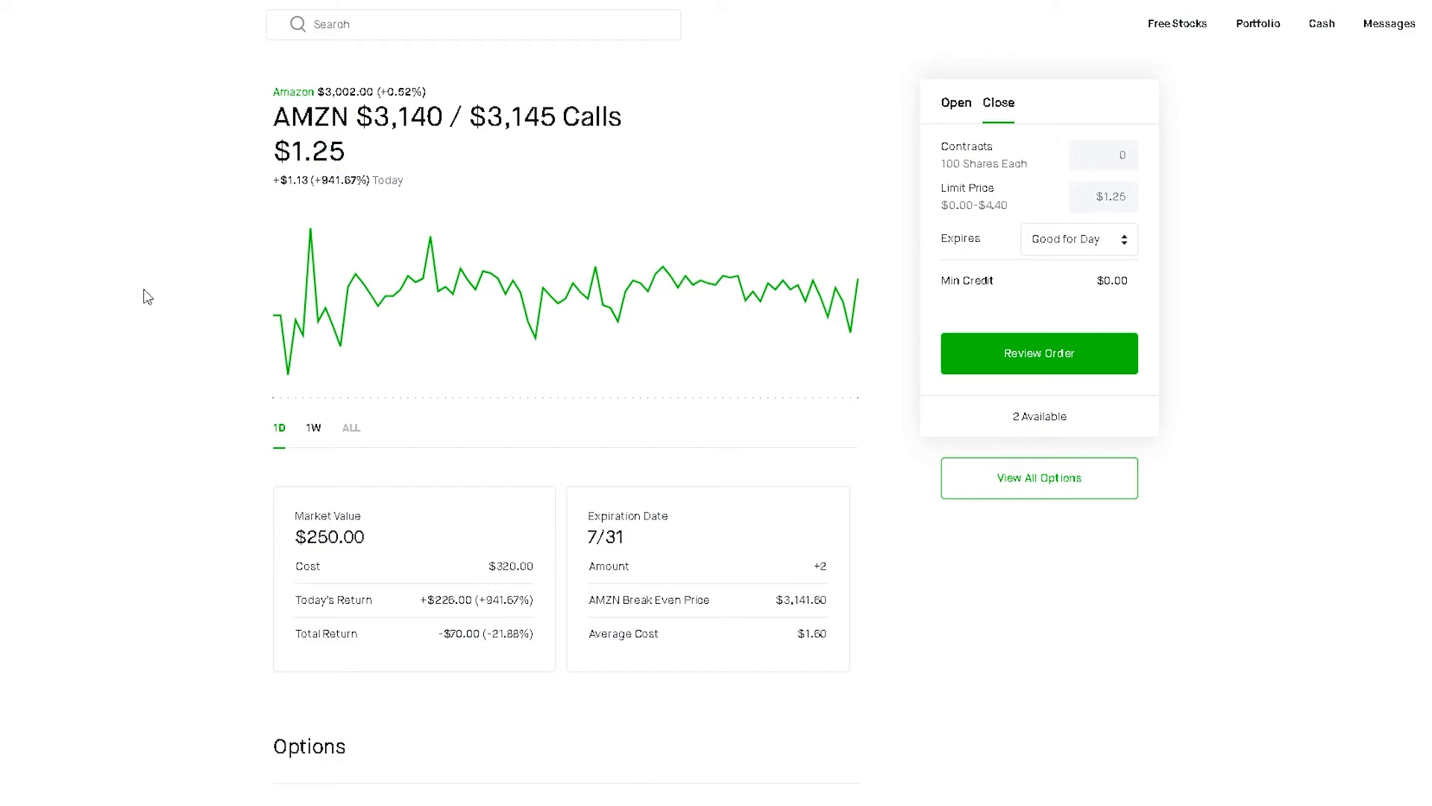
pyautogui.moveTo(65, 119)
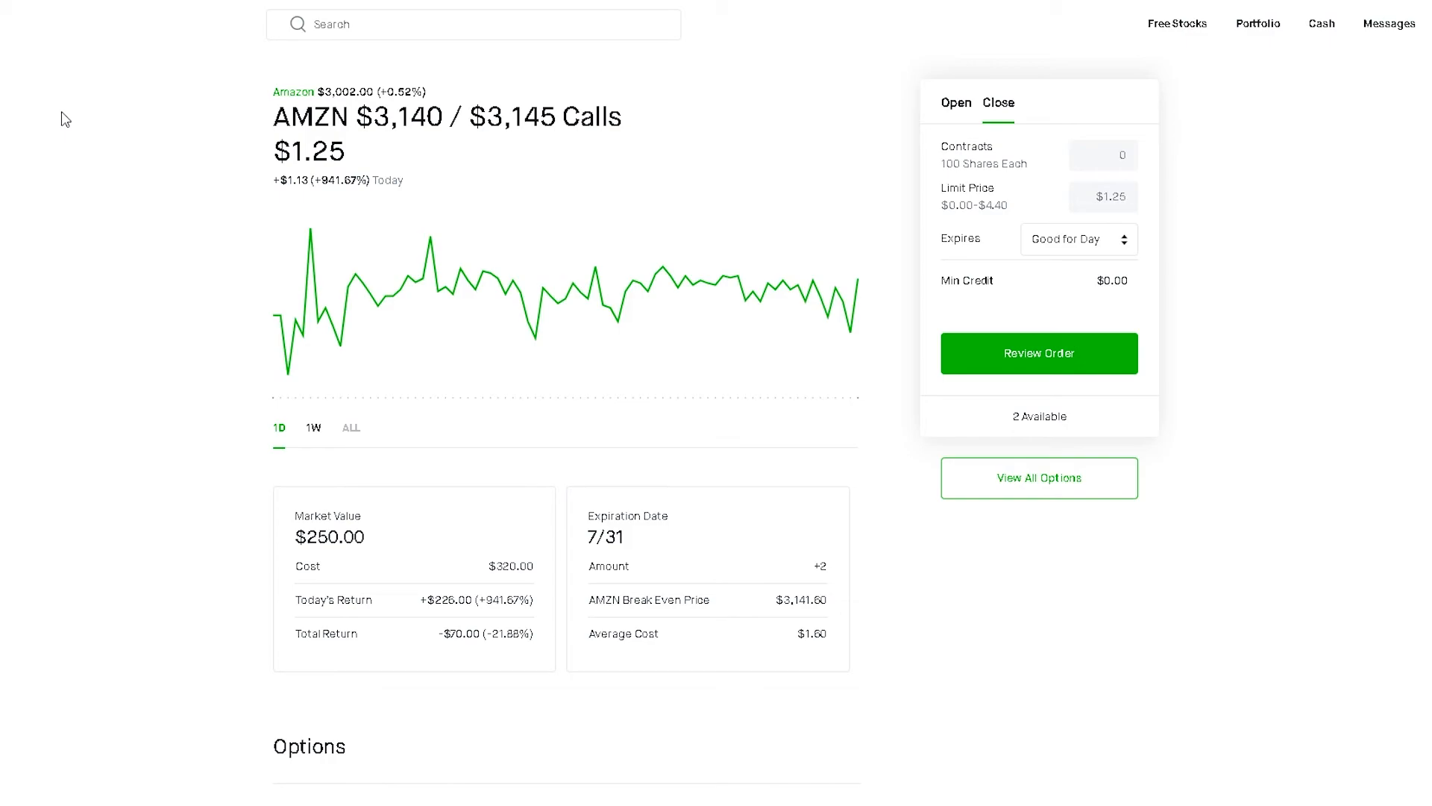
pyautogui.moveTo(55, 114)
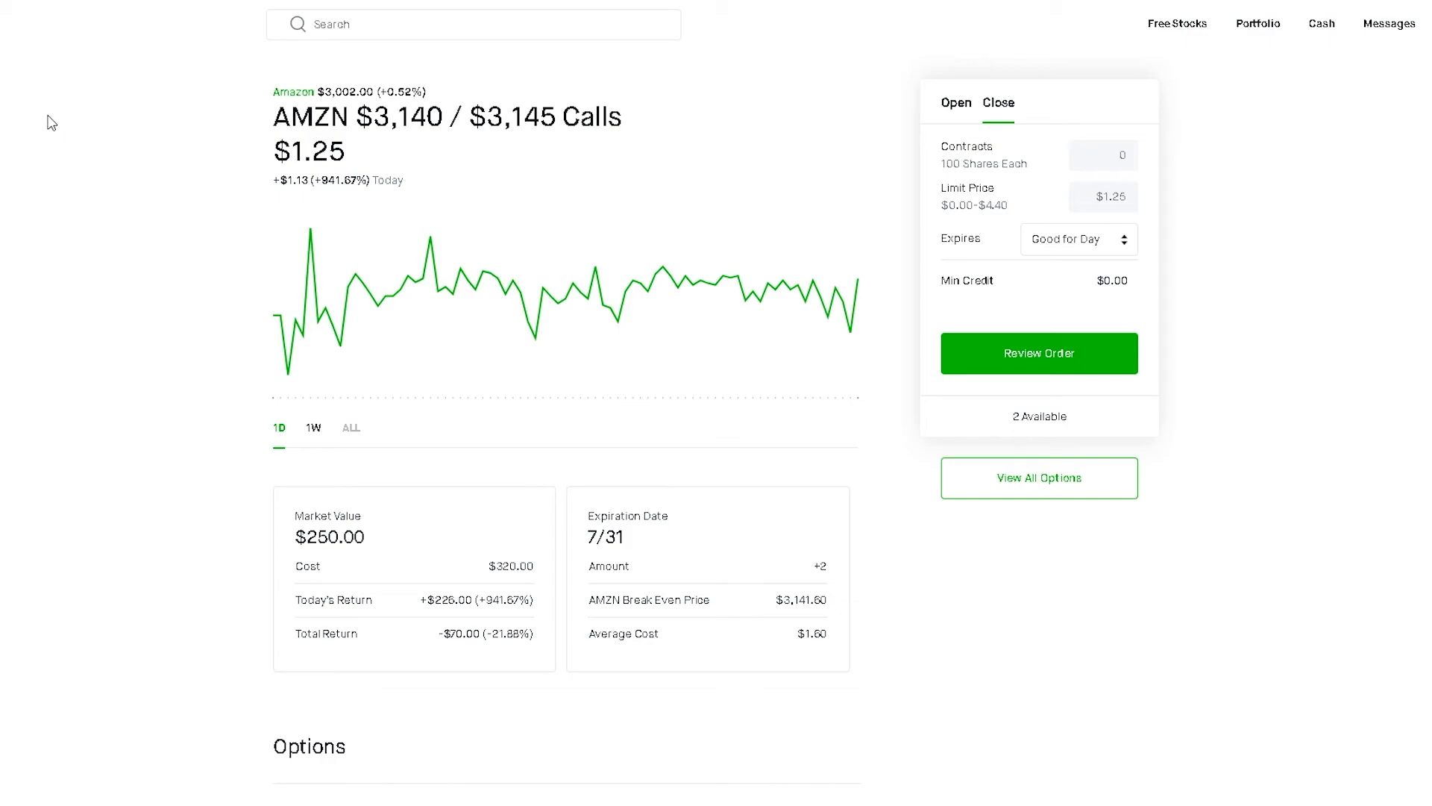
pyautogui.moveTo(499, 530)
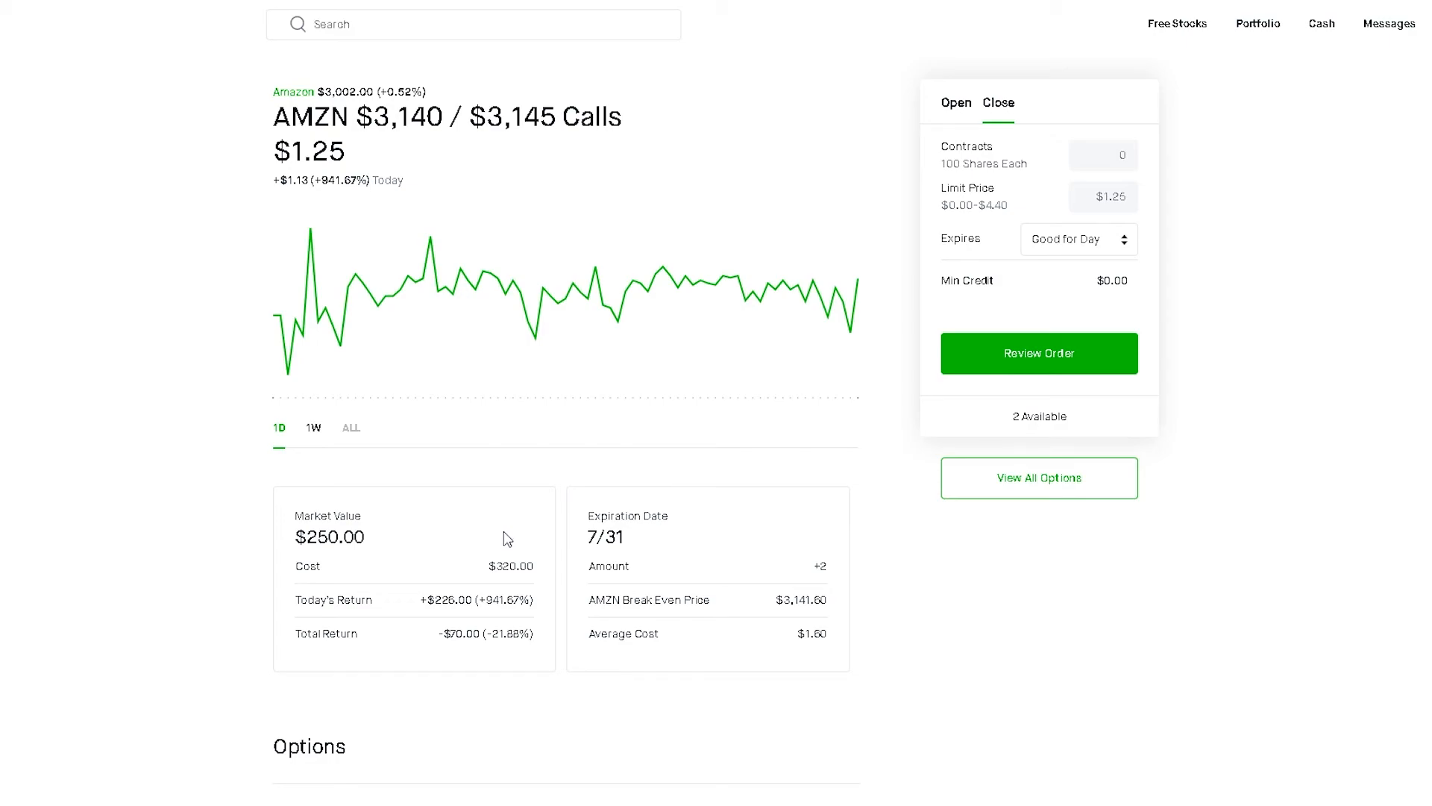
# Scroll down to the AMZN spread's $3,140 and $3,145 call legs, then back up.
pyautogui.scroll(-3)
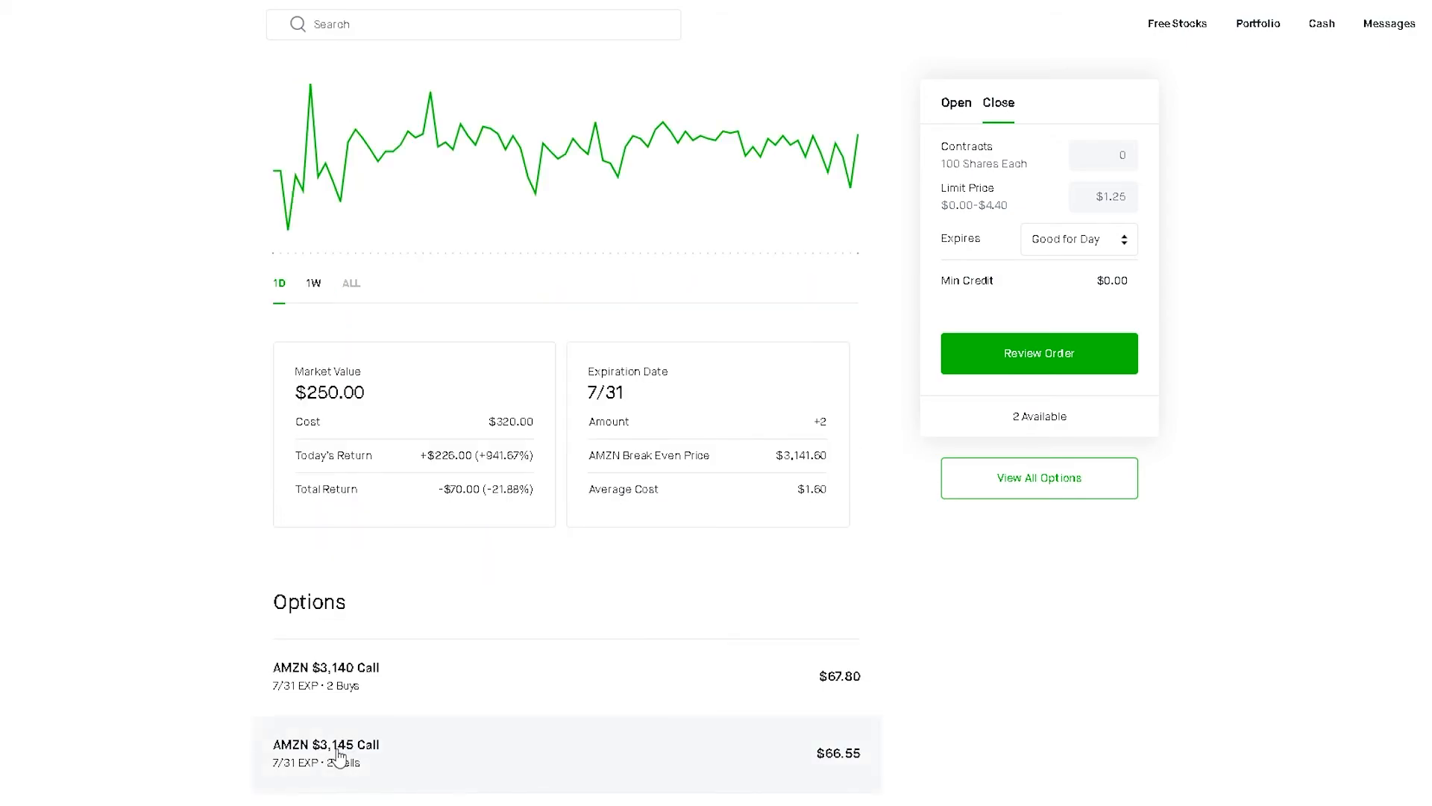
pyautogui.scroll(3)
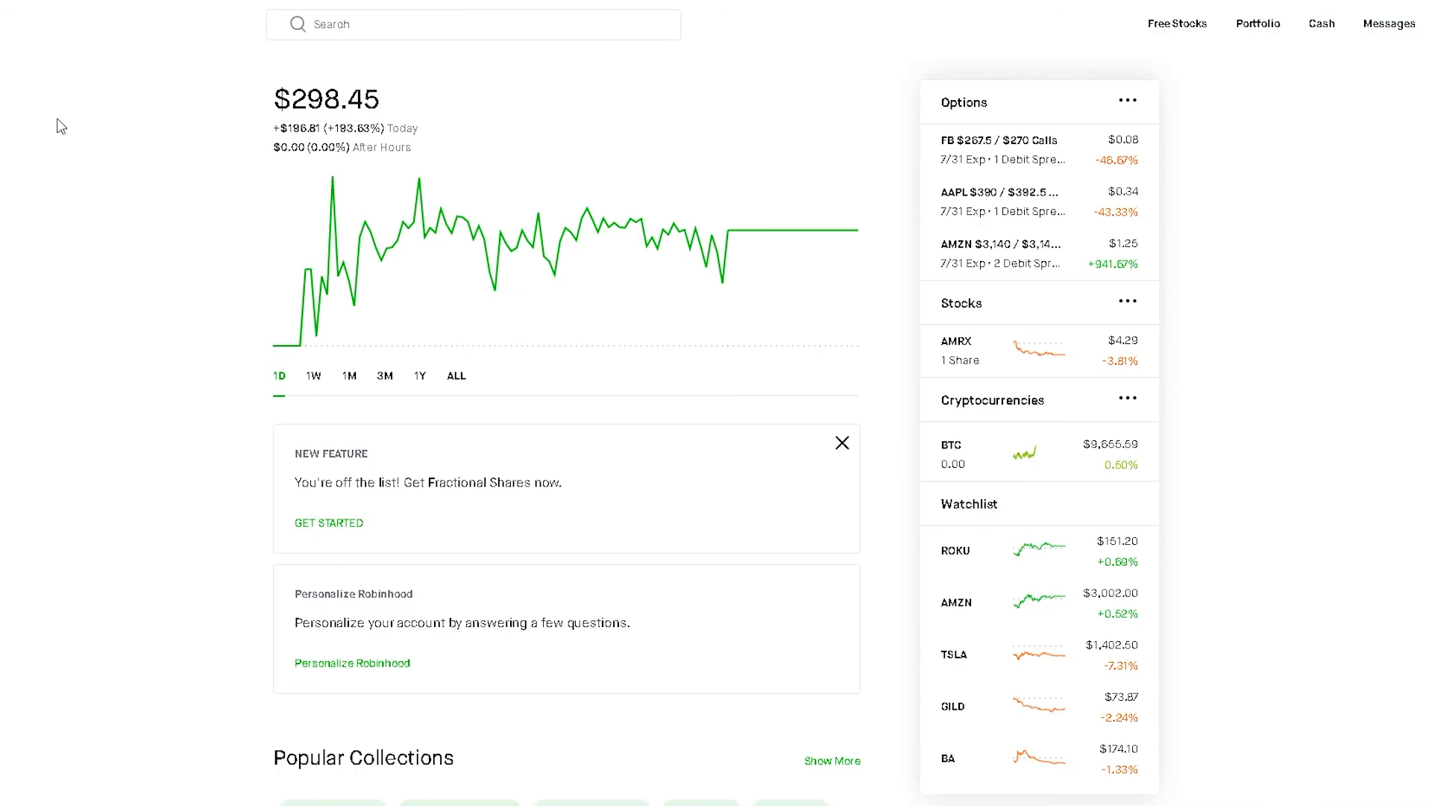
pyautogui.moveTo(1290, 582)
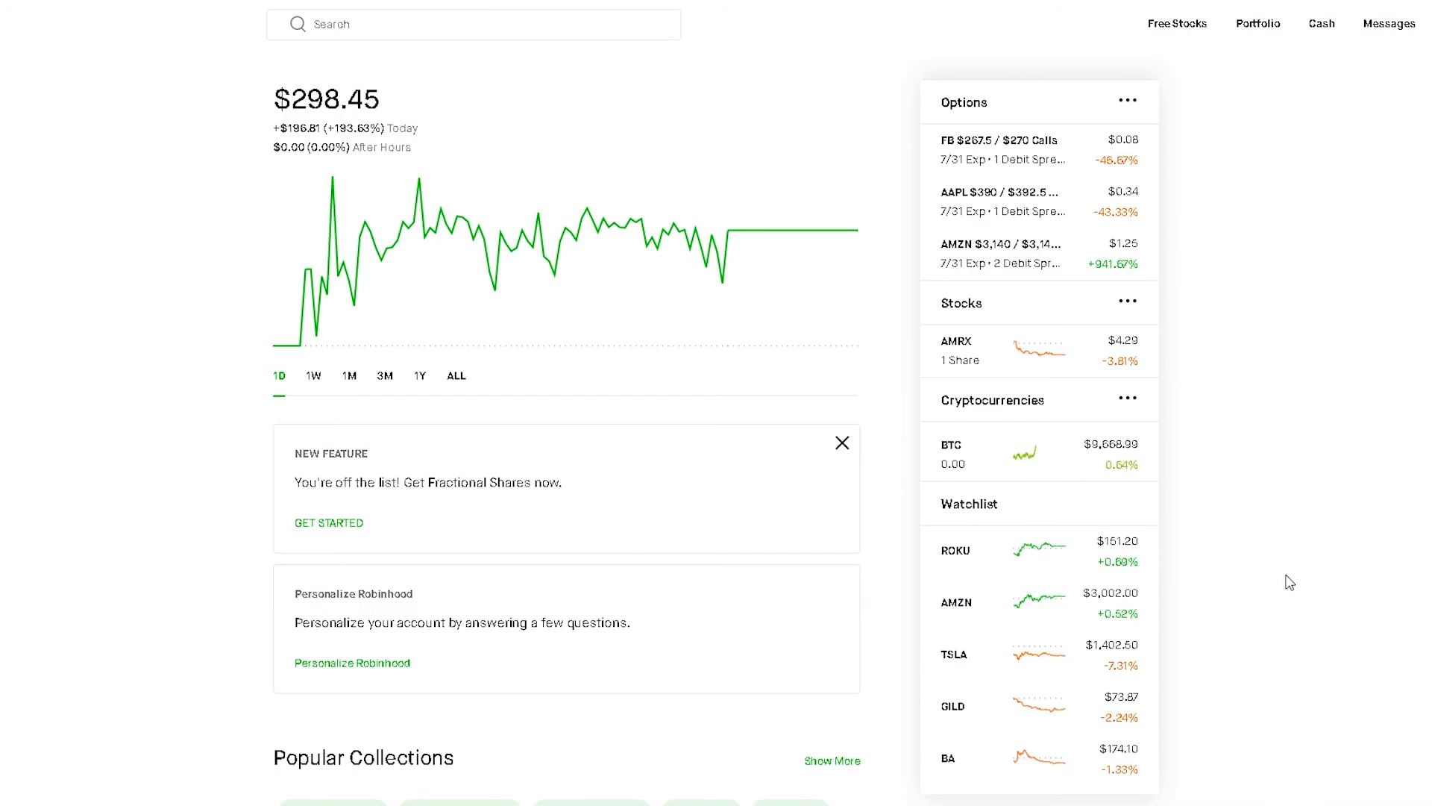
# View Tesla's one-week price chart from the watchlist, then return to Portfolio.
pyautogui.click(953, 654)
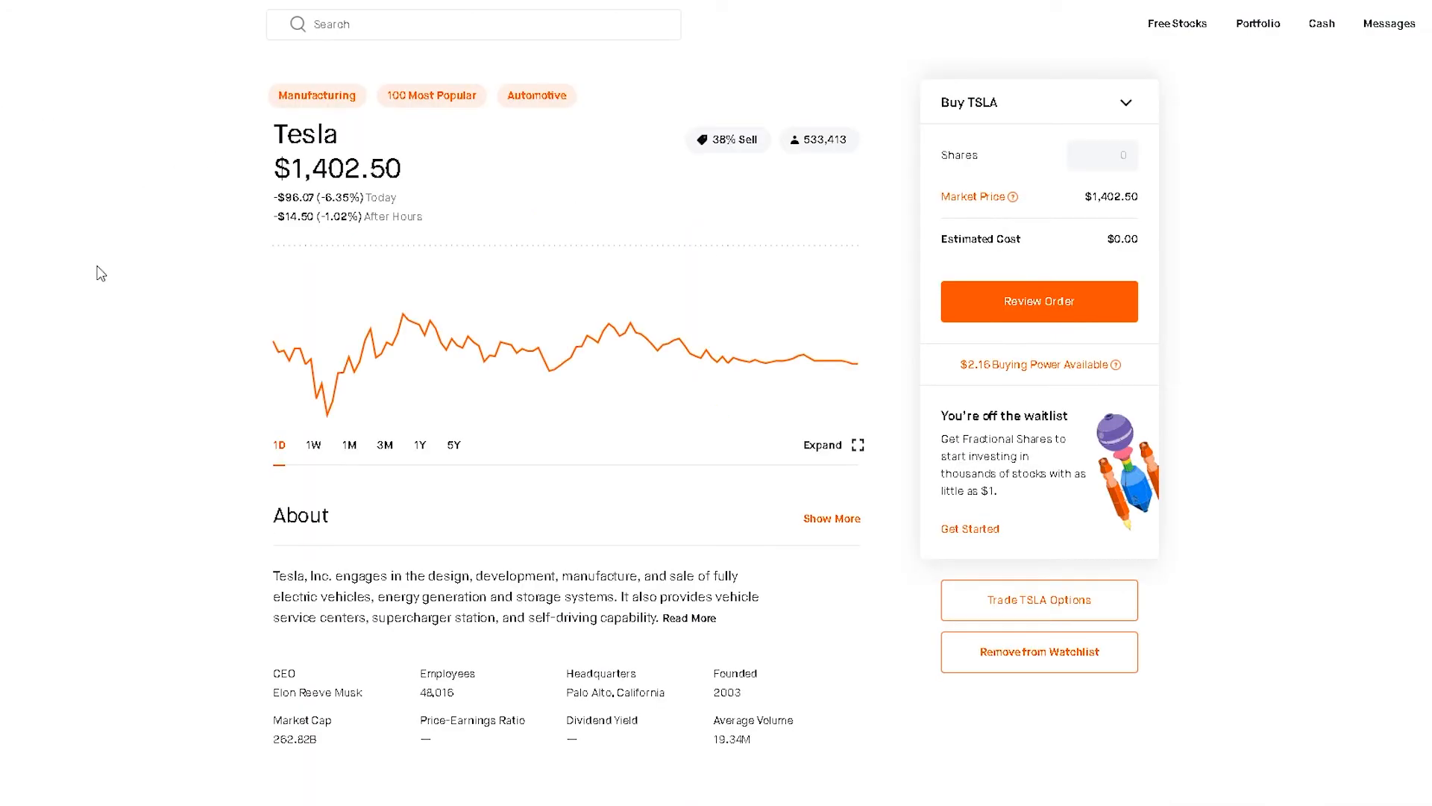
pyautogui.click(312, 444)
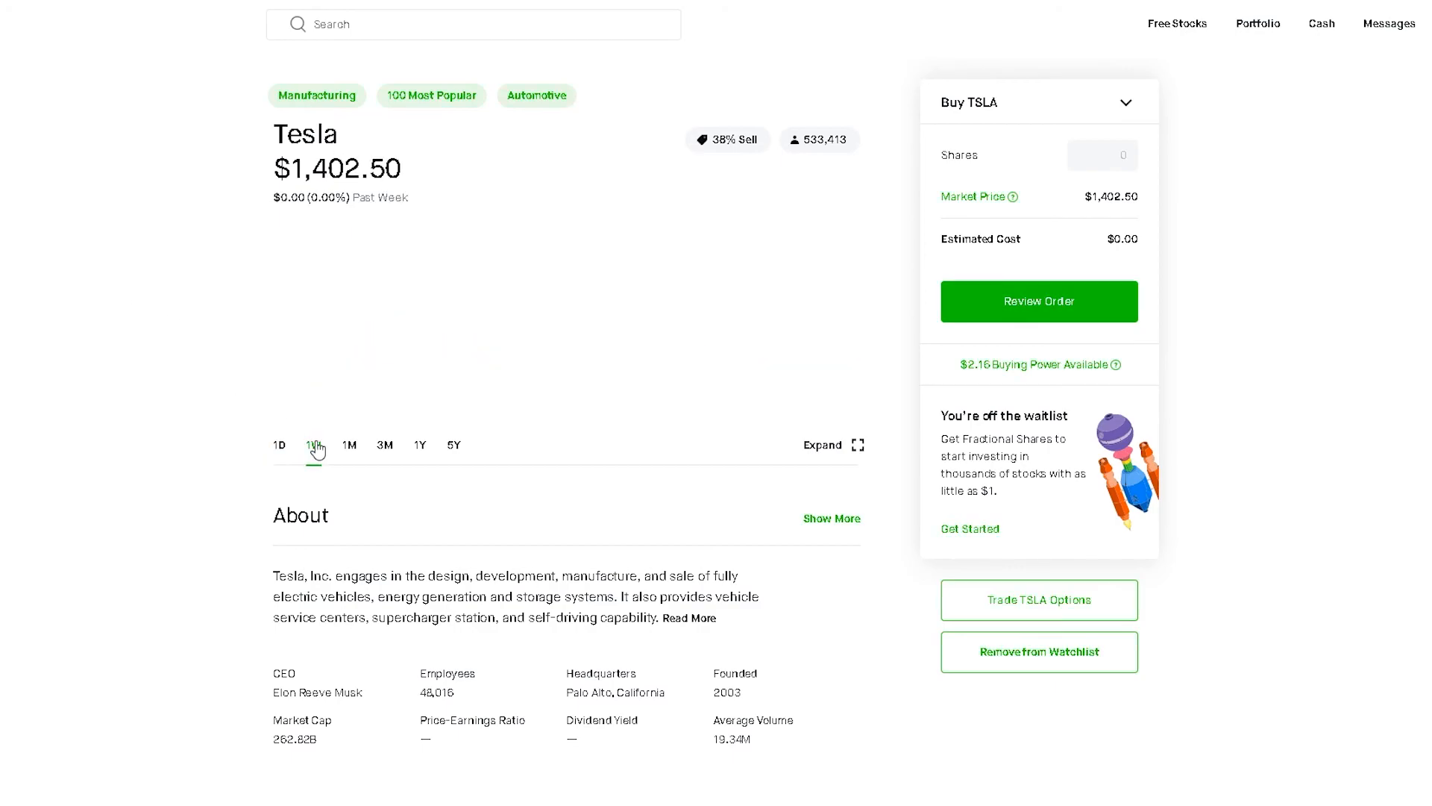
pyautogui.click(313, 445)
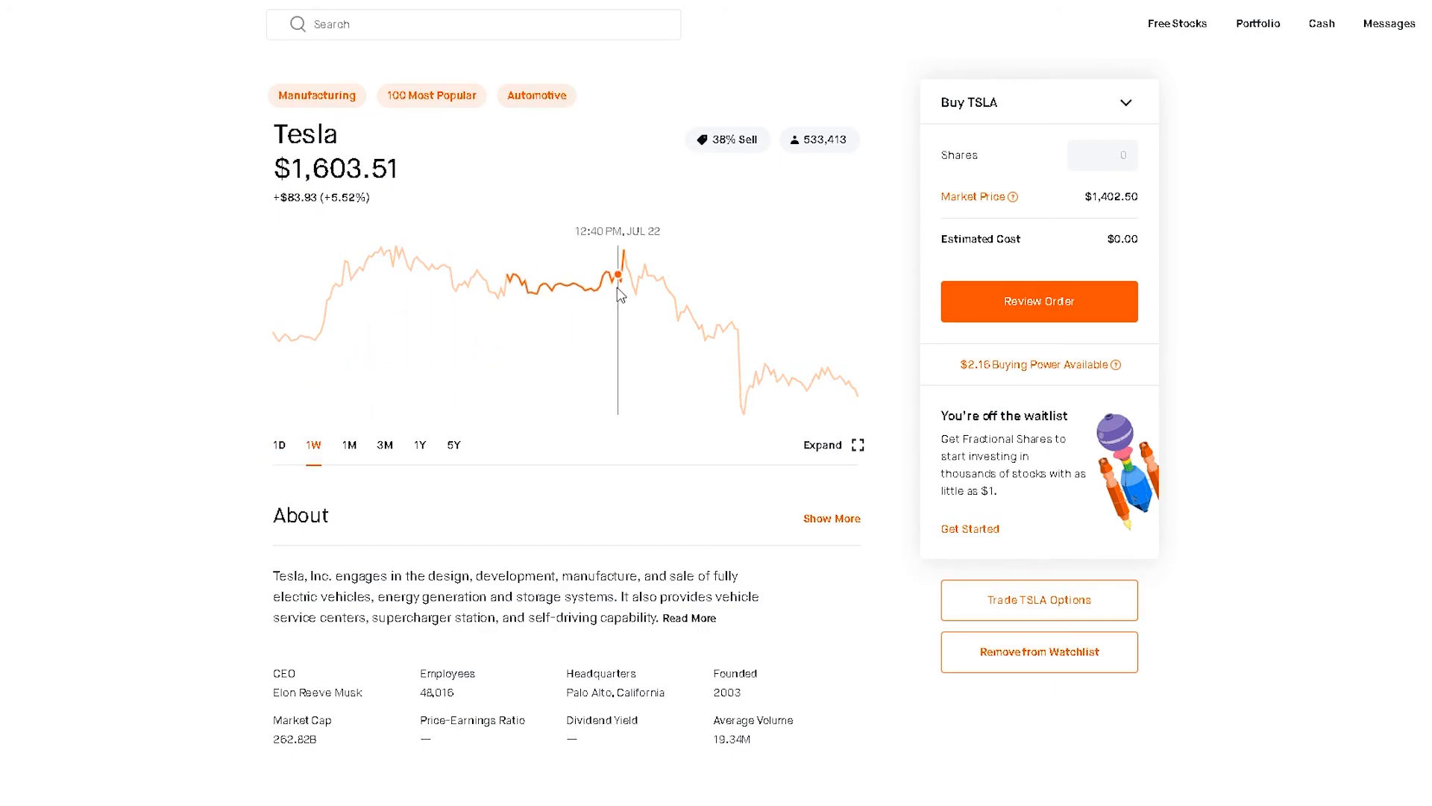
pyautogui.moveTo(625, 279)
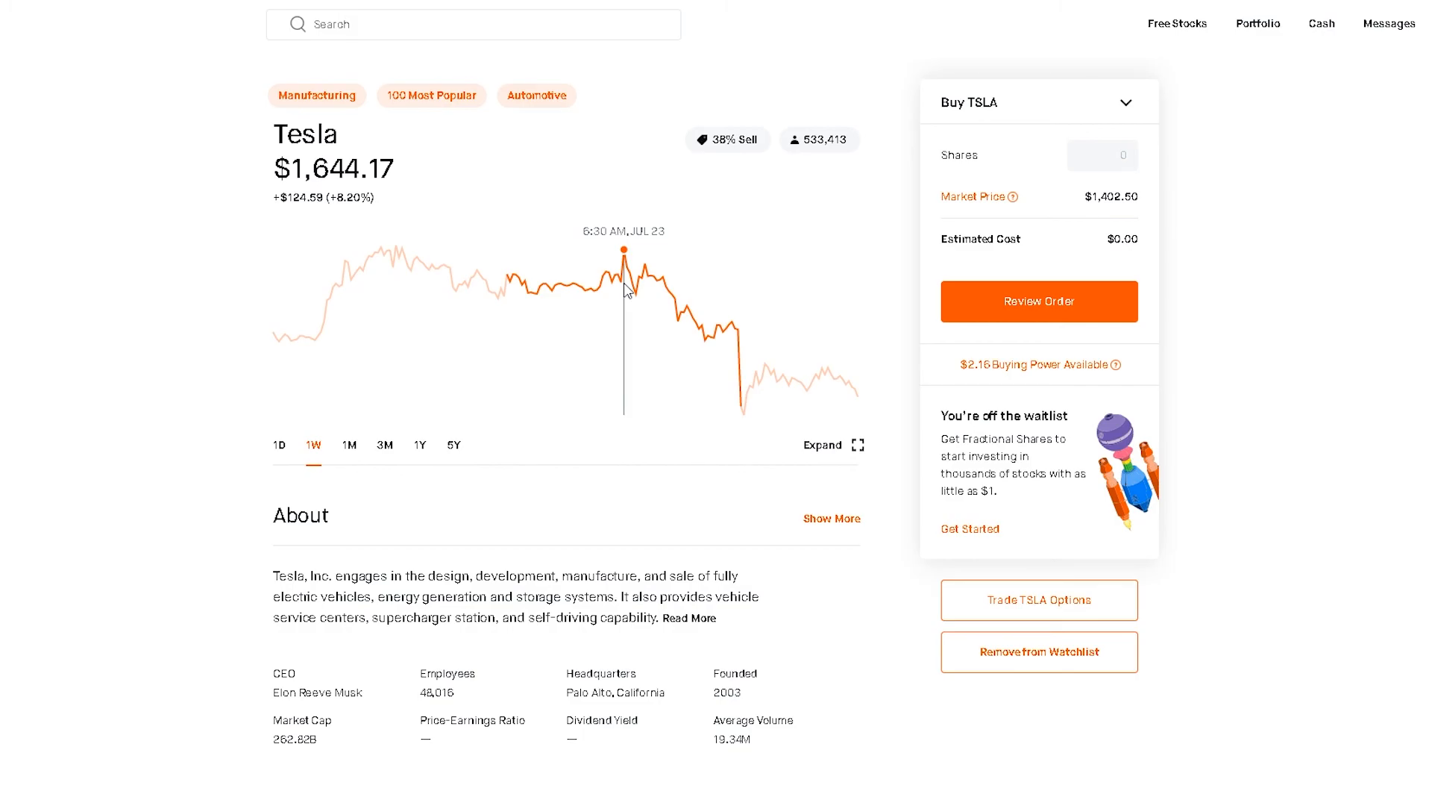
pyautogui.moveTo(746, 349)
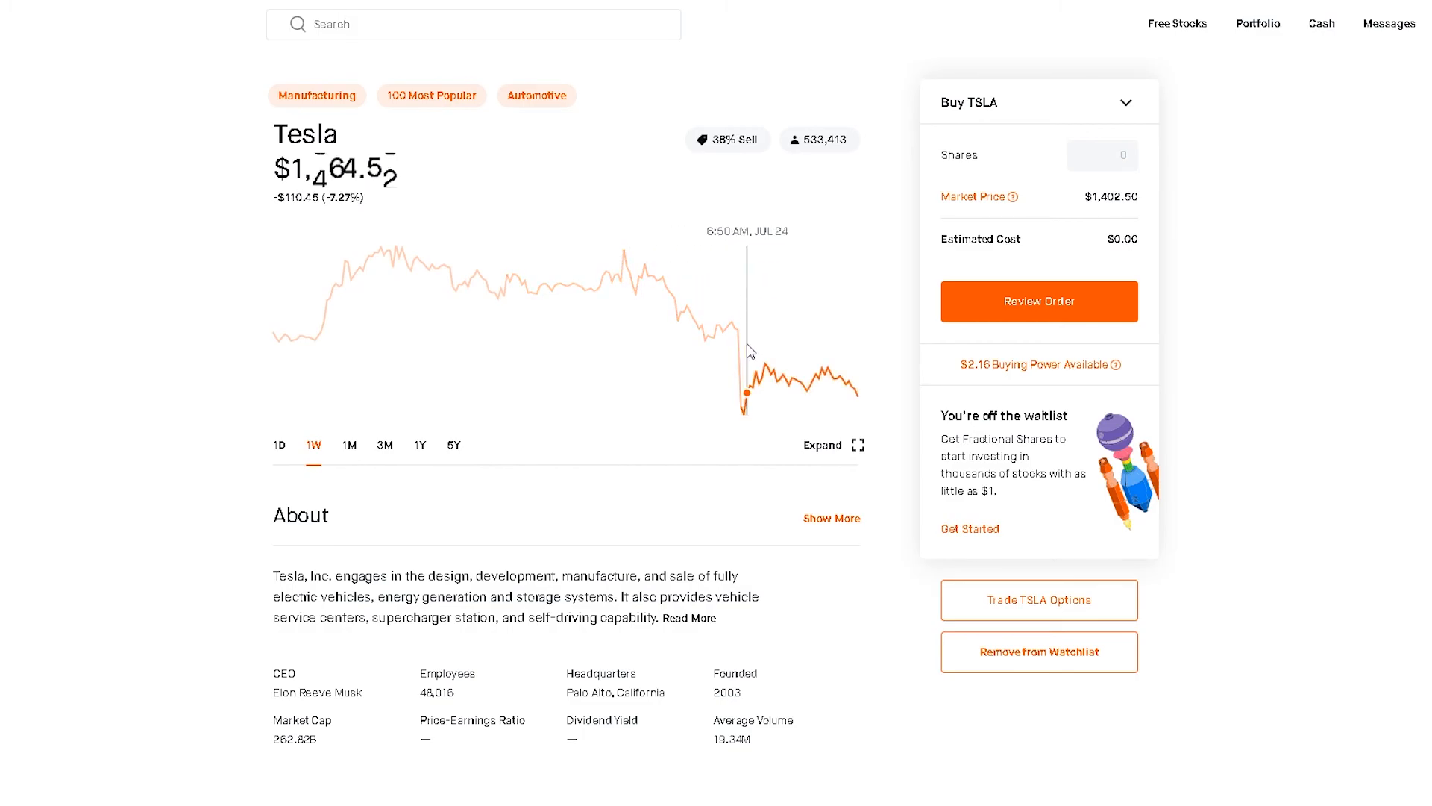
pyautogui.click(278, 445)
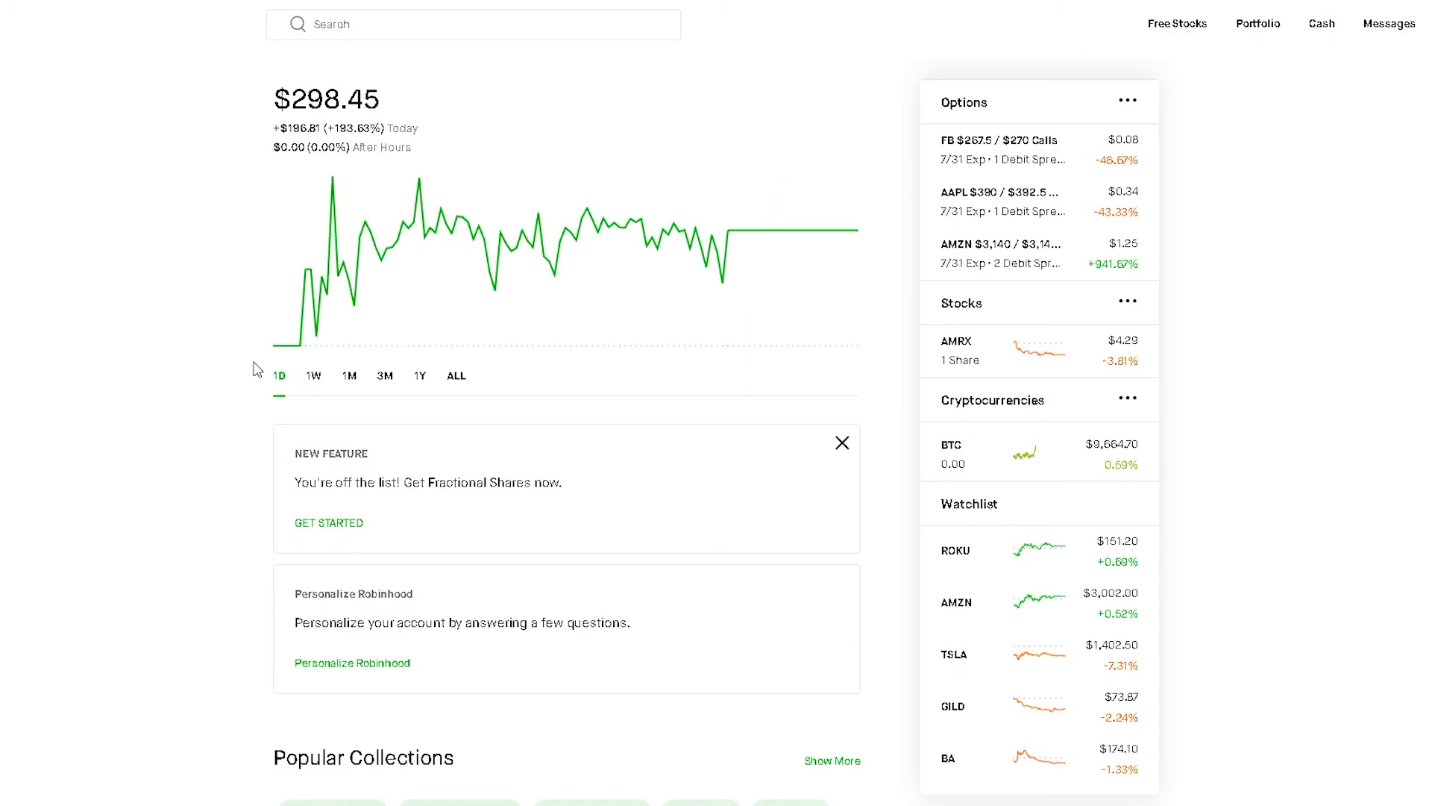
pyautogui.moveTo(99, 282)
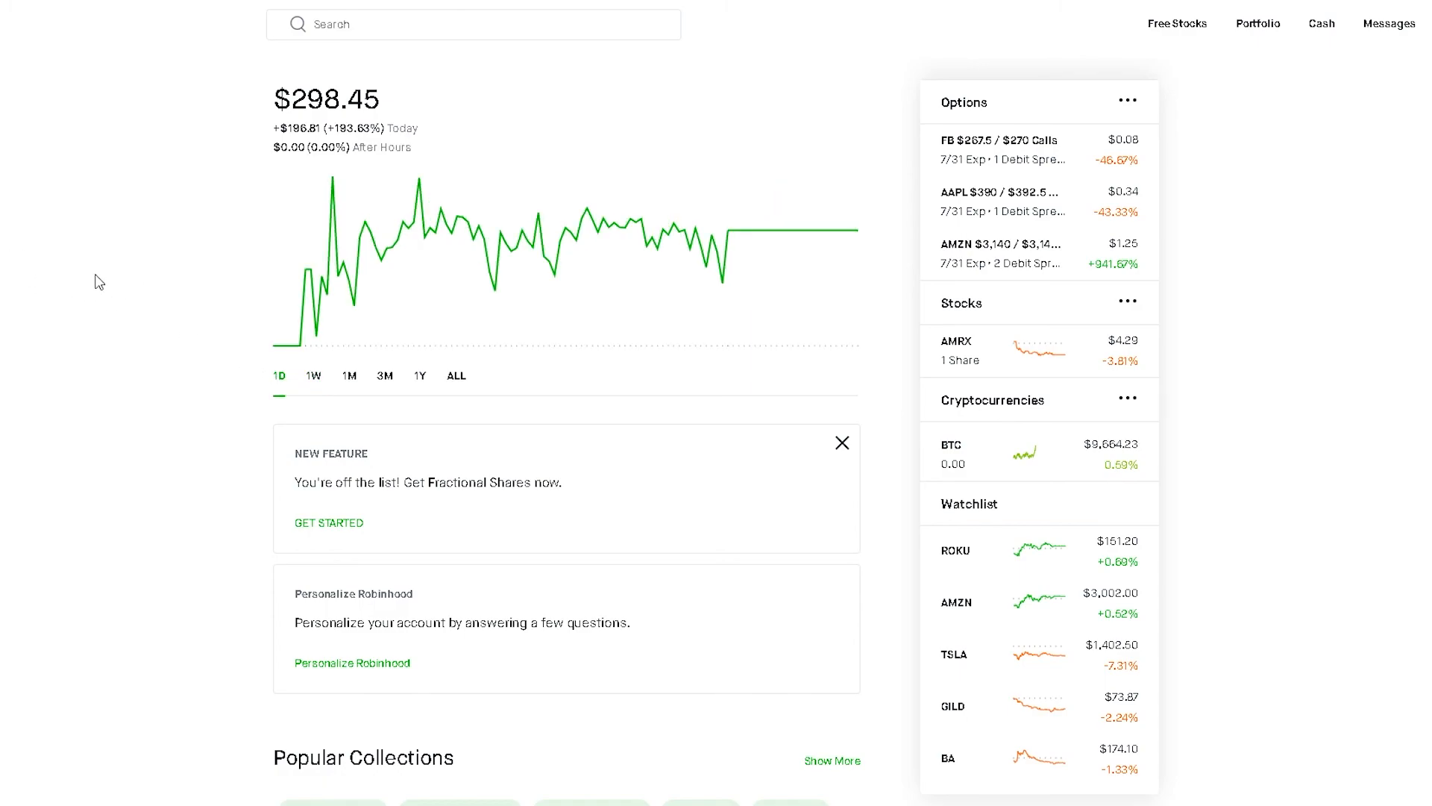
pyautogui.moveTo(85, 276)
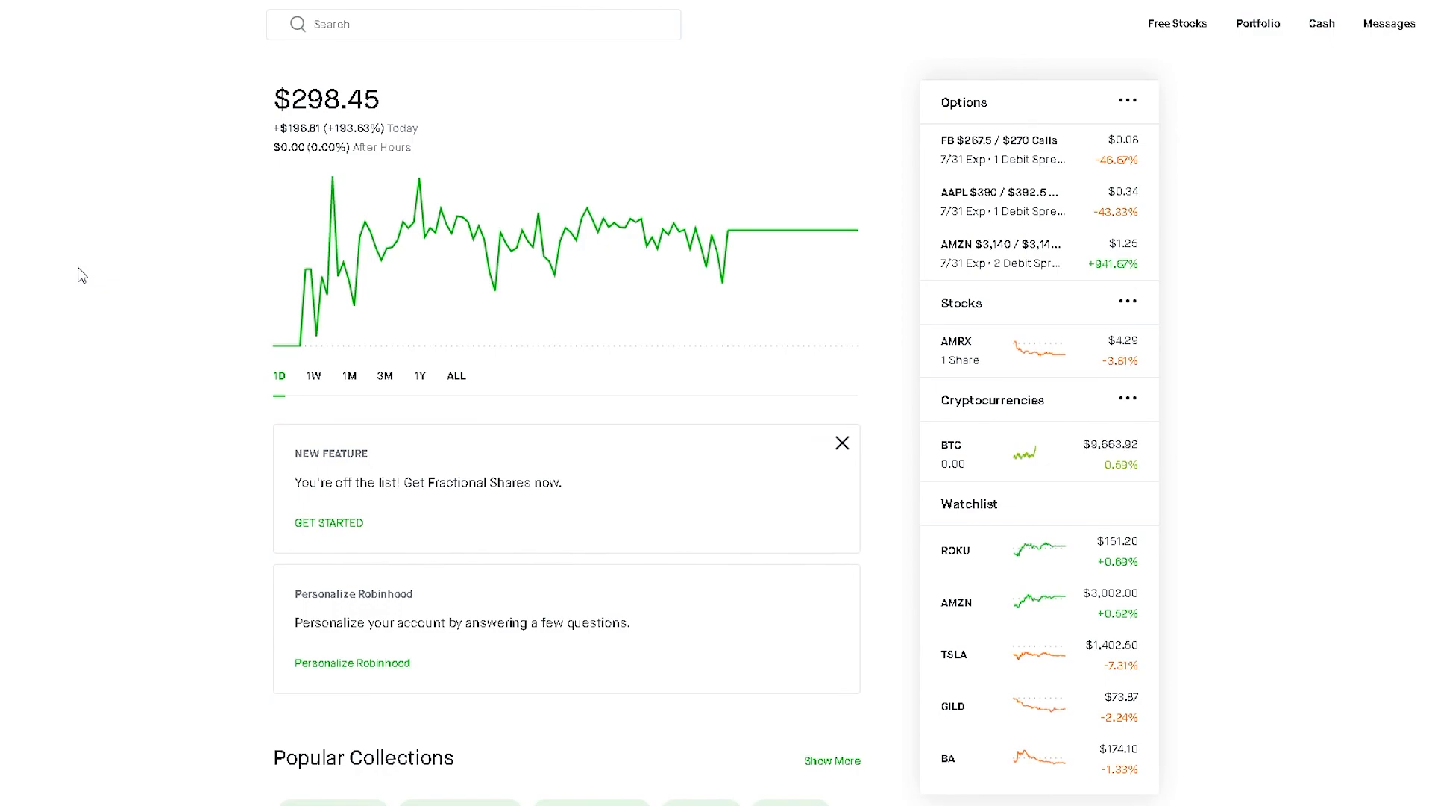
pyautogui.moveTo(1246, 204)
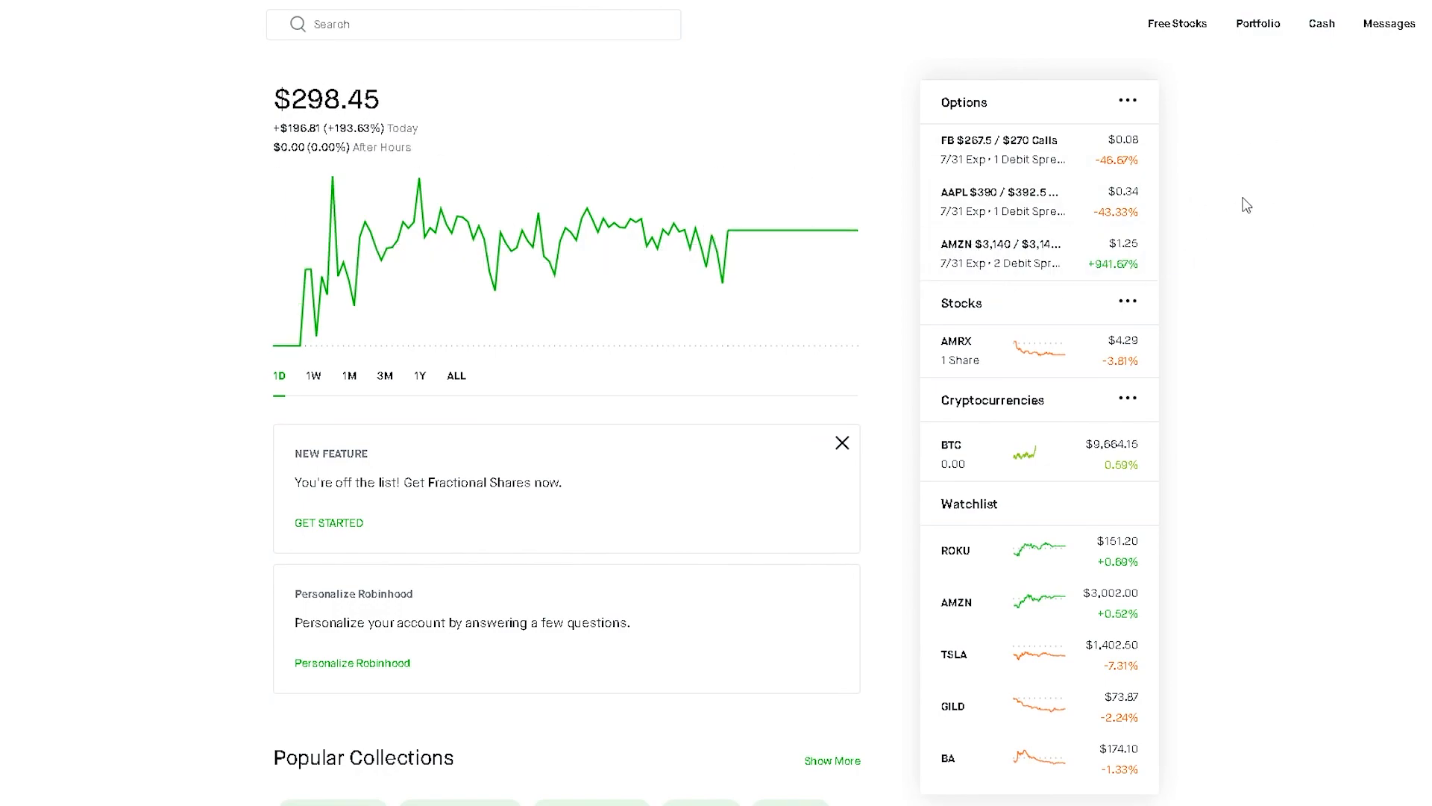
pyautogui.moveTo(1292, 204)
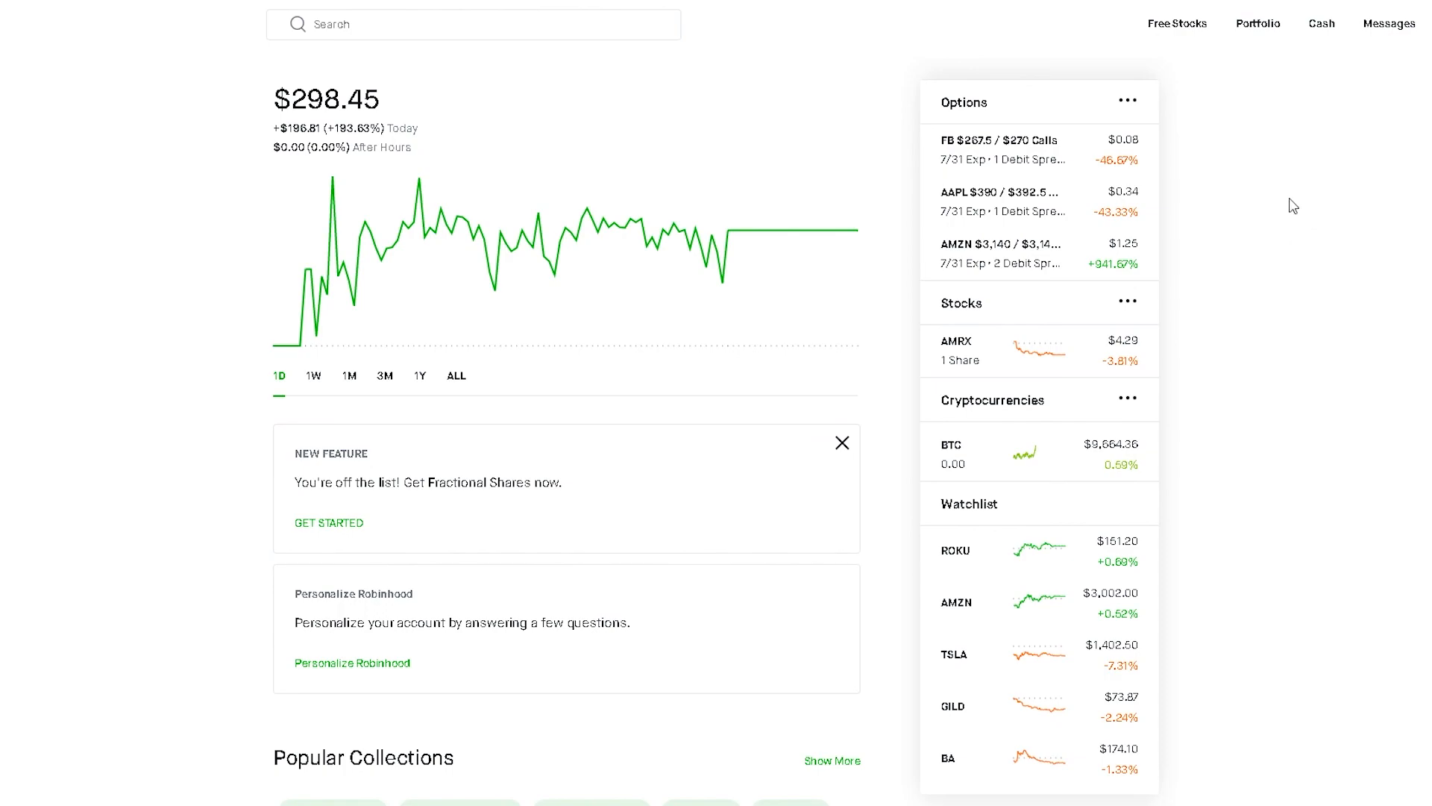
pyautogui.moveTo(1278, 207)
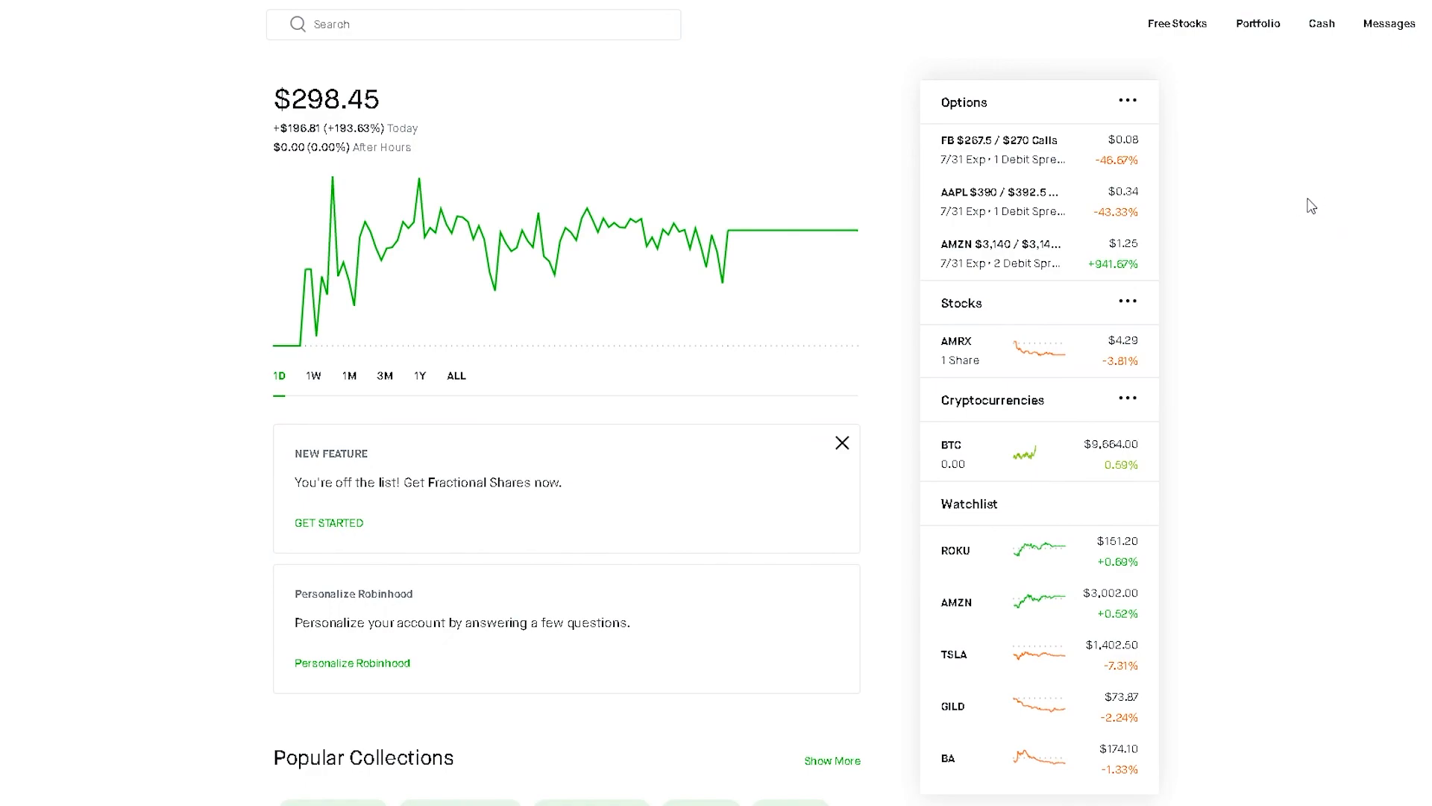
pyautogui.moveTo(1342, 188)
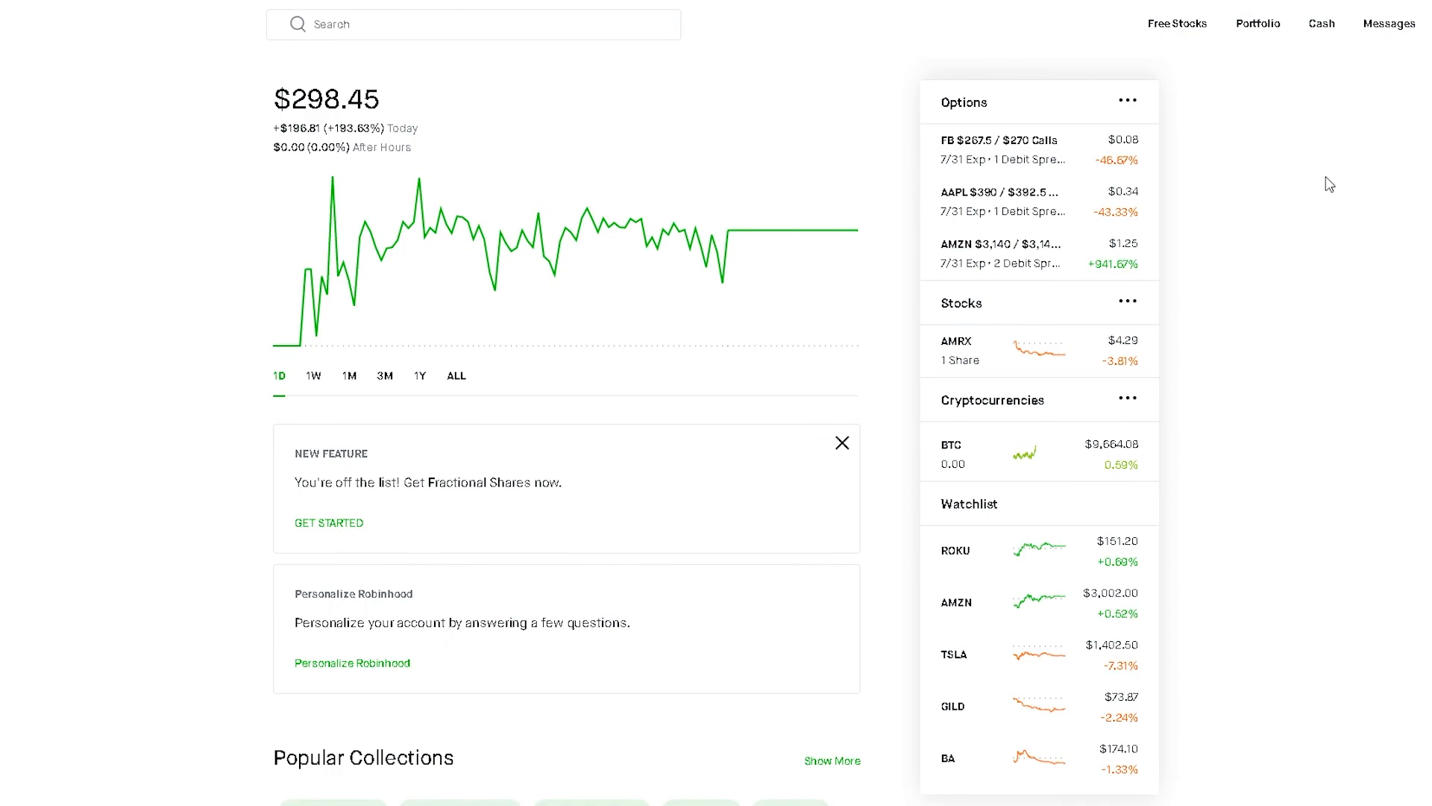
pyautogui.moveTo(1315, 176)
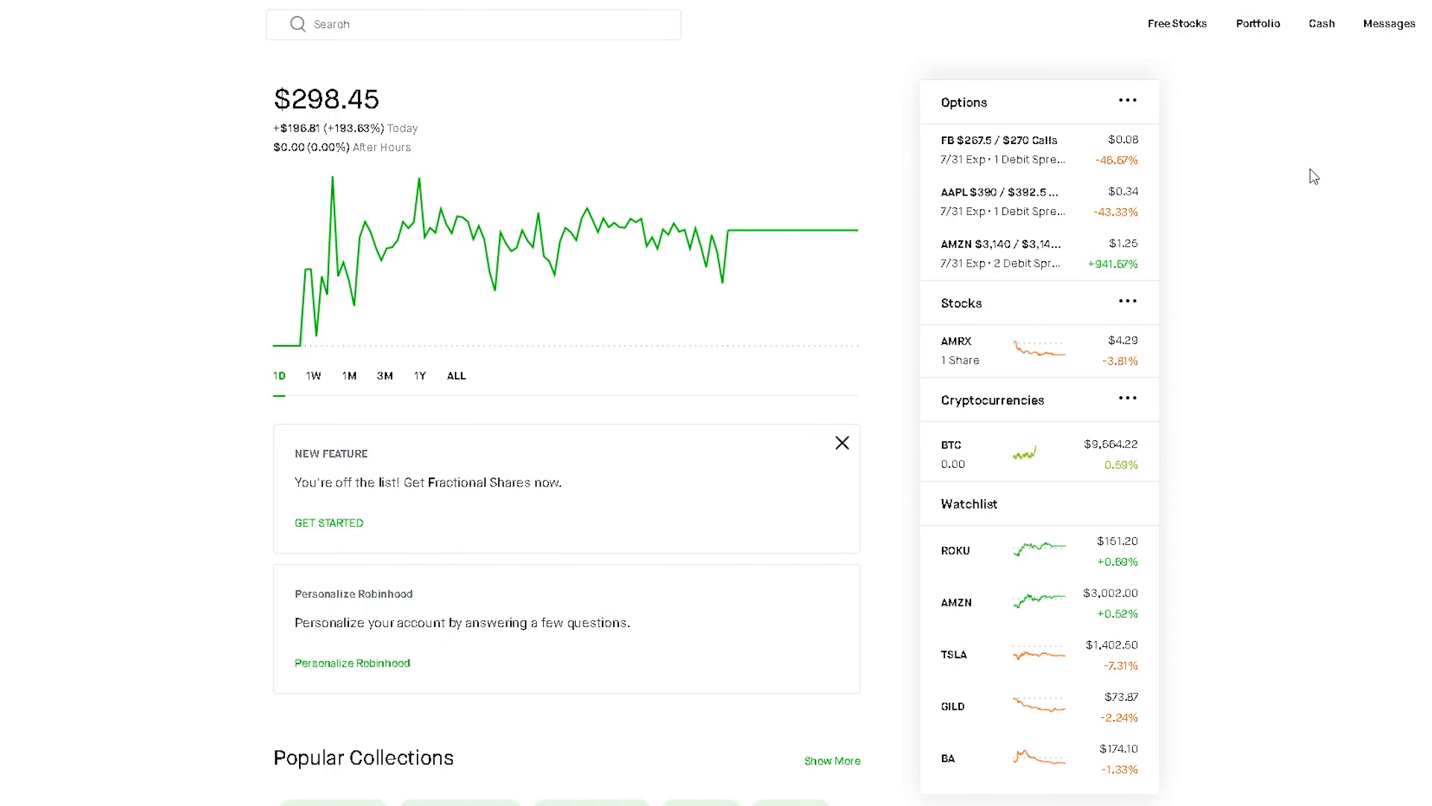
pyautogui.moveTo(726, 561)
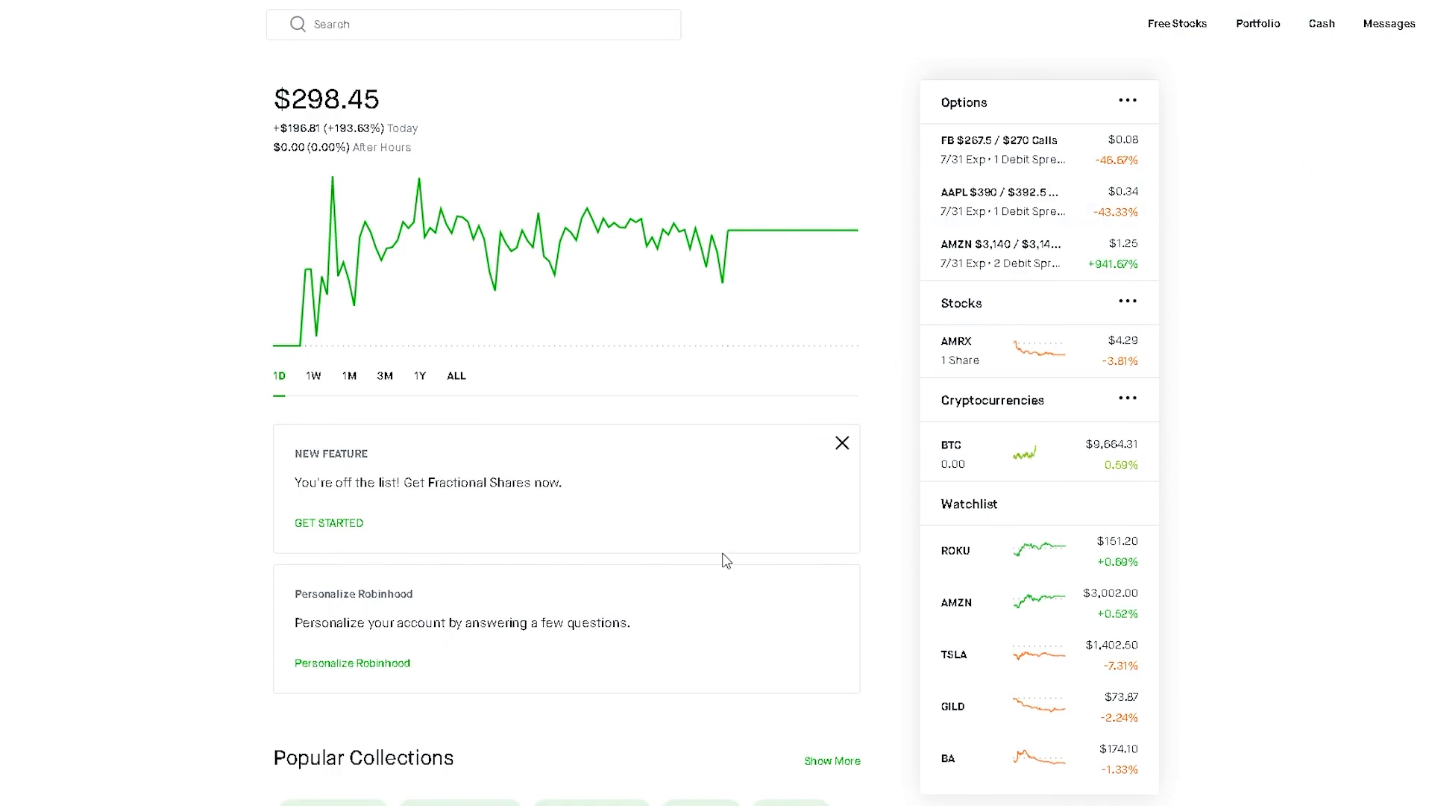